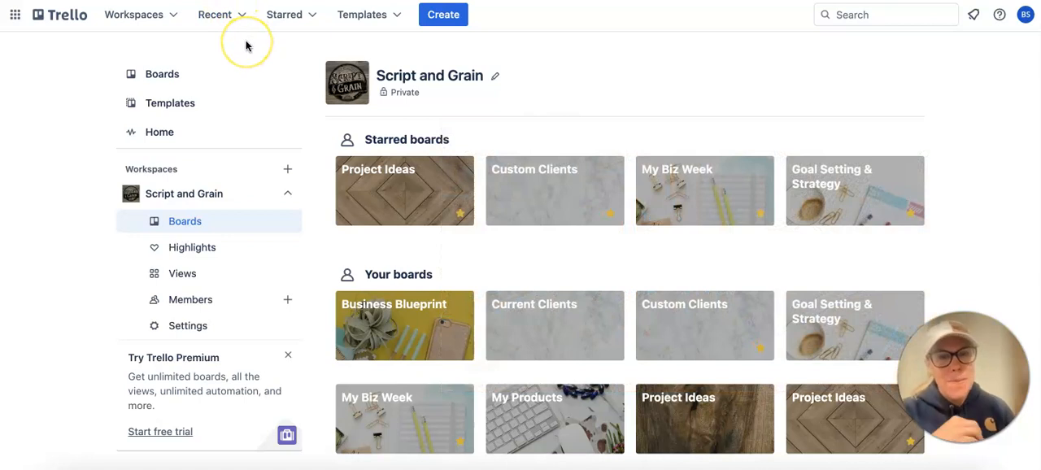
pyautogui.moveTo(529, 65)
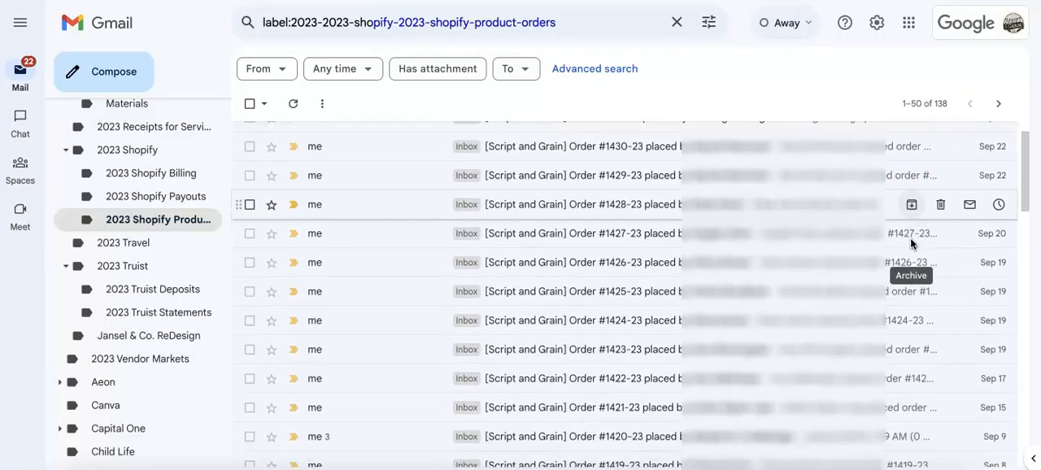
pyautogui.scroll(-3)
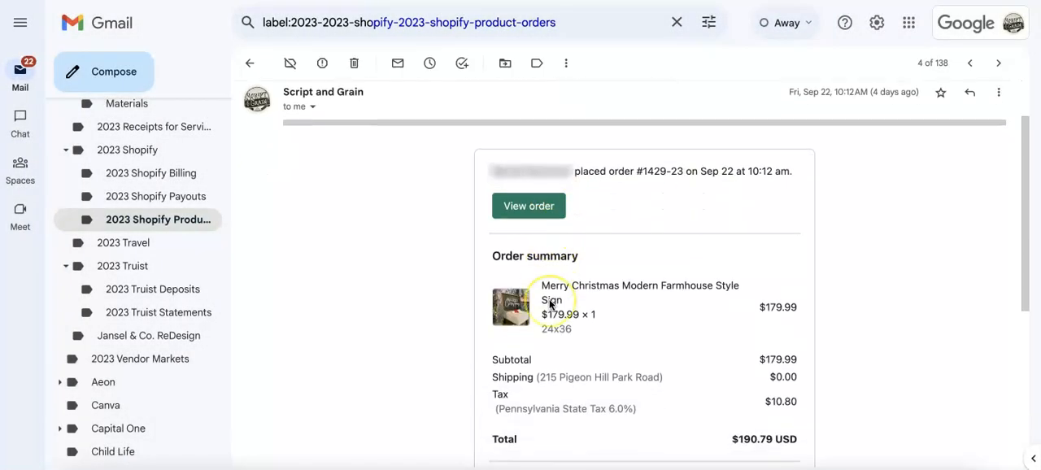
pyautogui.scroll(-3)
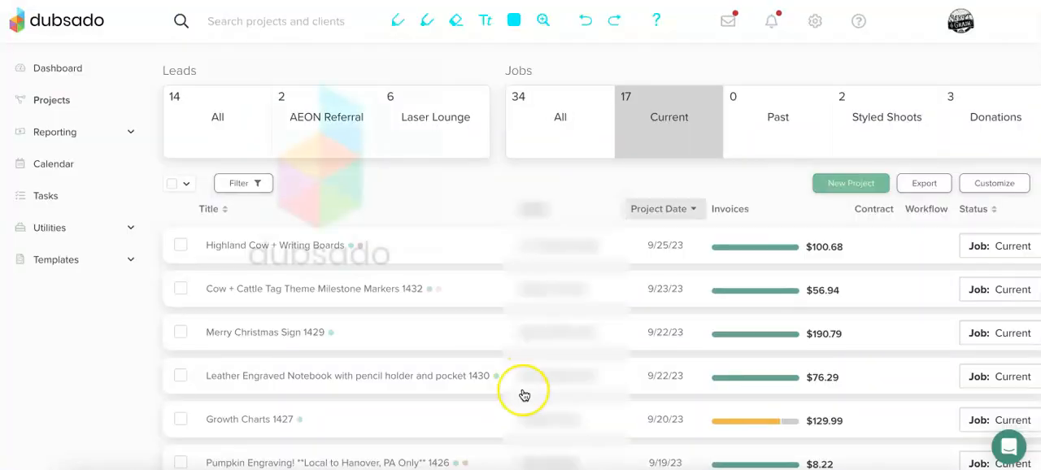
pyautogui.scroll(-3)
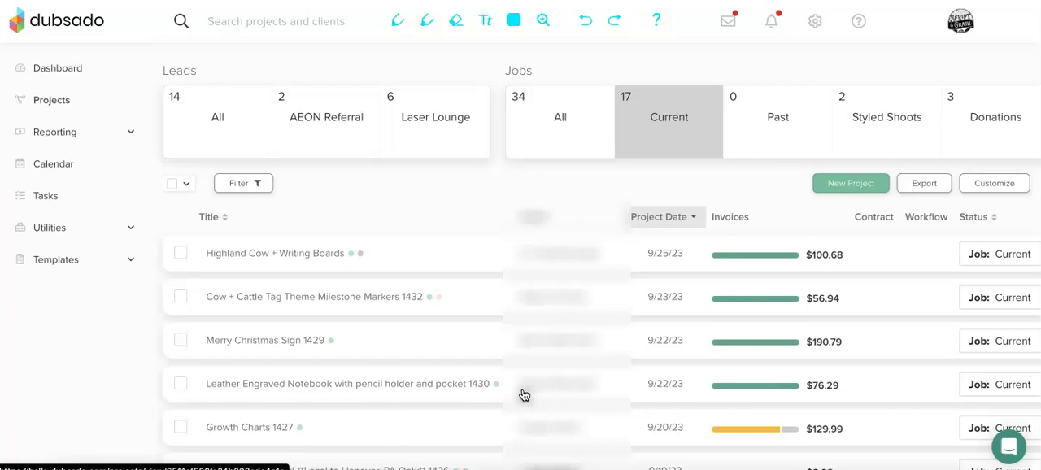
pyautogui.scroll(-3)
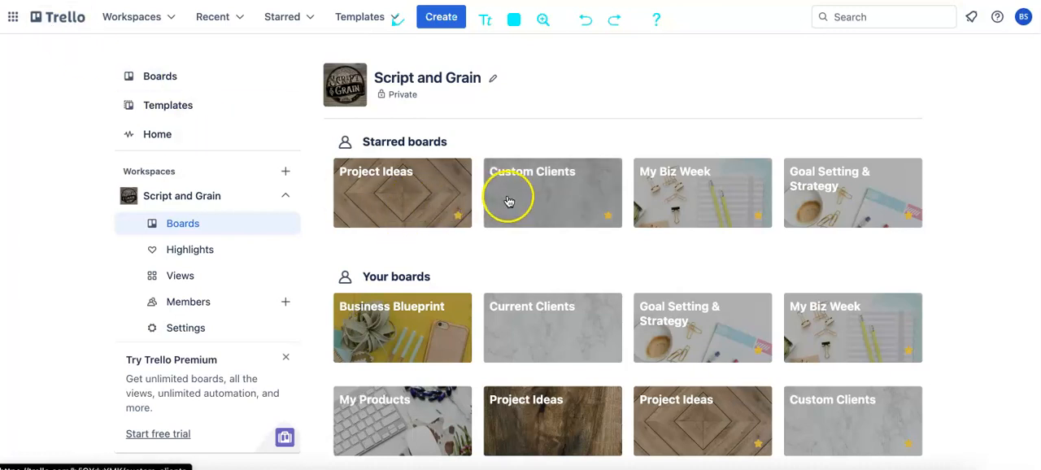
pyautogui.moveTo(763, 314)
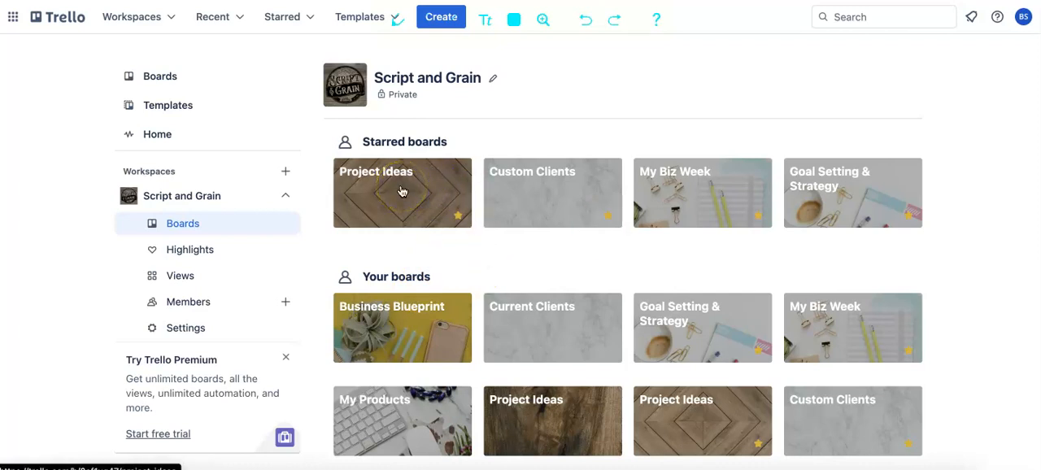
pyautogui.click(402, 192)
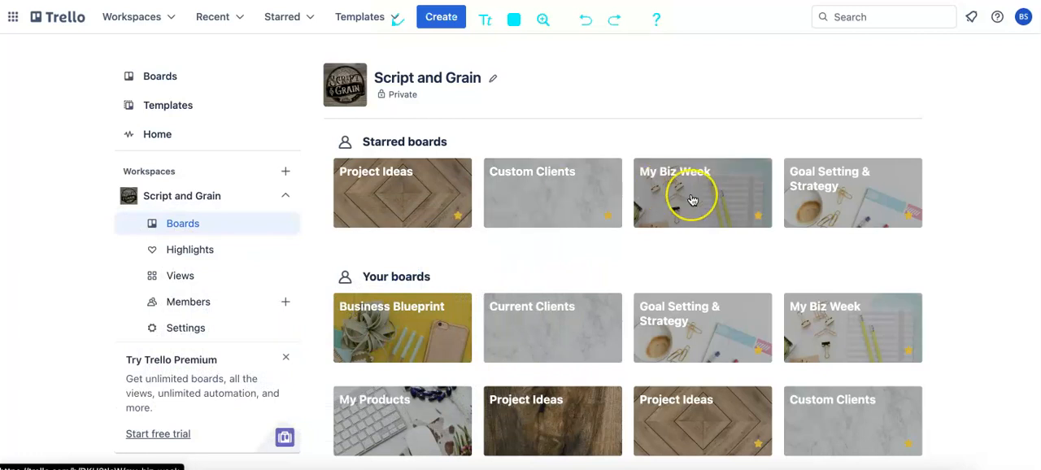
pyautogui.click(703, 192)
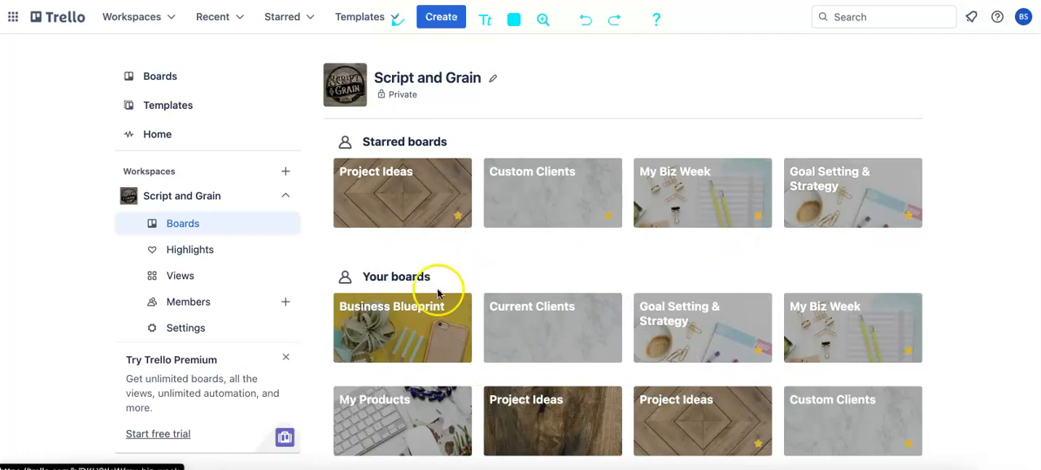
pyautogui.moveTo(414, 343)
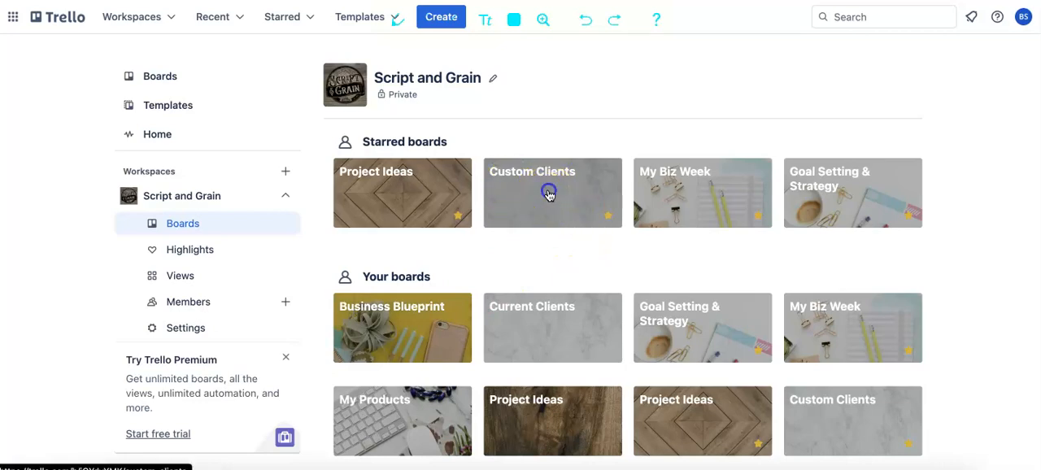
# Enter the Custom Clients board from Starred boards and nudge right across its lists.
pyautogui.click(554, 192)
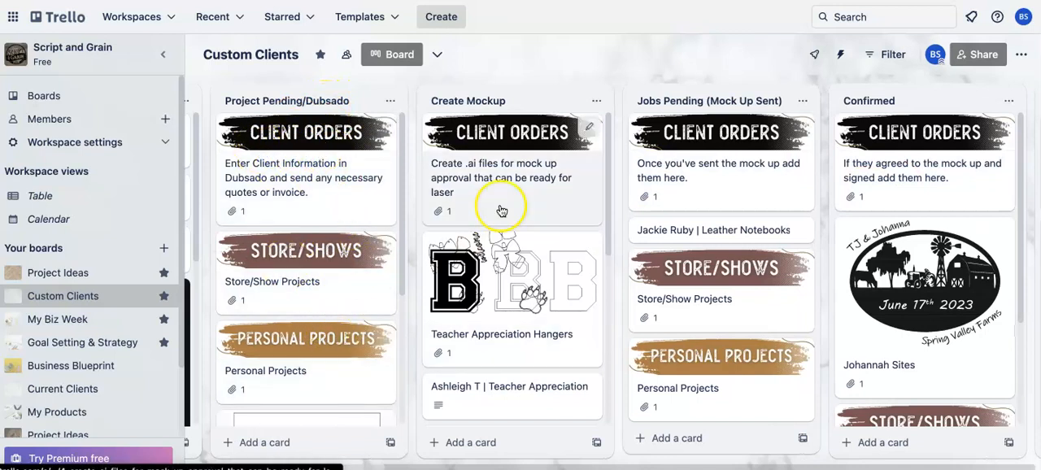
pyautogui.moveTo(263, 191)
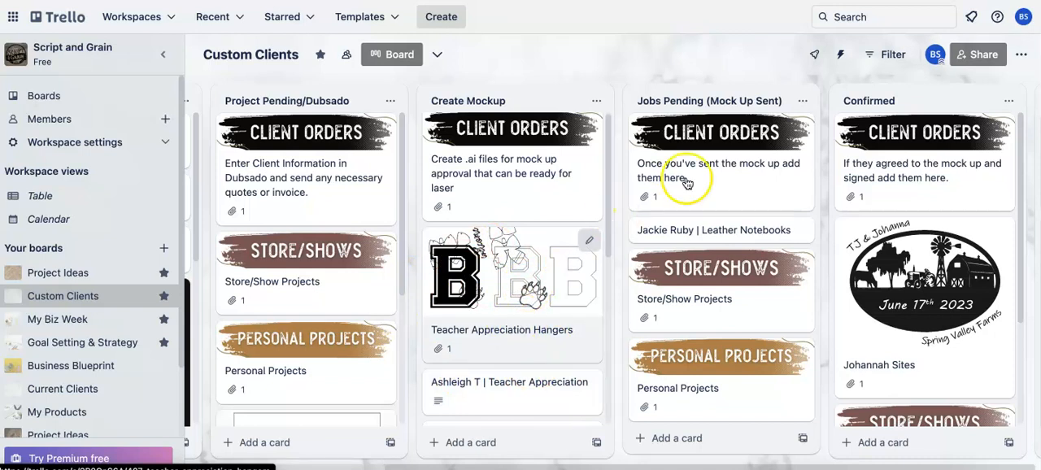
pyautogui.hscroll(3)
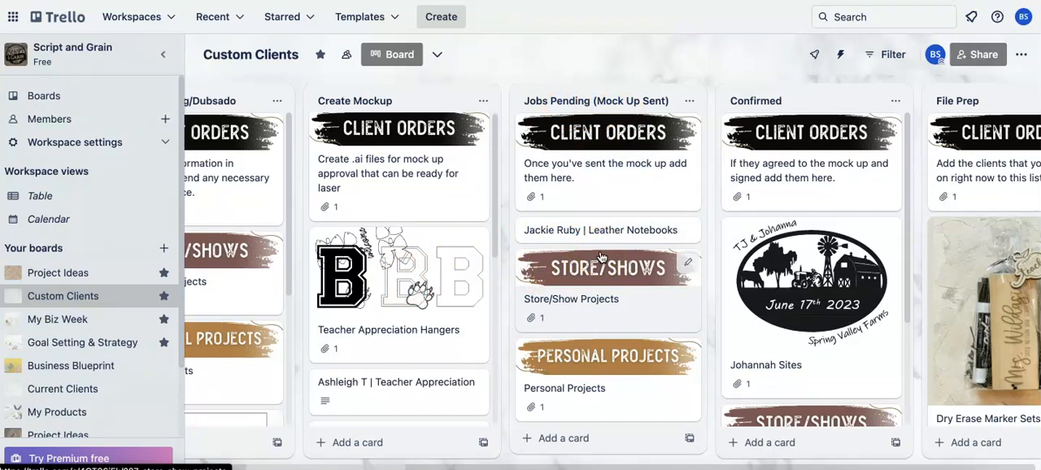
# Scroll the board right past Jobs Pending to File Prep and Materials and Cutting.
pyautogui.hscroll(3)
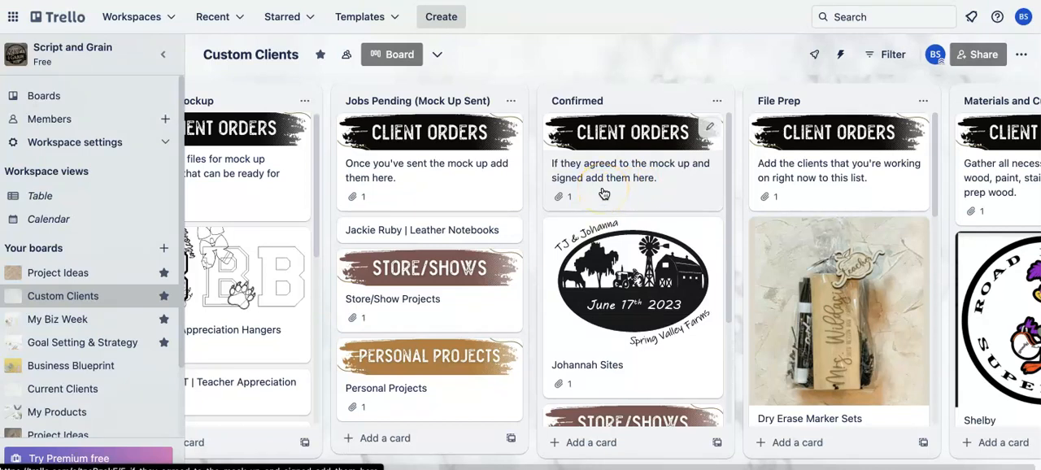
pyautogui.hscroll(3)
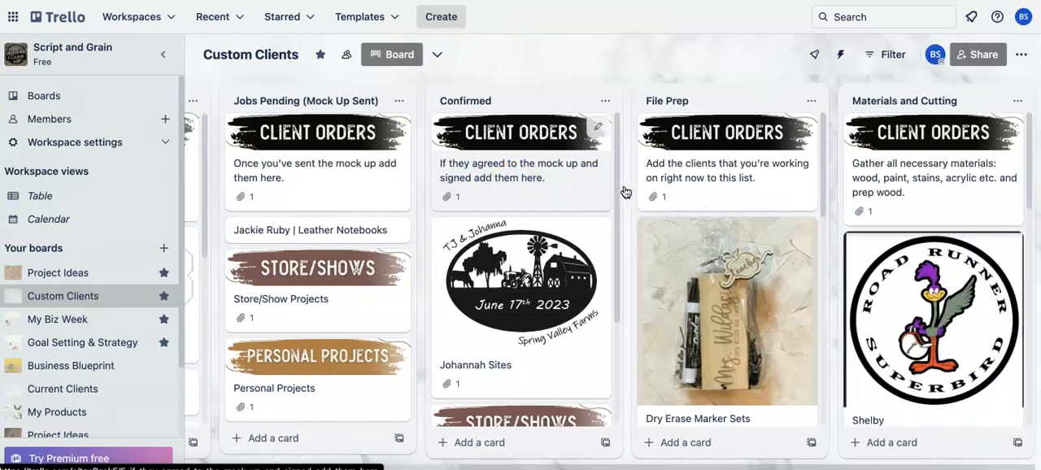
pyautogui.hscroll(3)
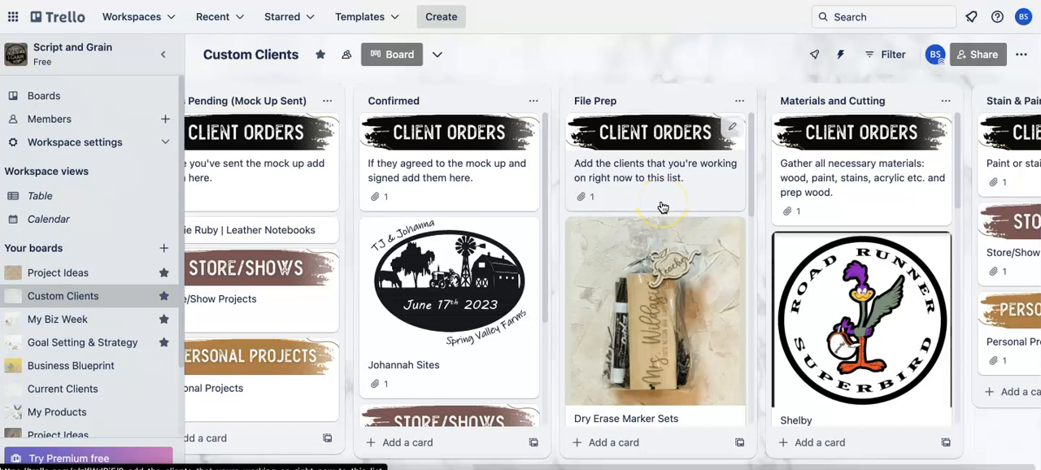
pyautogui.moveTo(837, 211)
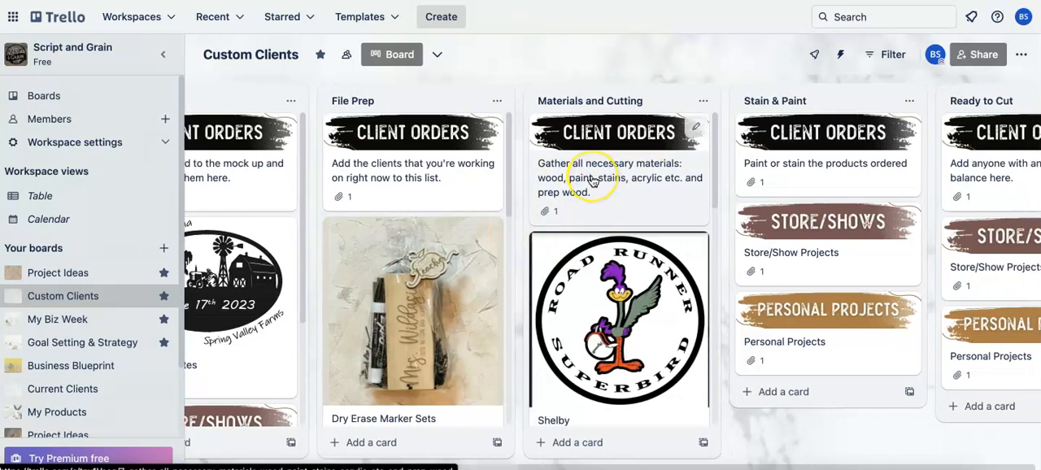
# Scroll right through Stain & Paint, Ready to Cut, Assembly & Framing and Pictures/Packaging.
pyautogui.hscroll(3)
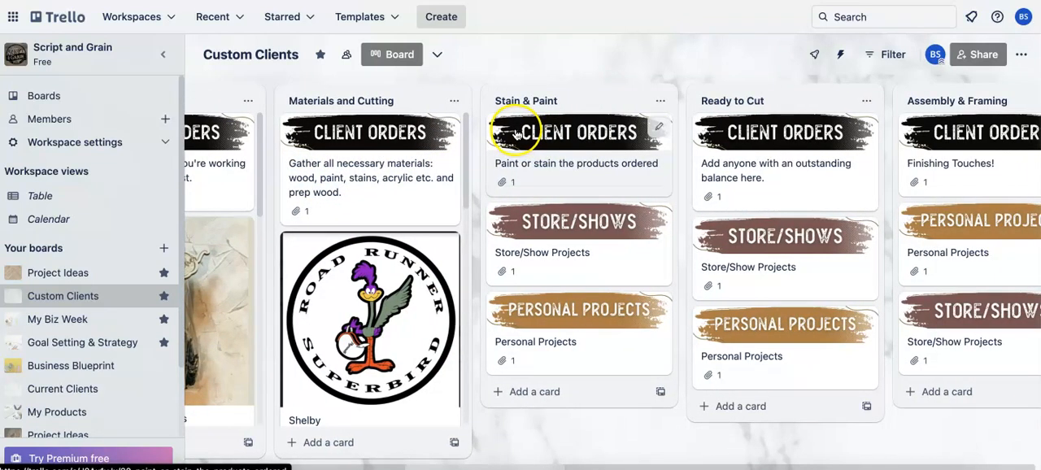
pyautogui.moveTo(795, 98)
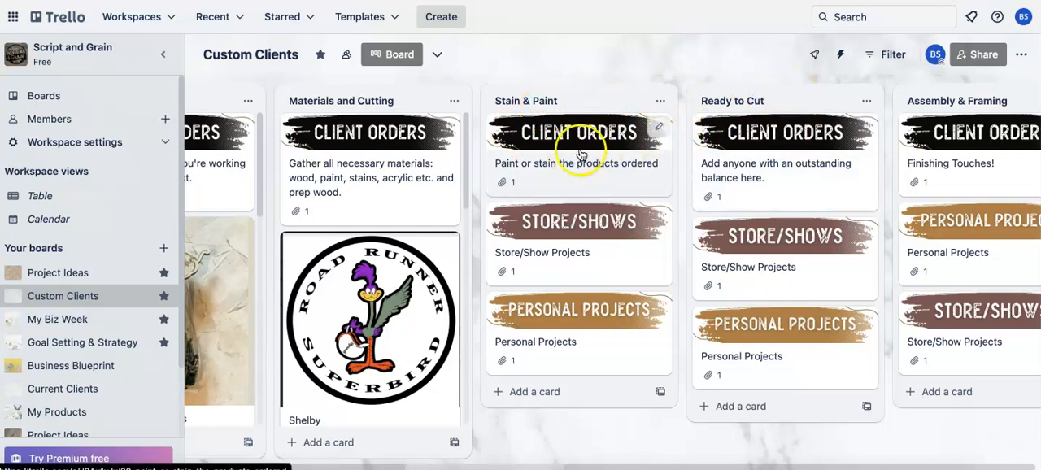
pyautogui.moveTo(804, 155)
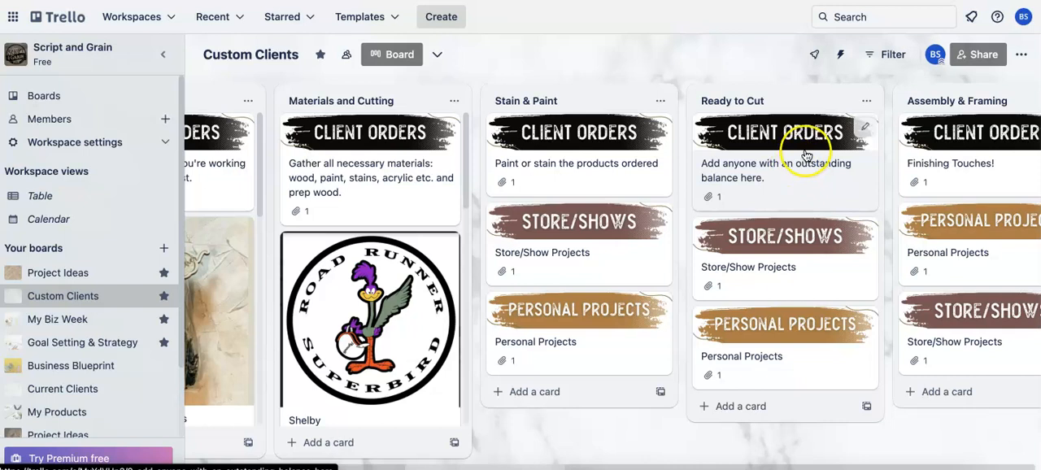
pyautogui.moveTo(550, 197)
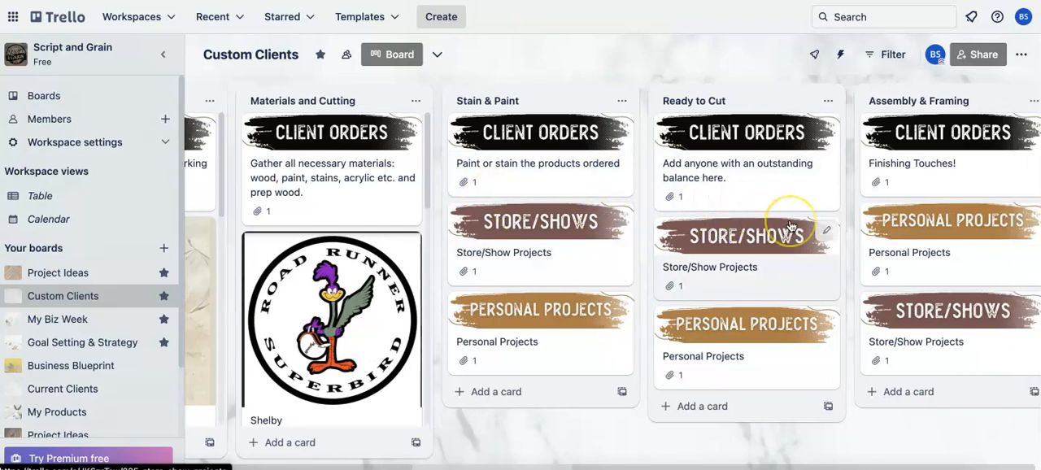
pyautogui.hscroll(3)
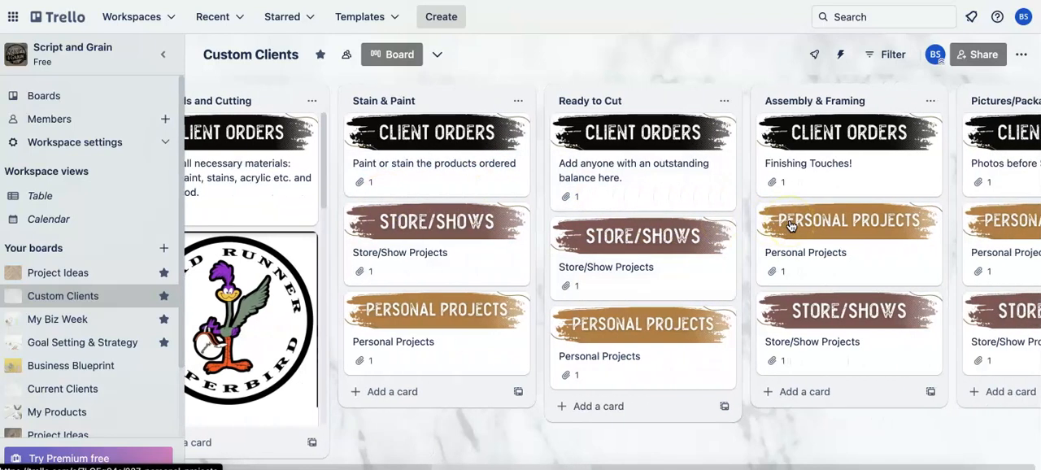
pyautogui.hscroll(3)
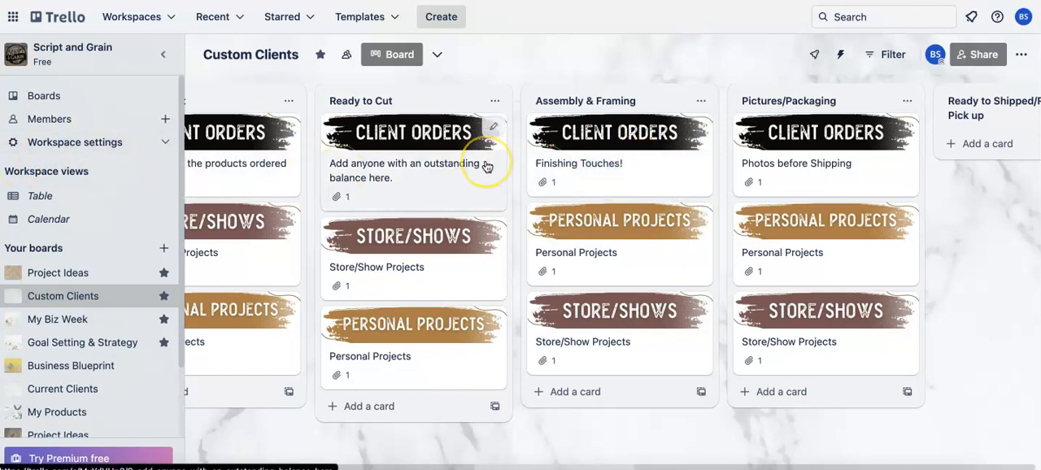
pyautogui.moveTo(485, 166)
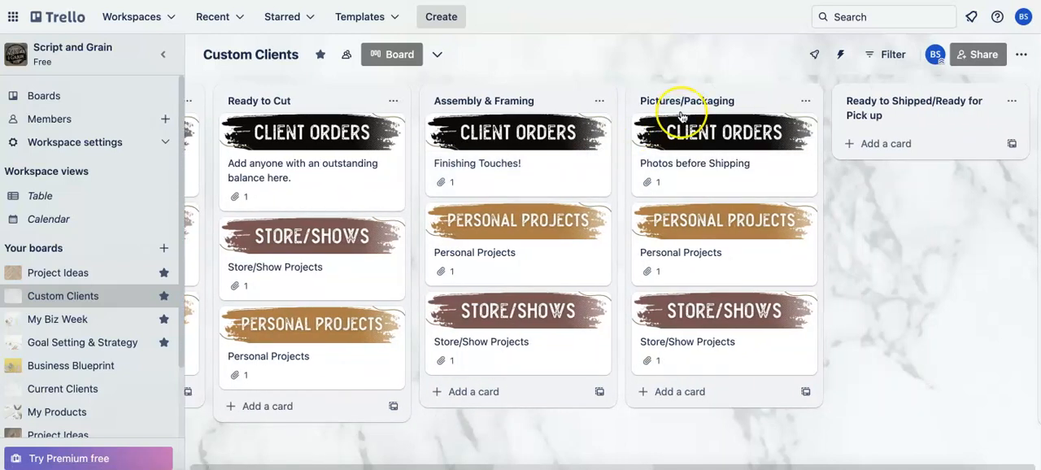
# Scroll to Project Completed, 2023 Archive and Add to Shopify and browse the archive's monthly cards.
pyautogui.hscroll(3)
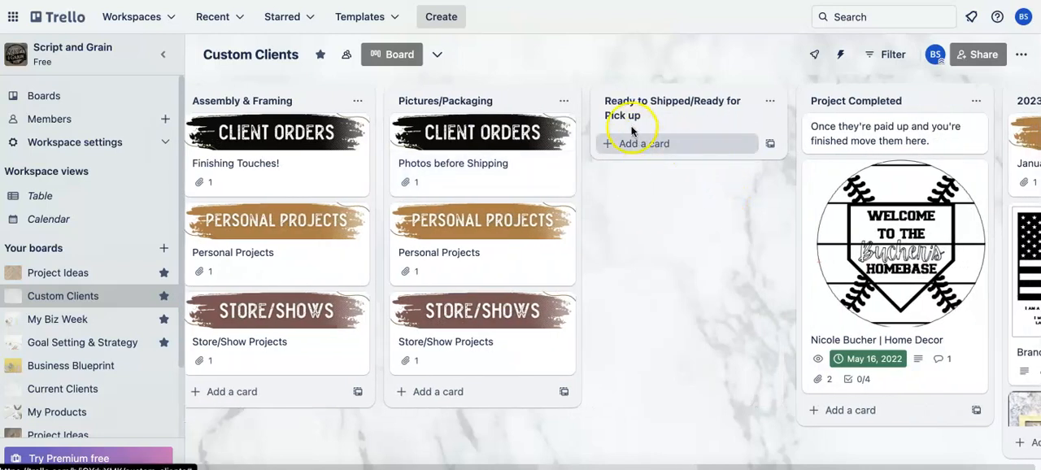
pyautogui.moveTo(654, 130)
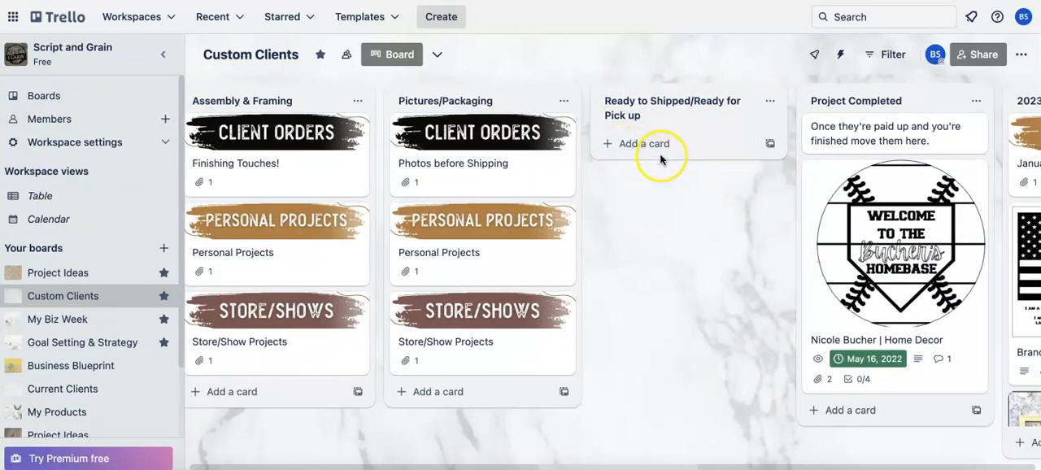
pyautogui.hscroll(3)
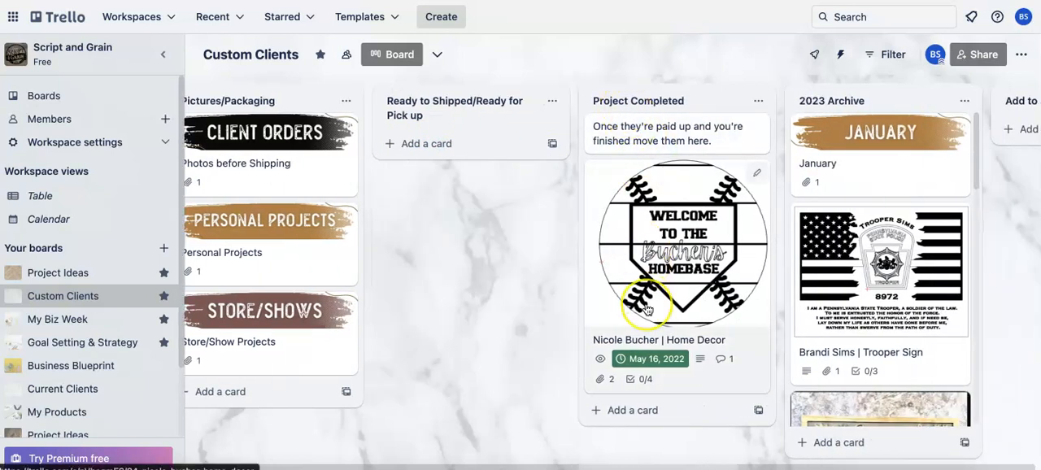
pyautogui.moveTo(689, 259)
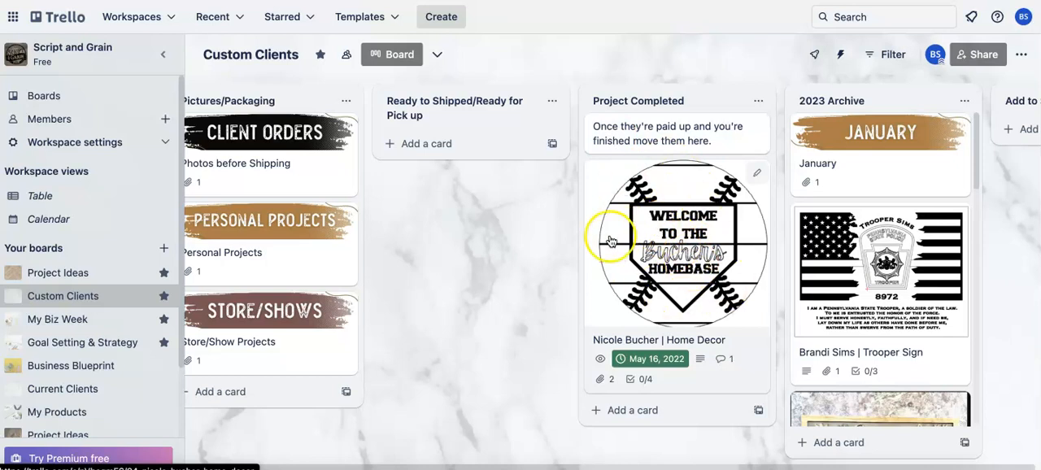
pyautogui.moveTo(686, 280)
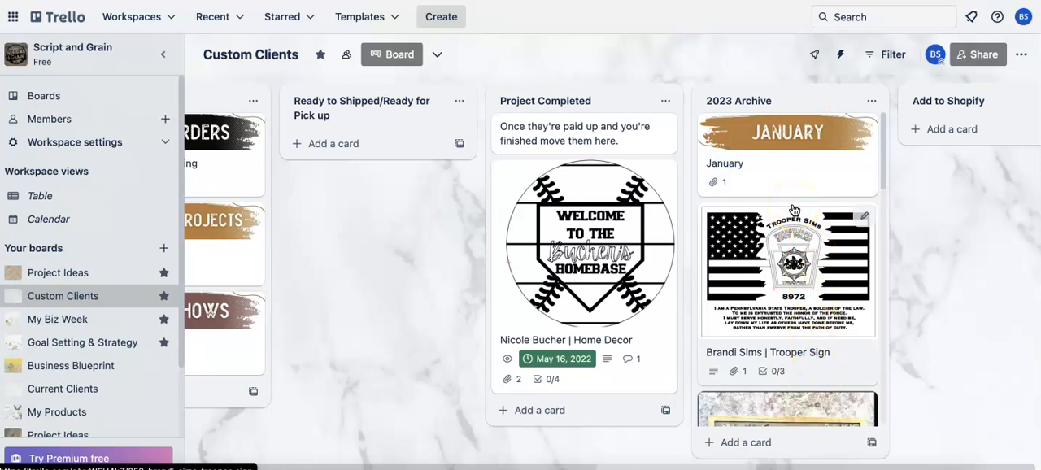
pyautogui.scroll(-3)
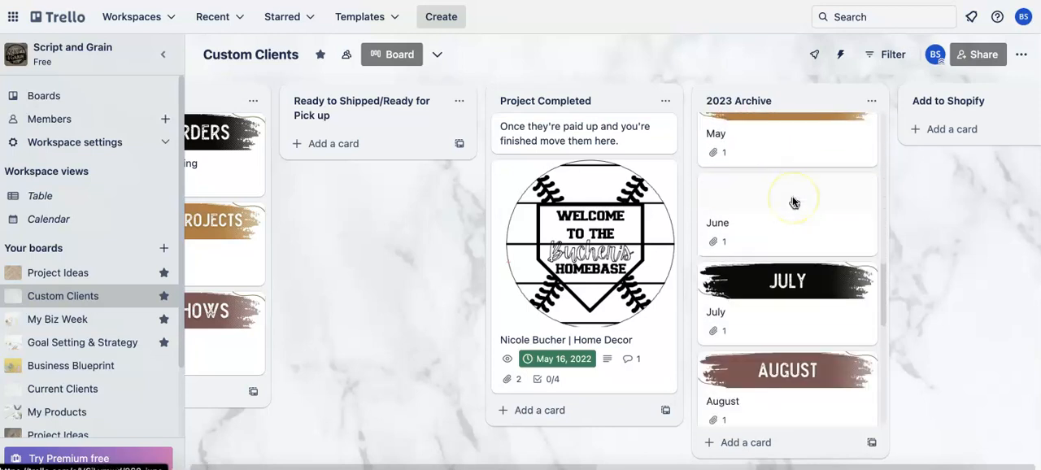
pyautogui.scroll(-3)
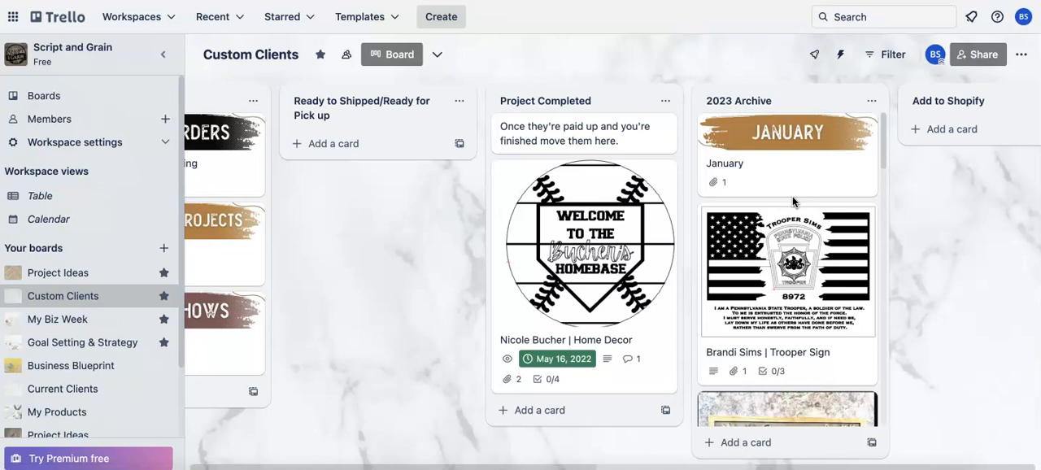
pyautogui.moveTo(820, 290)
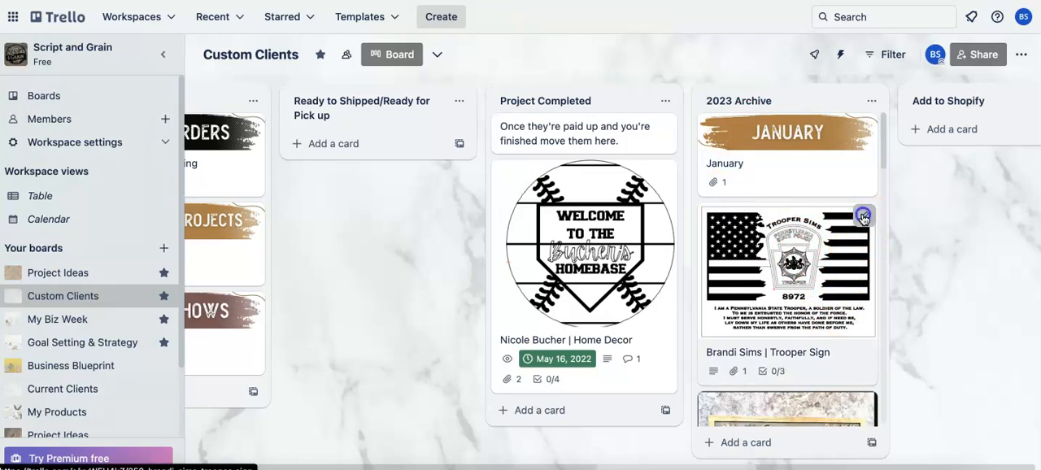
pyautogui.click(864, 218)
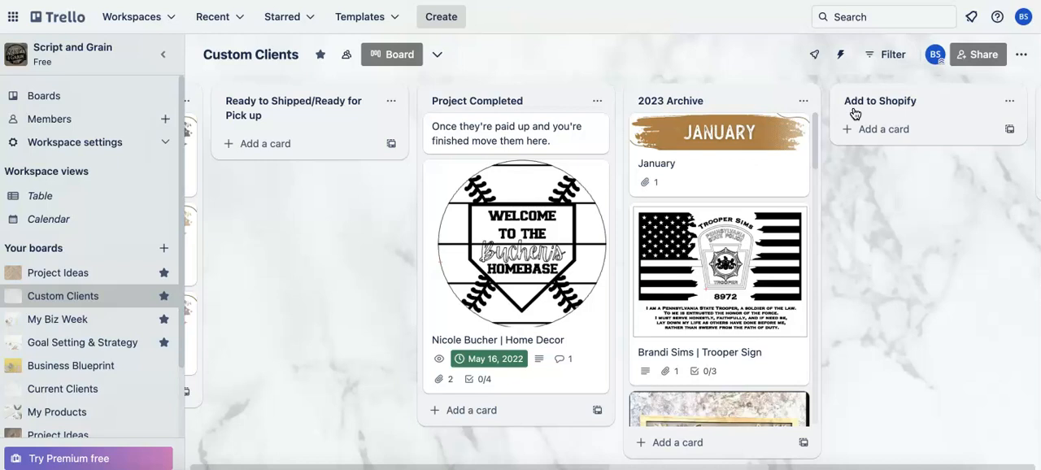
pyautogui.hscroll(-3)
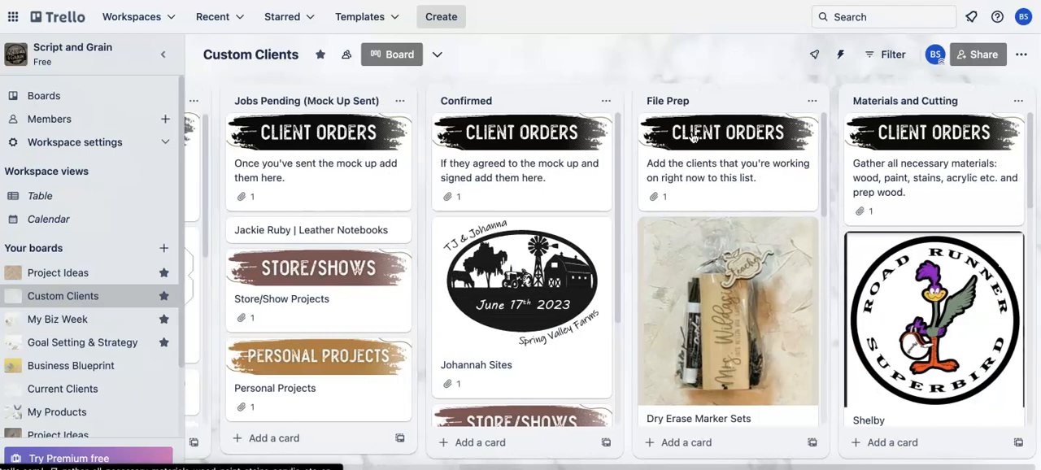
# Scroll the board back left to the Project Pending/Dubsado and Create Mockup lists.
pyautogui.hscroll(-3)
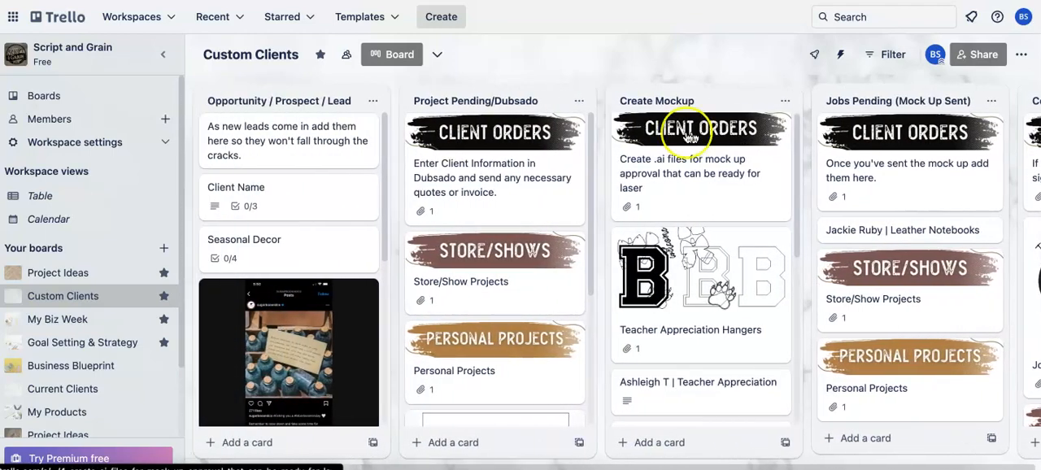
pyautogui.hscroll(3)
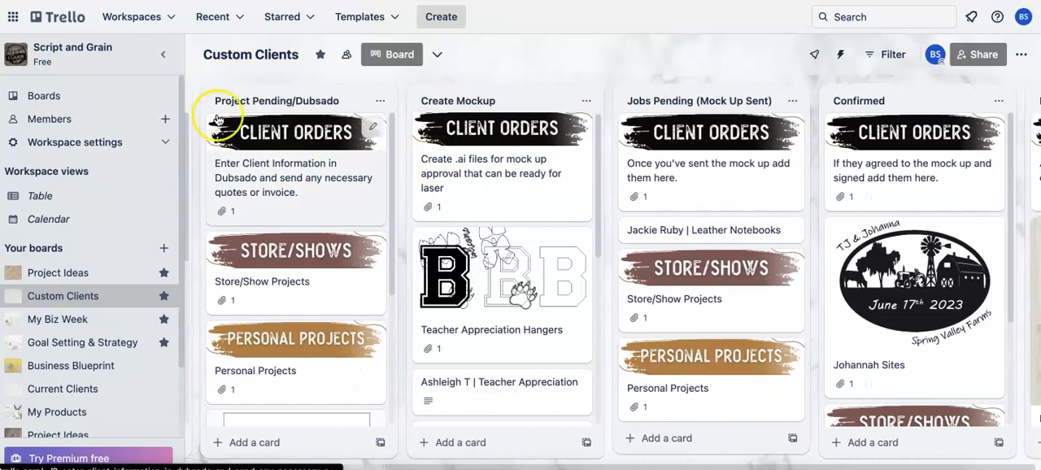
pyautogui.moveTo(324, 228)
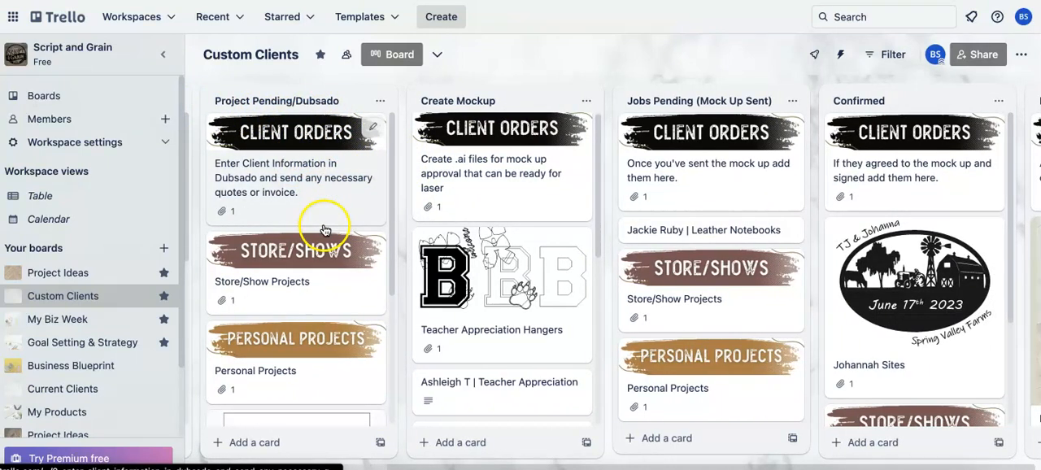
pyautogui.moveTo(264, 429)
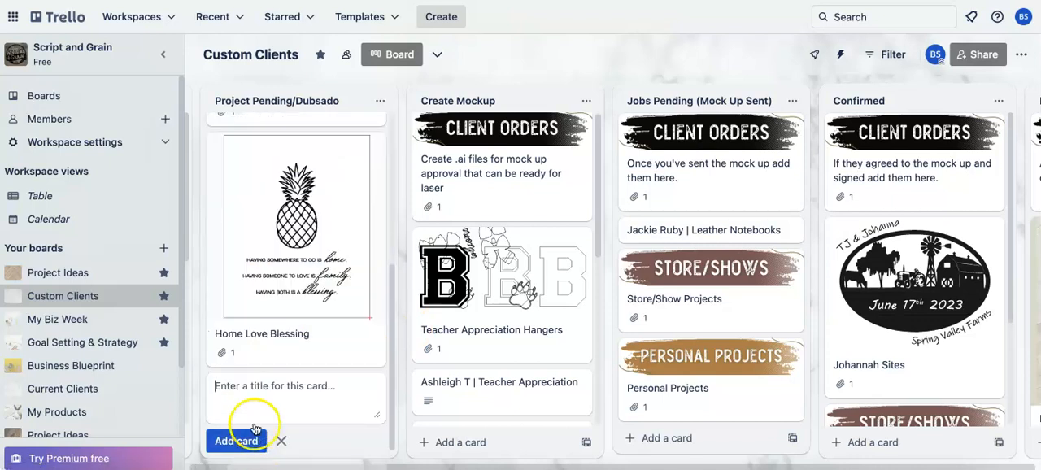
pyautogui.write('AT-')
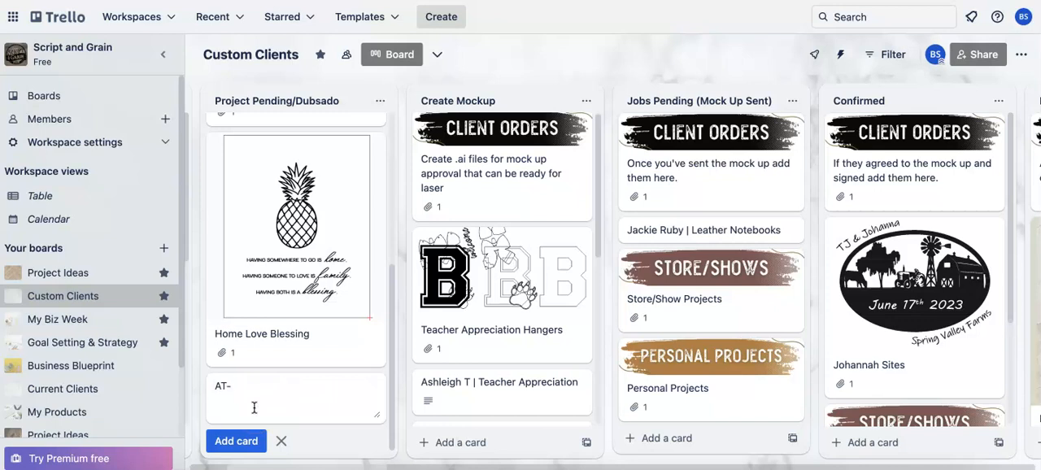
pyautogui.write('Nathaniel Lee Nursery Sign')
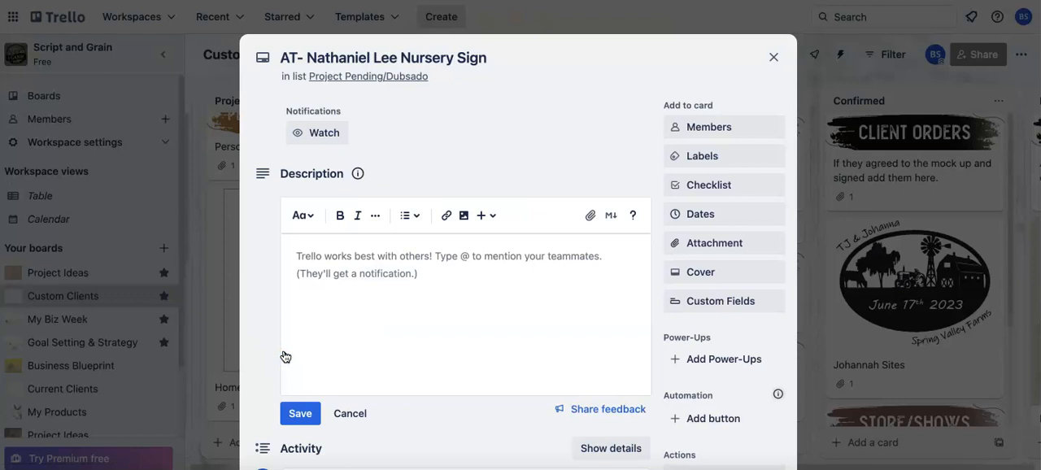
pyautogui.moveTo(416, 77)
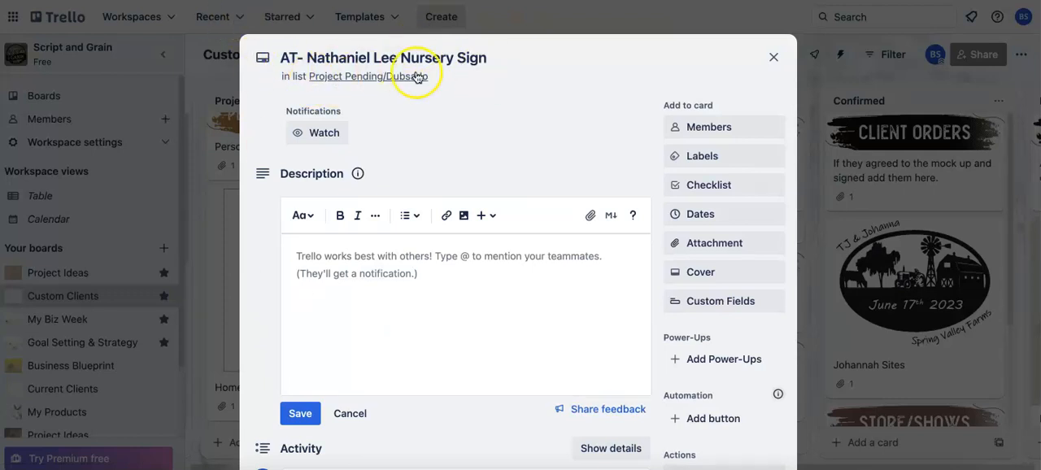
pyautogui.moveTo(326, 215)
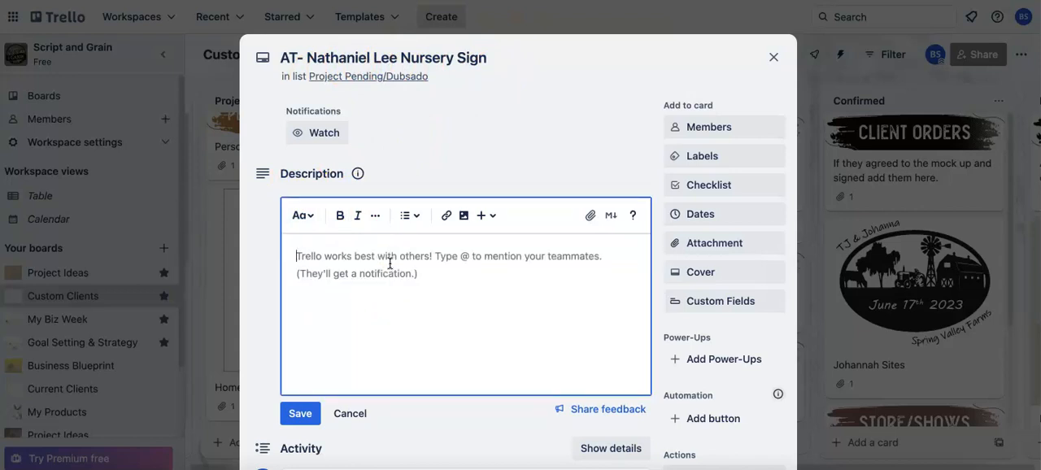
# Describe the sign as 22" wood, stain or wood variances, no paint colors, engraved and 3D, includes wolf and bear, and save.
pyautogui.write('22" Wood Nursery Sign')
pyautogui.write('All Stain or woo')
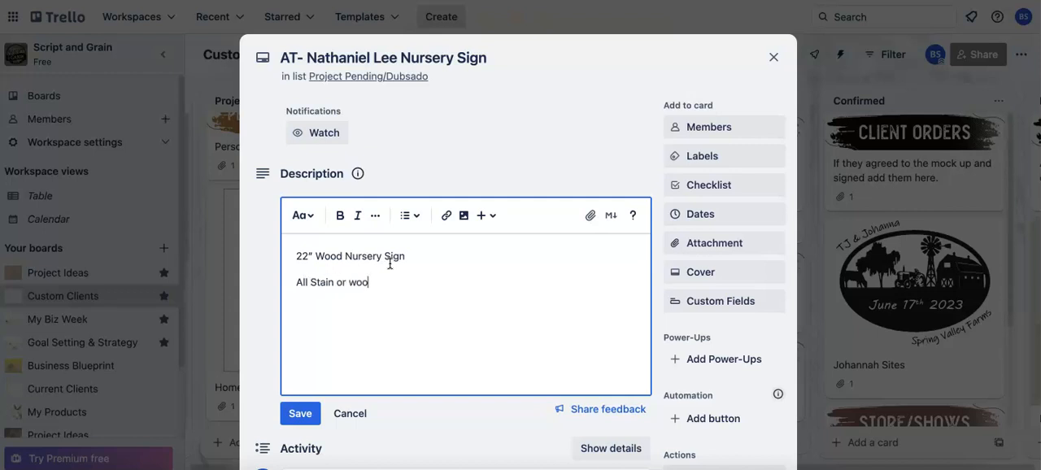
pyautogui.write('d variences')
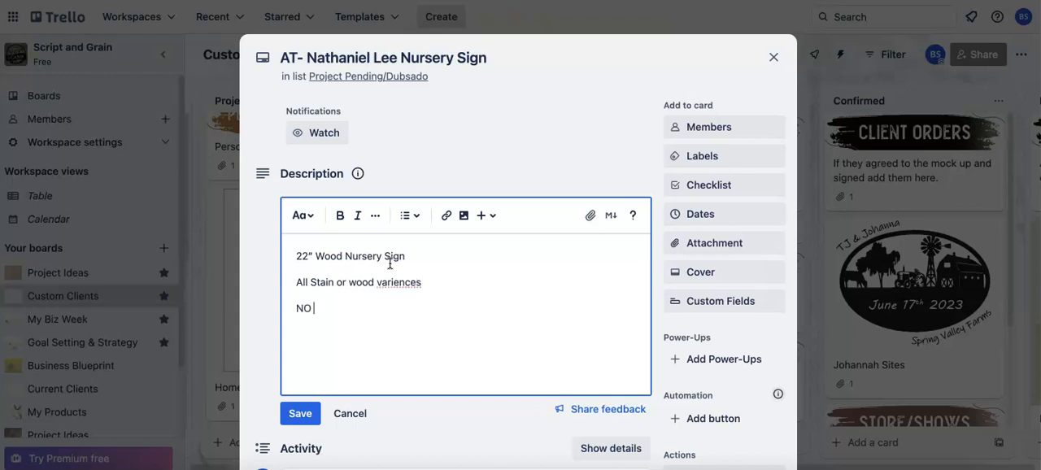
pyautogui.write('paint')
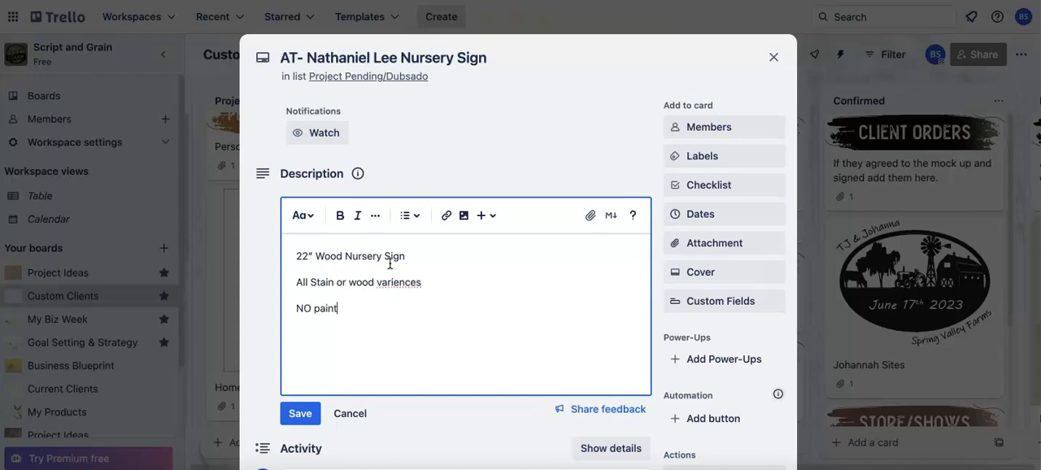
pyautogui.write('colors')
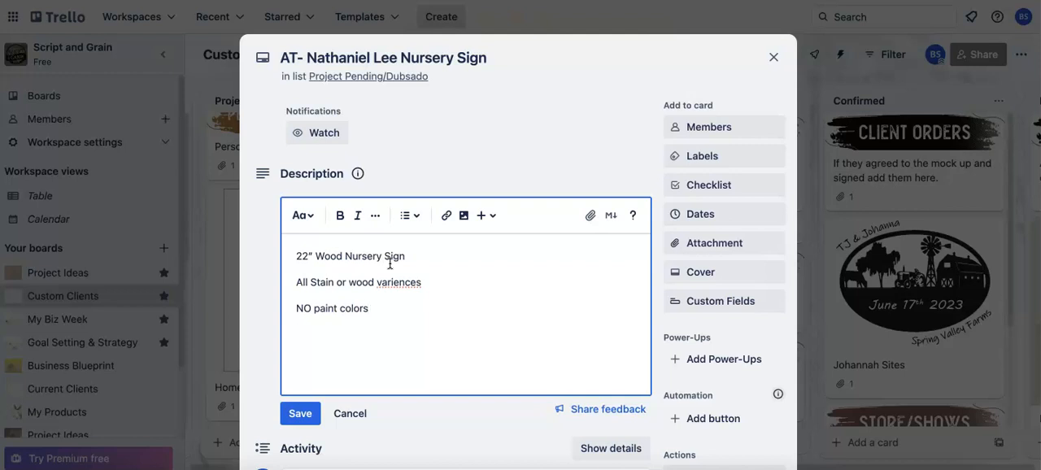
pyautogui.write('Engraved and')
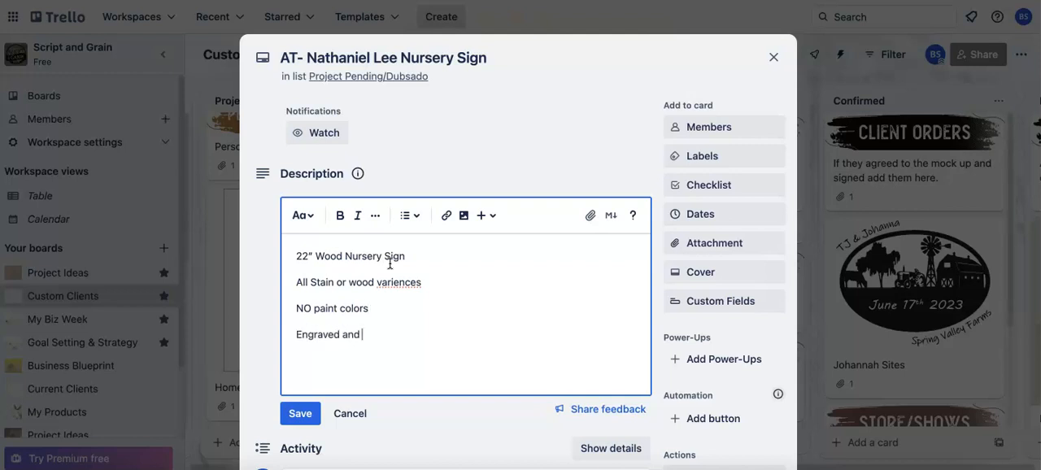
pyautogui.write('3D')
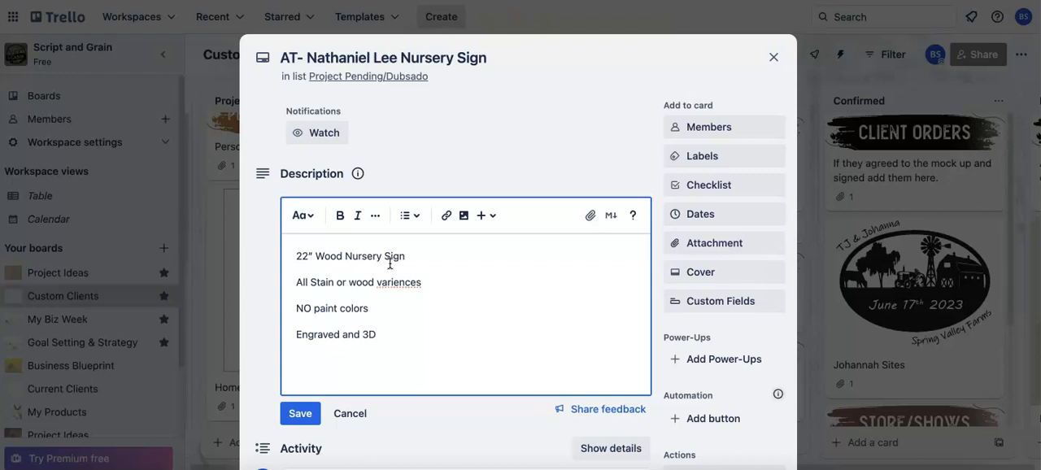
pyautogui.write('Include a Wolf and a Bear')
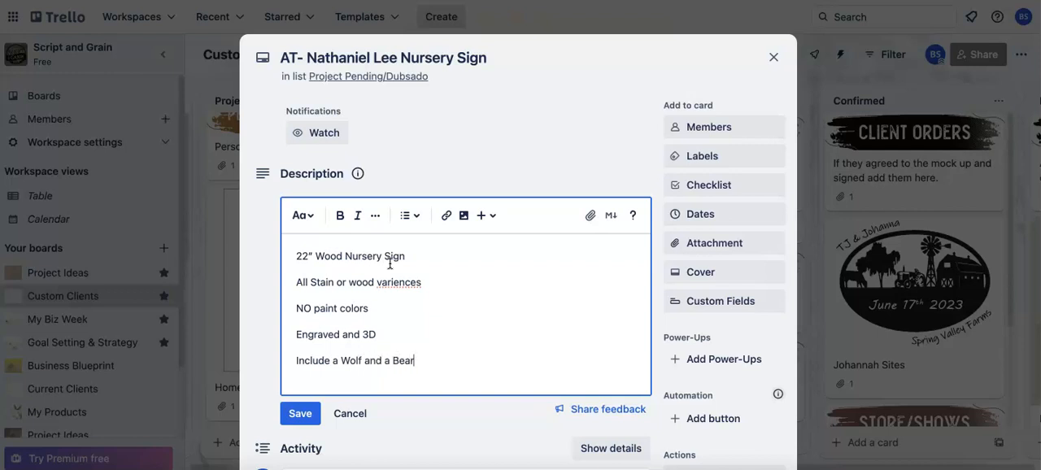
pyautogui.click(299, 414)
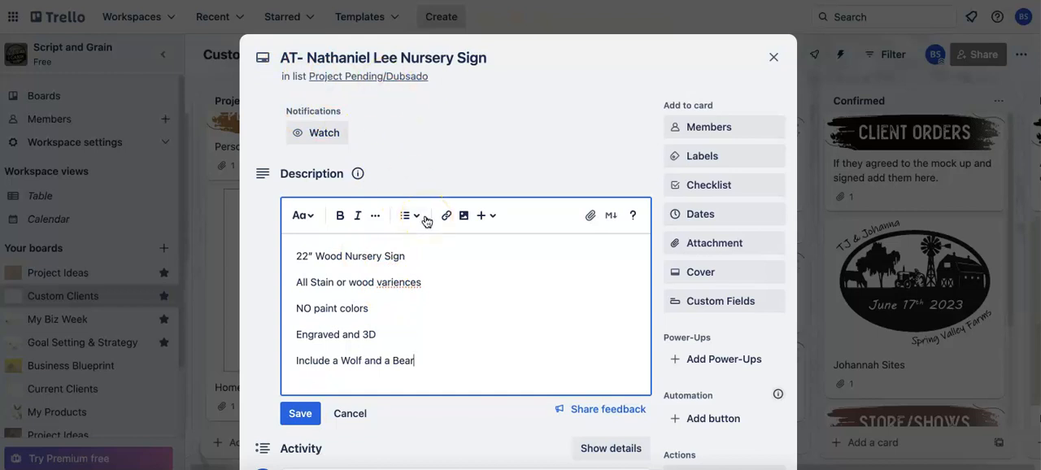
pyautogui.moveTo(418, 45)
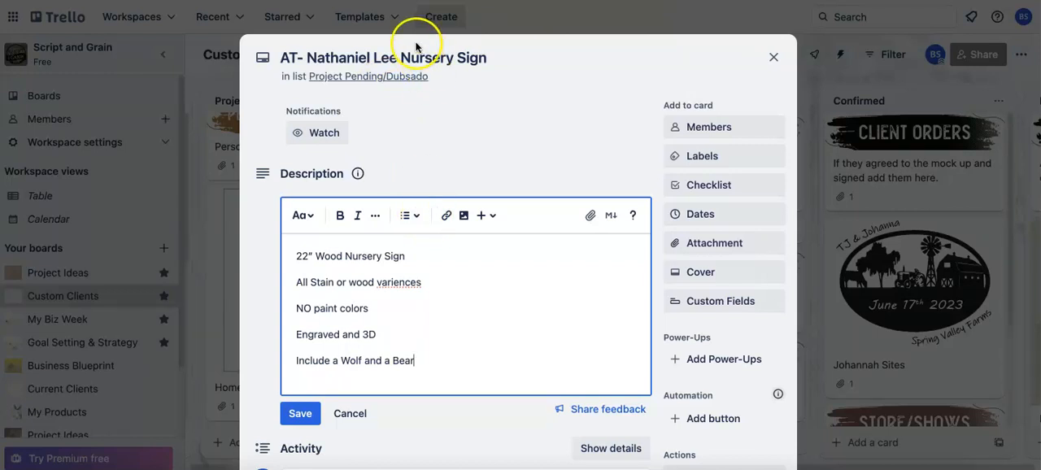
pyautogui.moveTo(403, 81)
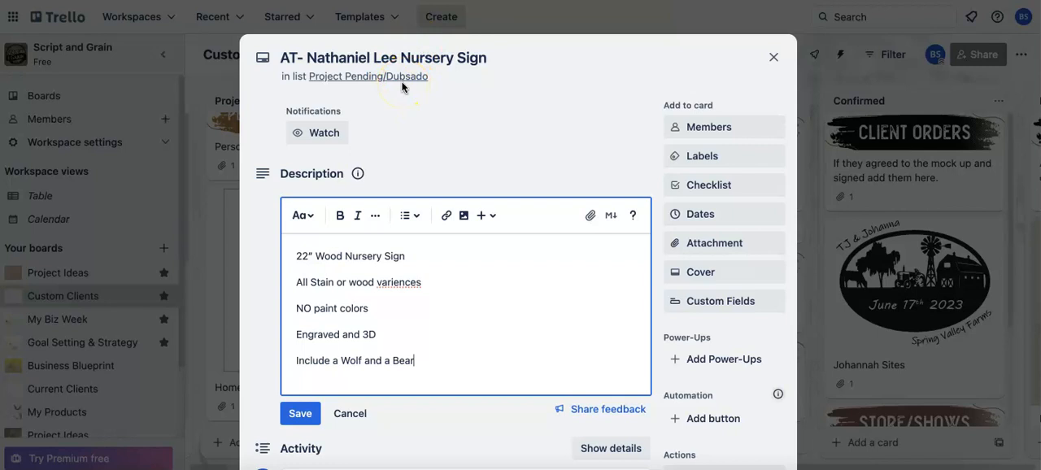
pyautogui.moveTo(400, 84)
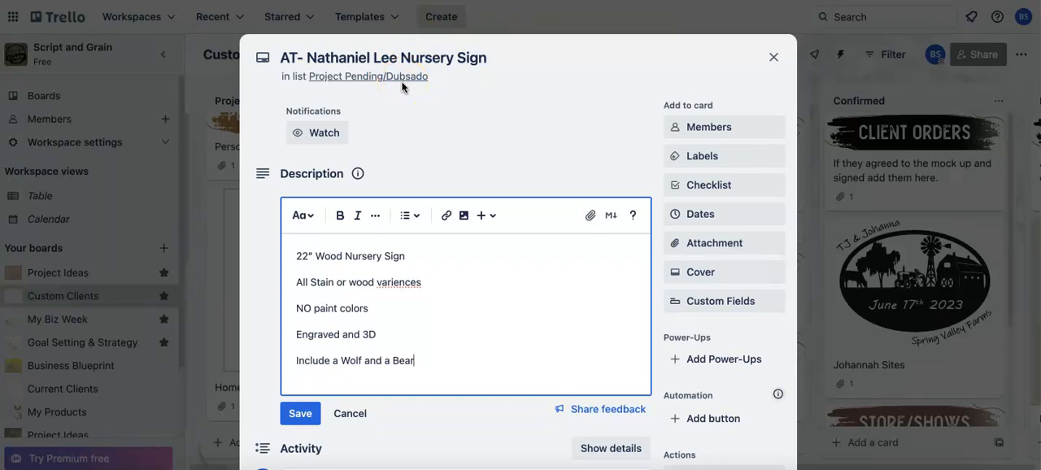
pyautogui.click(299, 413)
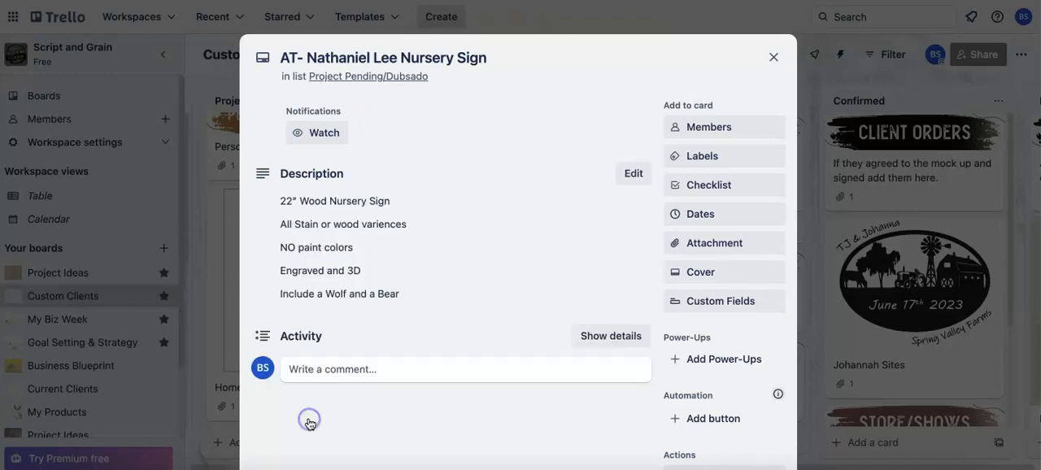
pyautogui.moveTo(313, 268)
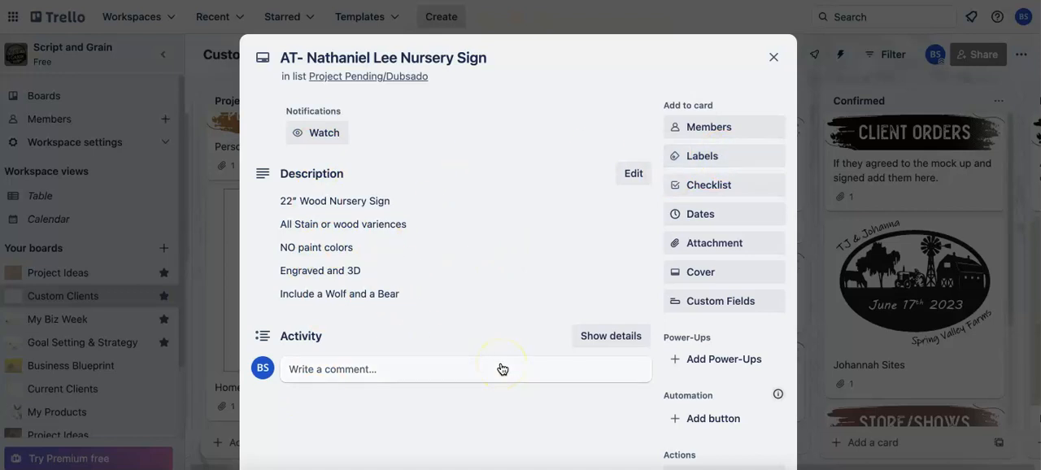
pyautogui.moveTo(745, 127)
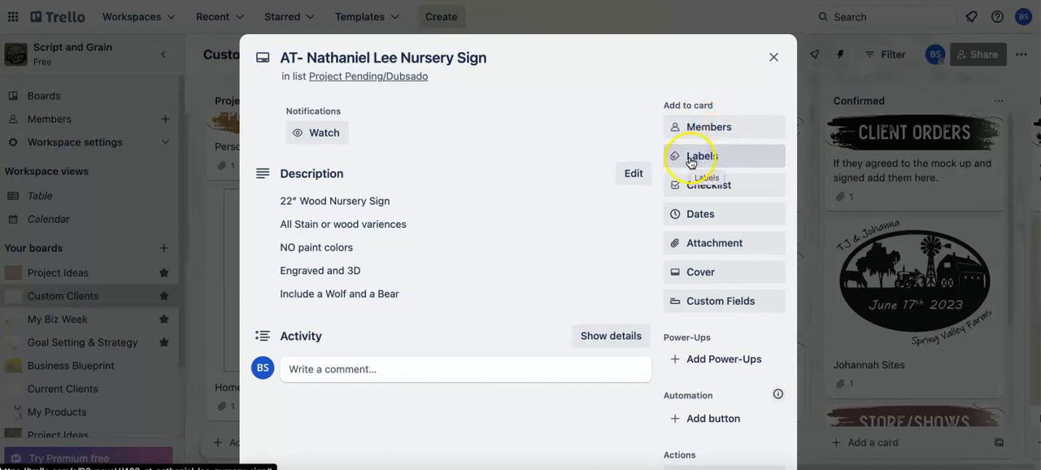
pyautogui.moveTo(729, 161)
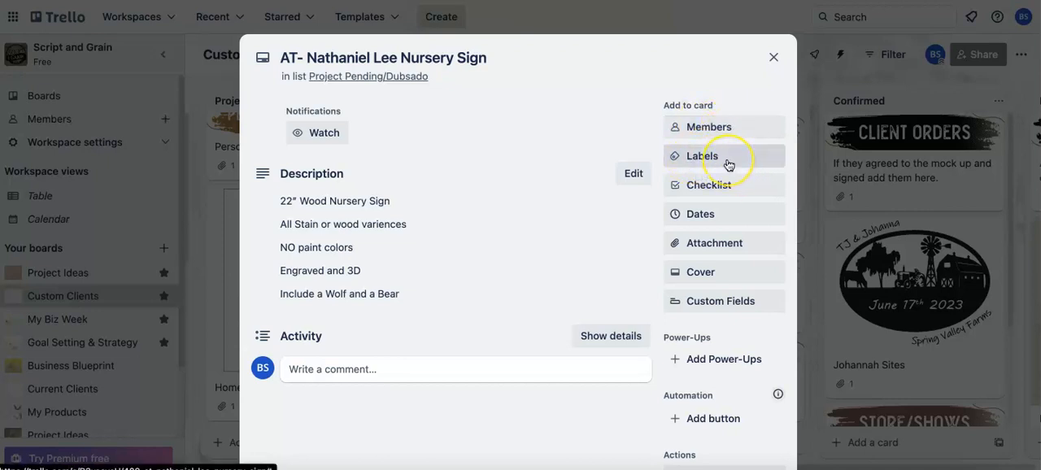
pyautogui.click(703, 156)
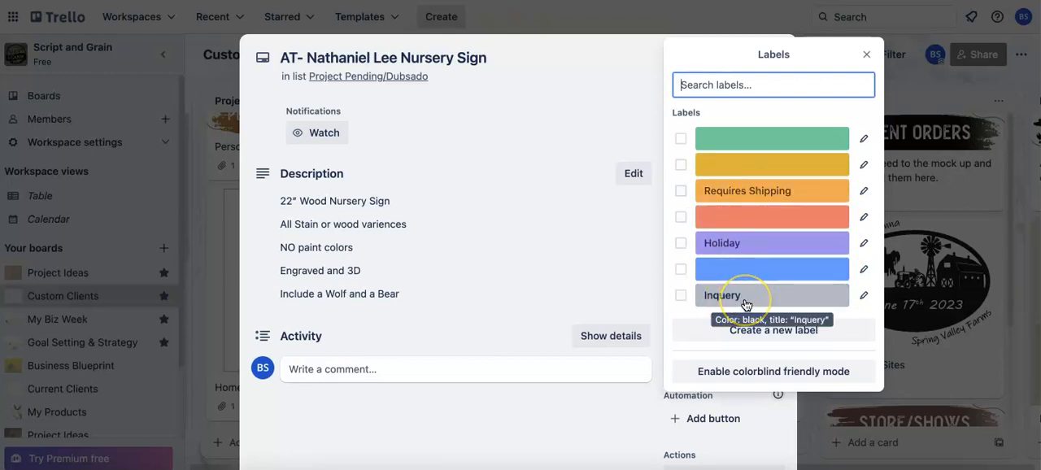
pyautogui.moveTo(687, 275)
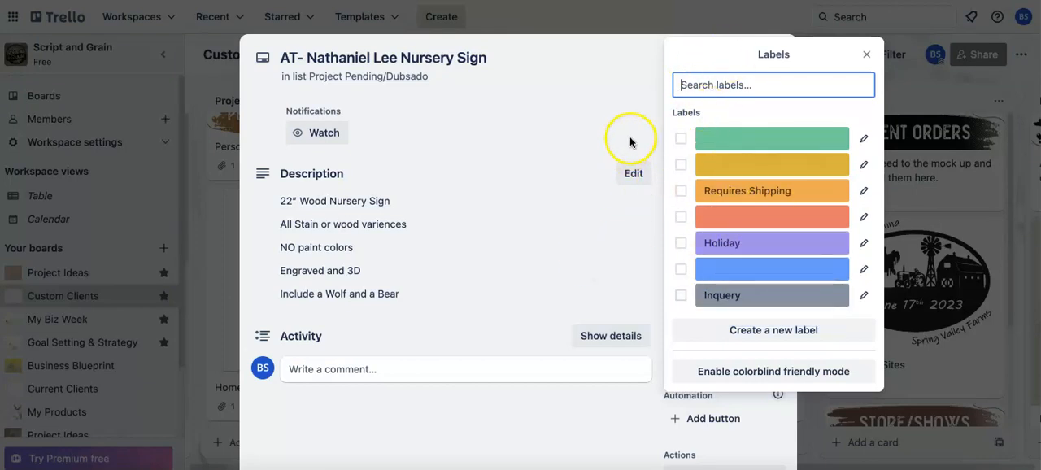
pyautogui.click(865, 53)
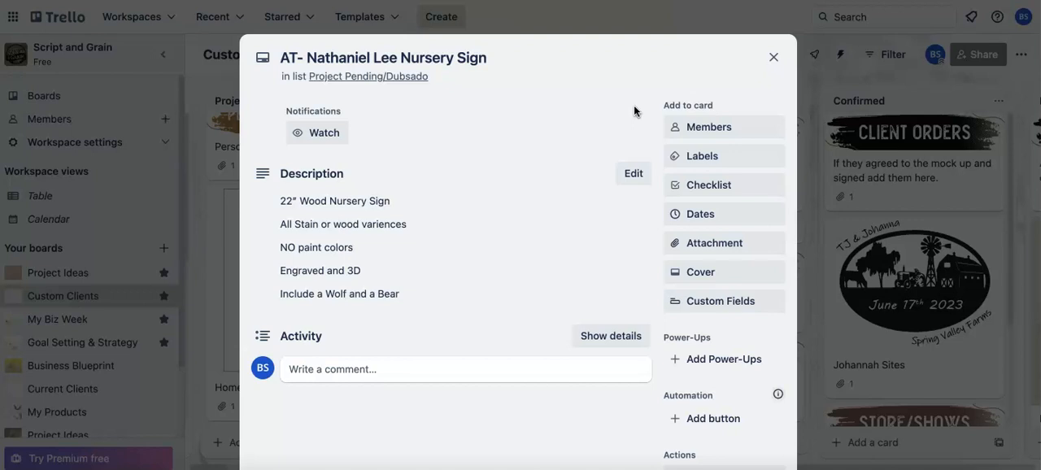
# Start a checklist and browse the Copy items from dropdown to a pre-job checklist.
pyautogui.click(708, 186)
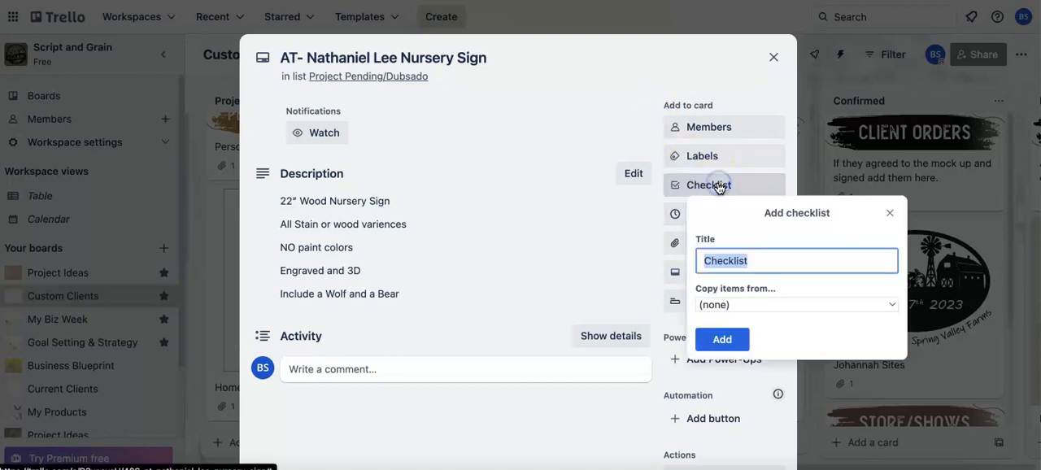
pyautogui.click(795, 305)
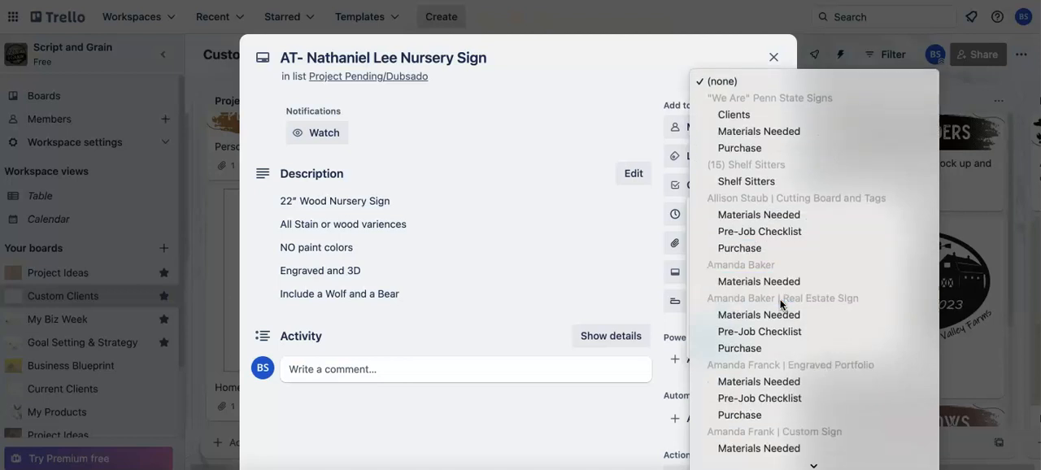
pyautogui.scroll(-3)
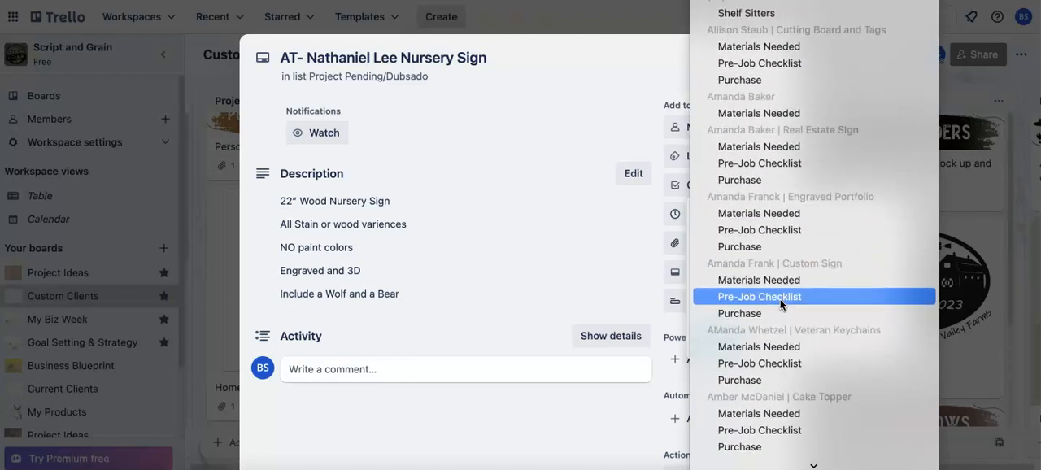
pyautogui.click(758, 296)
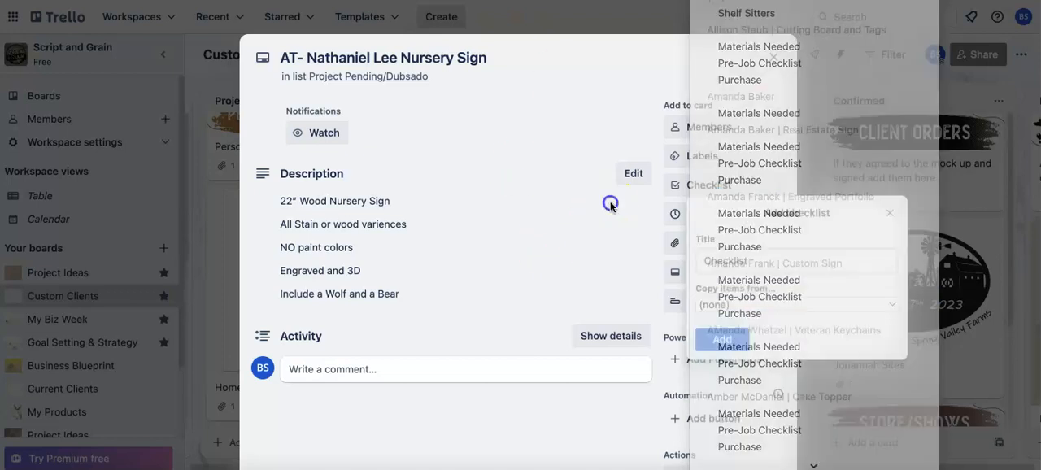
# Leave the description unchanged and add an empty checklist to the card.
pyautogui.click(624, 172)
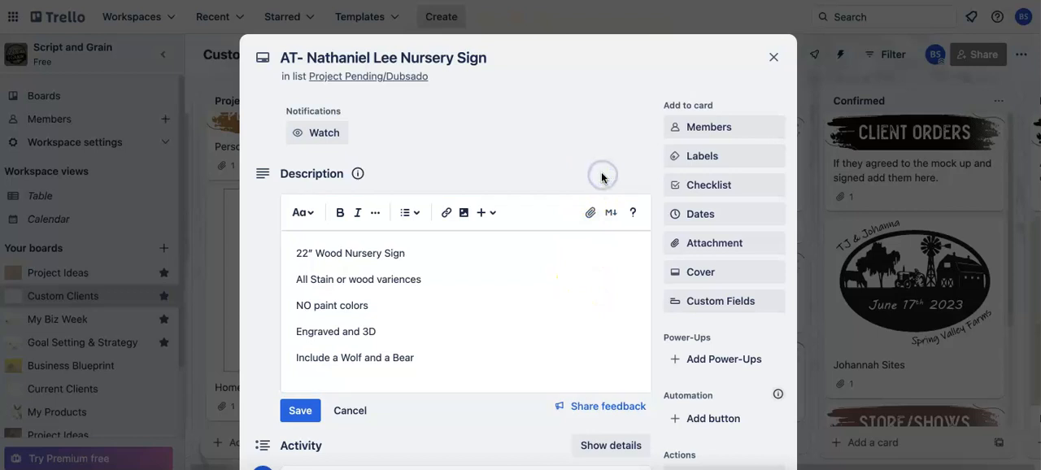
pyautogui.click(300, 409)
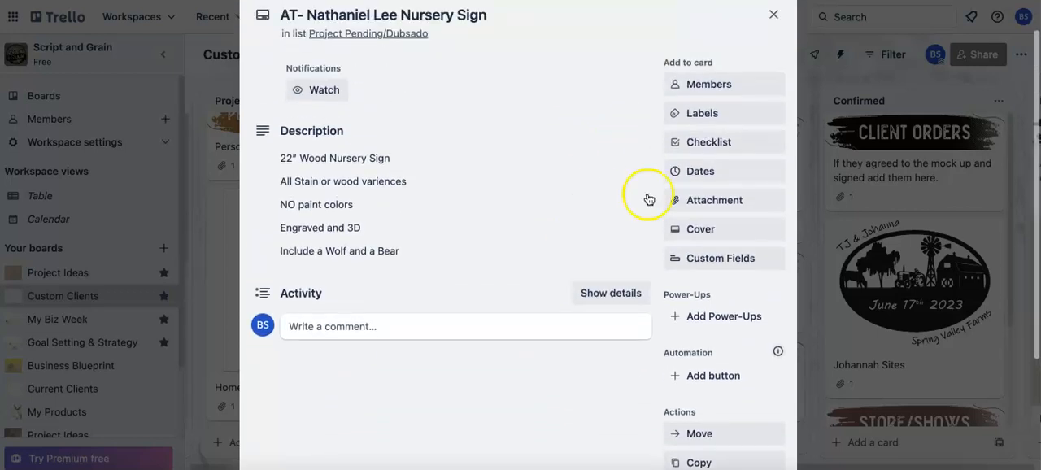
pyautogui.click(707, 142)
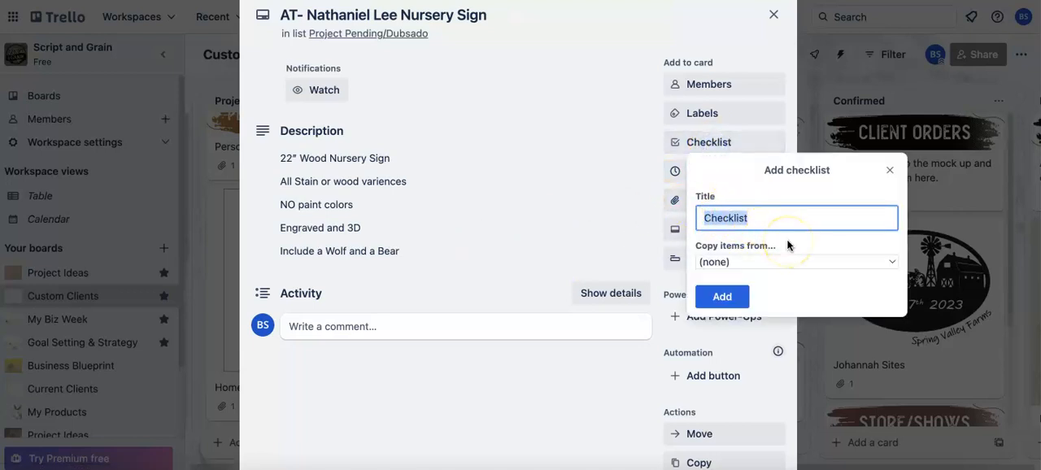
pyautogui.click(721, 296)
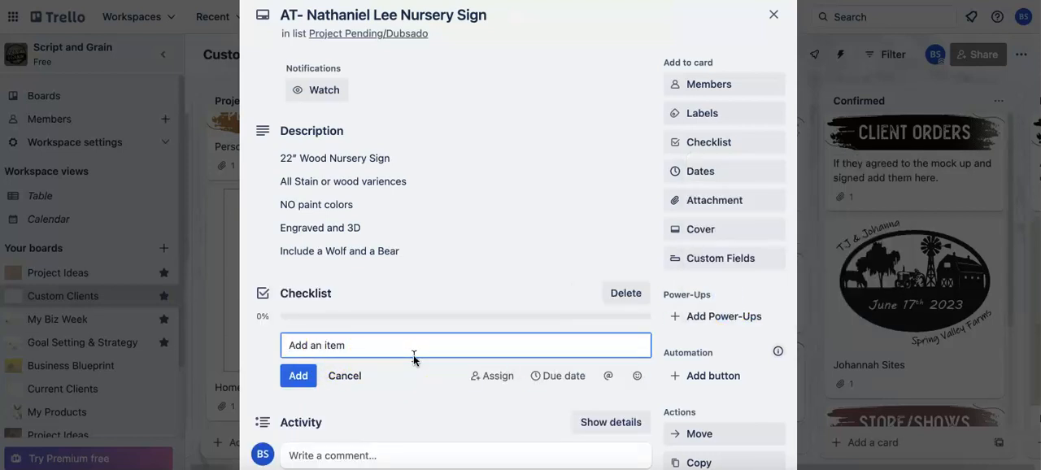
# Add the checklist items Order Wood, Order Glue and Send Mock Up.
pyautogui.write('Order Wo')
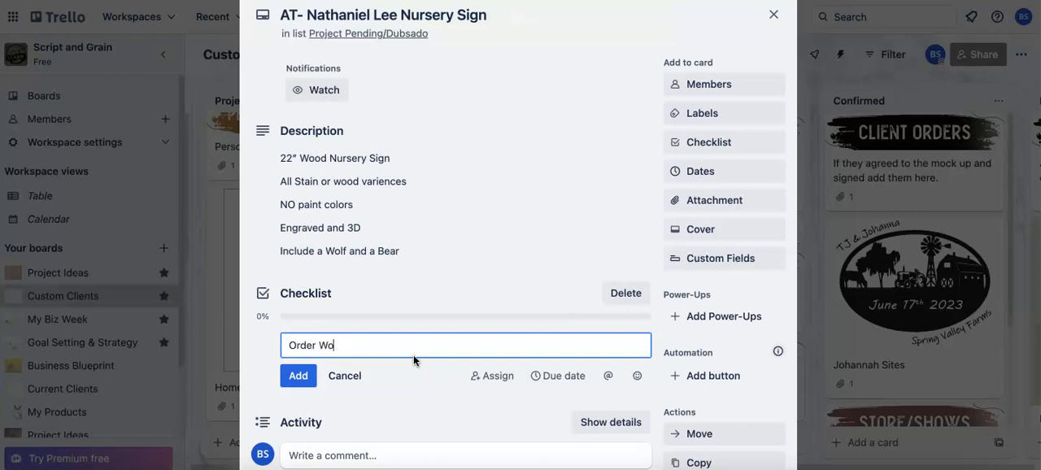
pyautogui.click(297, 374)
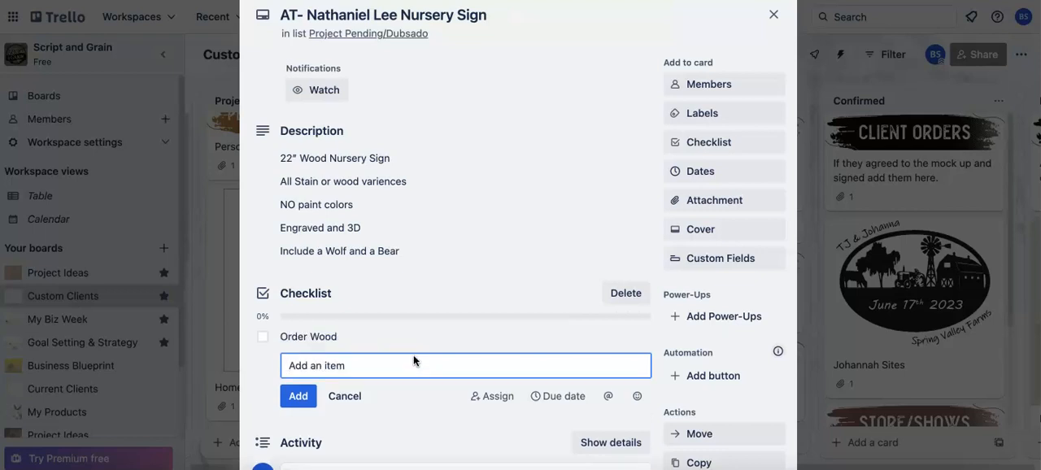
pyautogui.write('Order G')
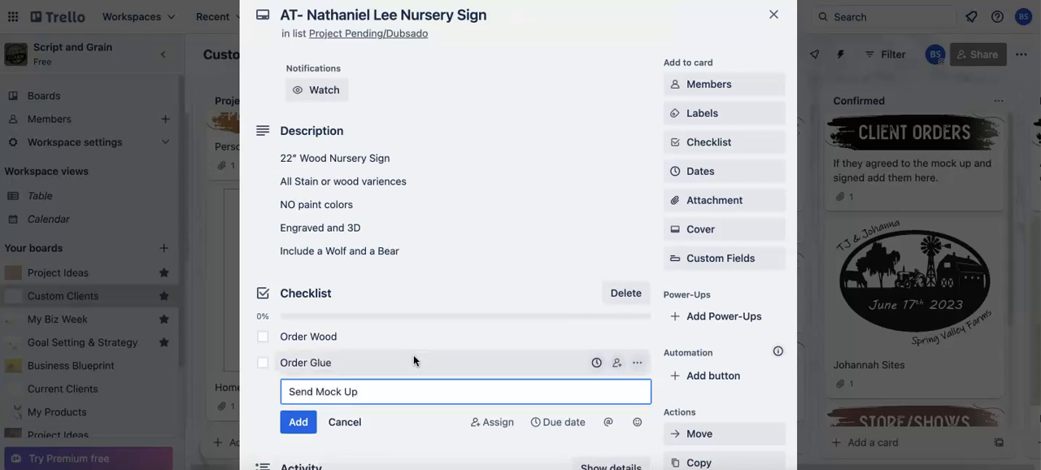
pyautogui.click(298, 422)
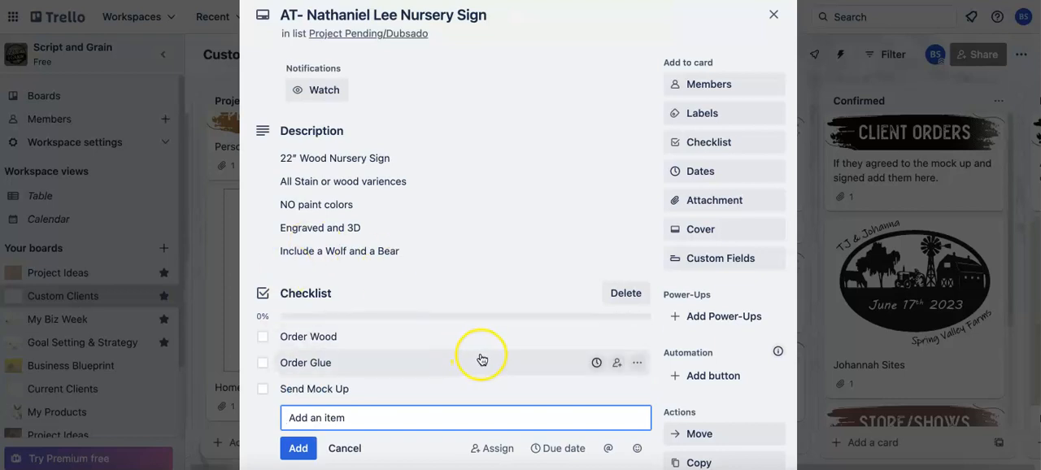
pyautogui.moveTo(496, 335)
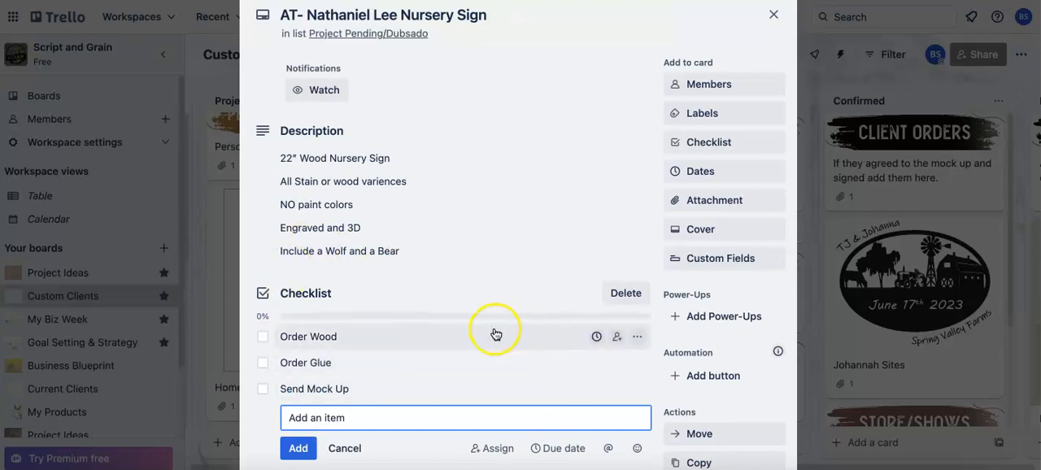
# Set the due date to October 17, 2023 at 1:04 PM with a 2 Days before reminder and save.
pyautogui.click(700, 171)
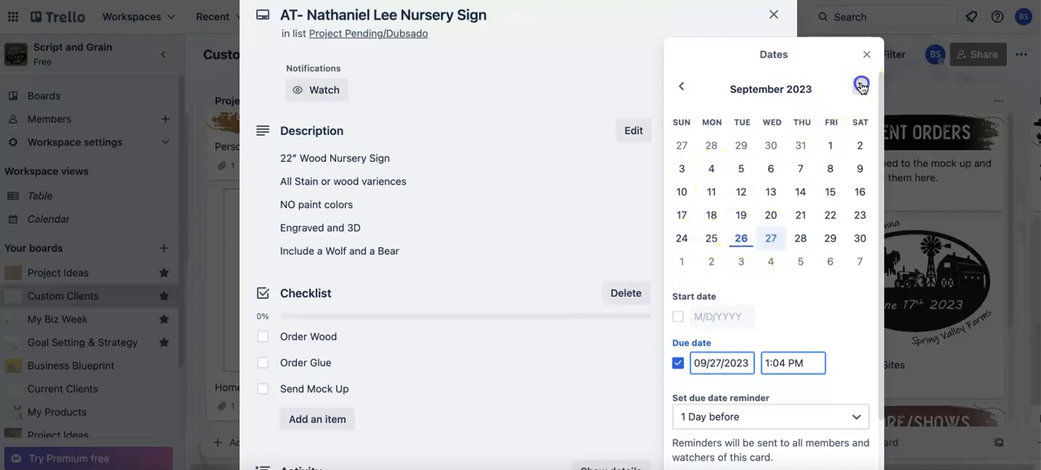
pyautogui.click(860, 84)
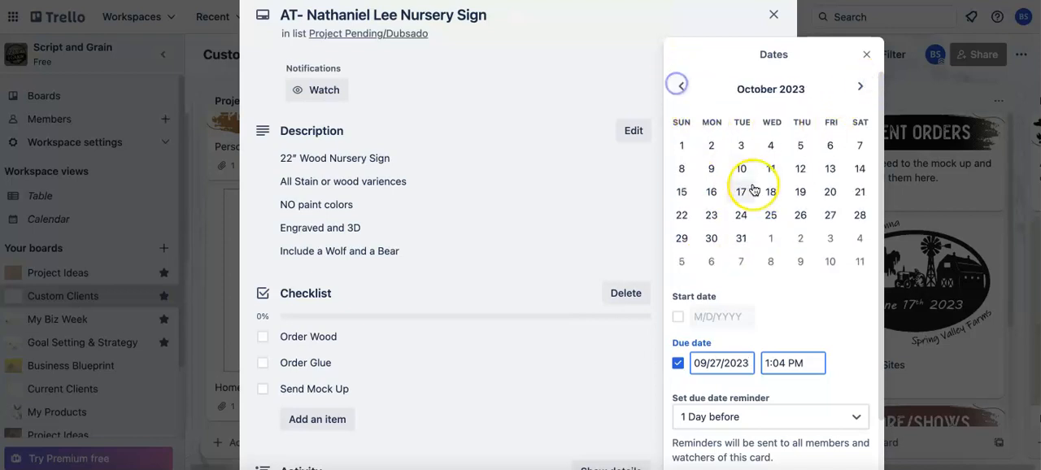
pyautogui.click(741, 192)
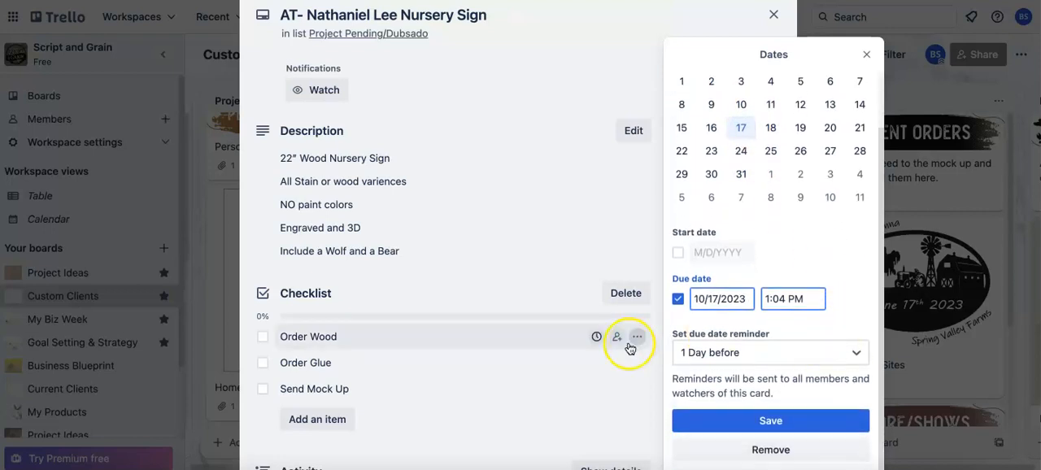
pyautogui.click(768, 352)
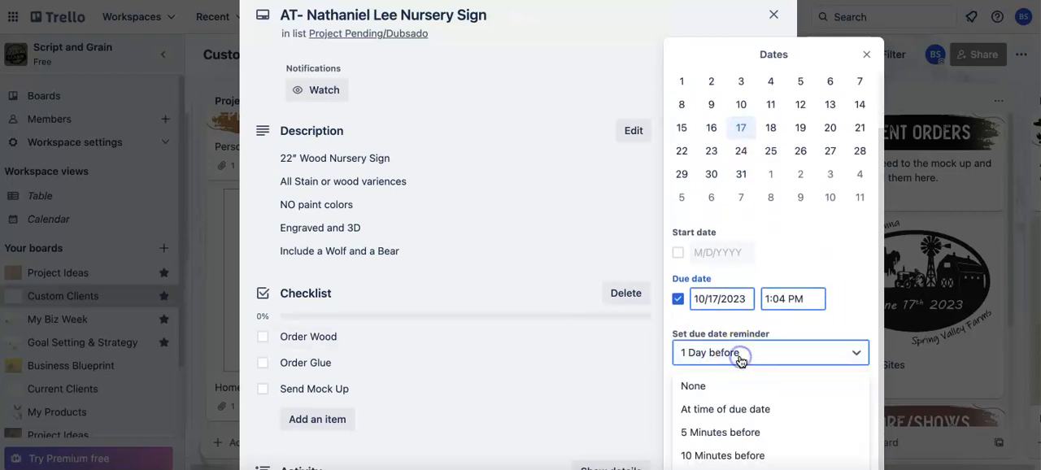
pyautogui.scroll(-3)
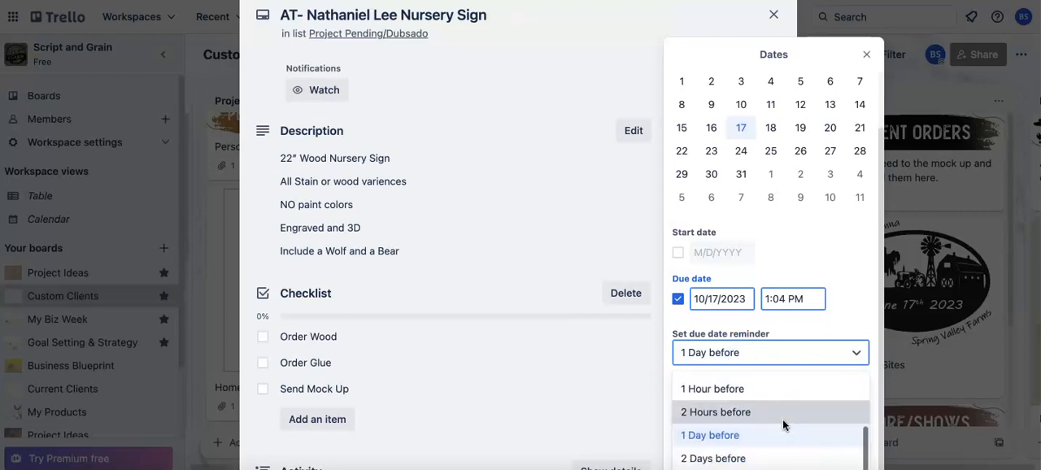
pyautogui.click(713, 459)
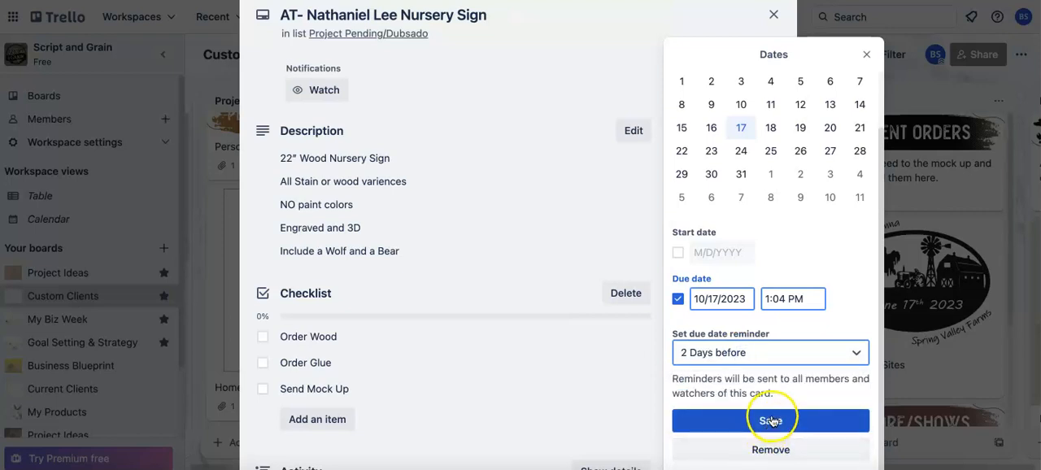
pyautogui.click(771, 420)
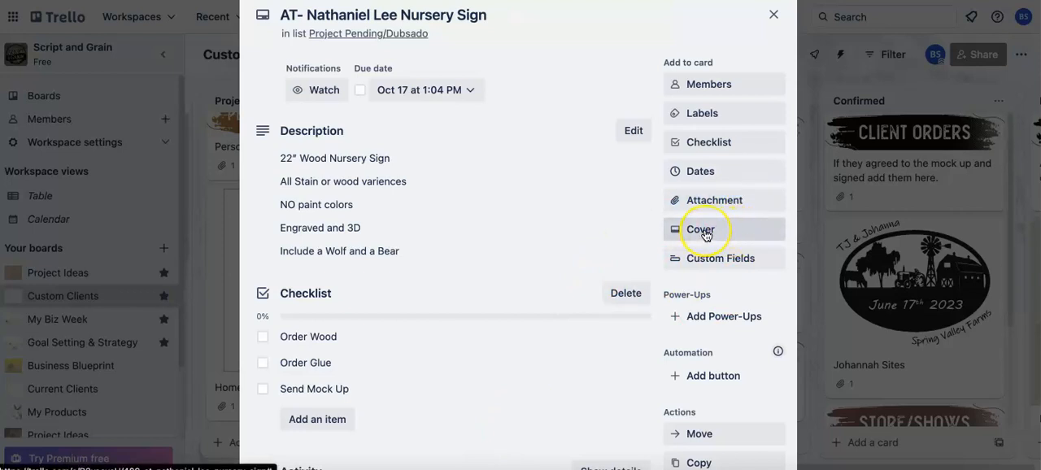
pyautogui.moveTo(699, 228)
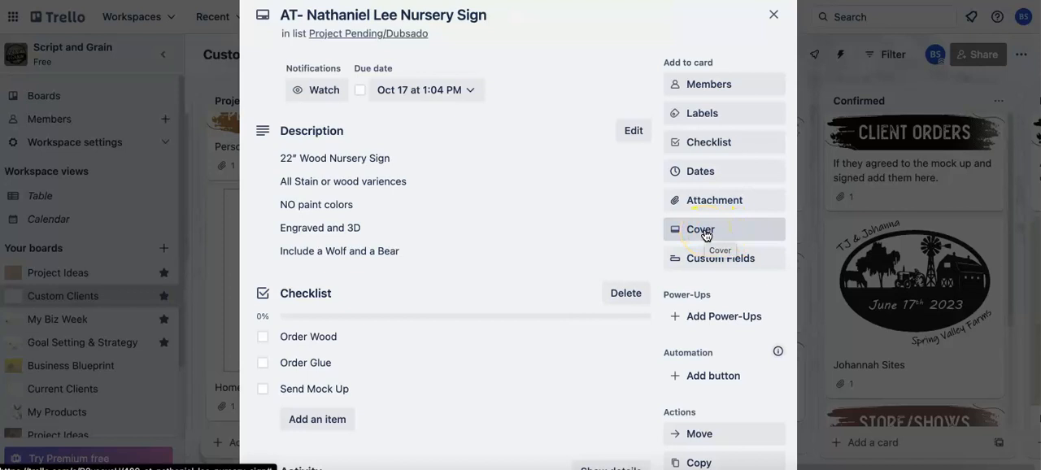
# Add the comment 'Emailed Client copy of draft' to the nursery sign card's activity.
pyautogui.scroll(-3)
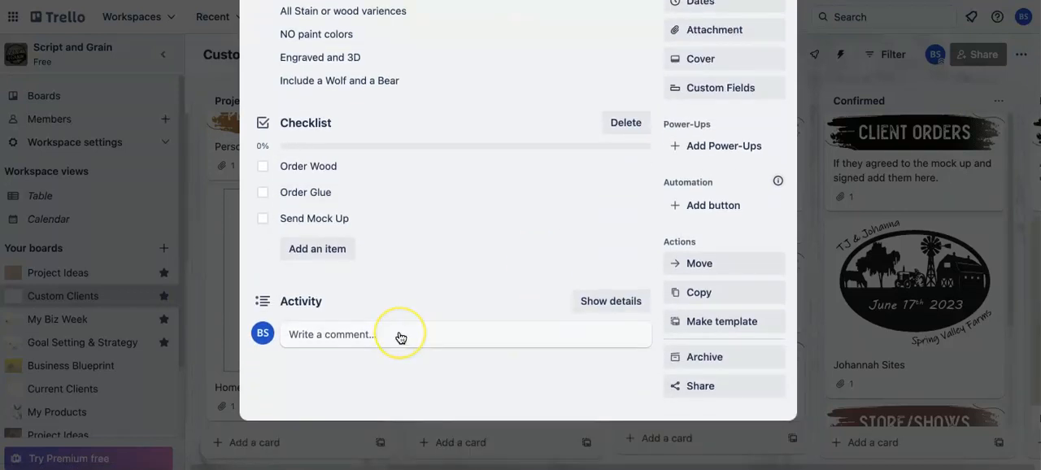
pyautogui.click(398, 334)
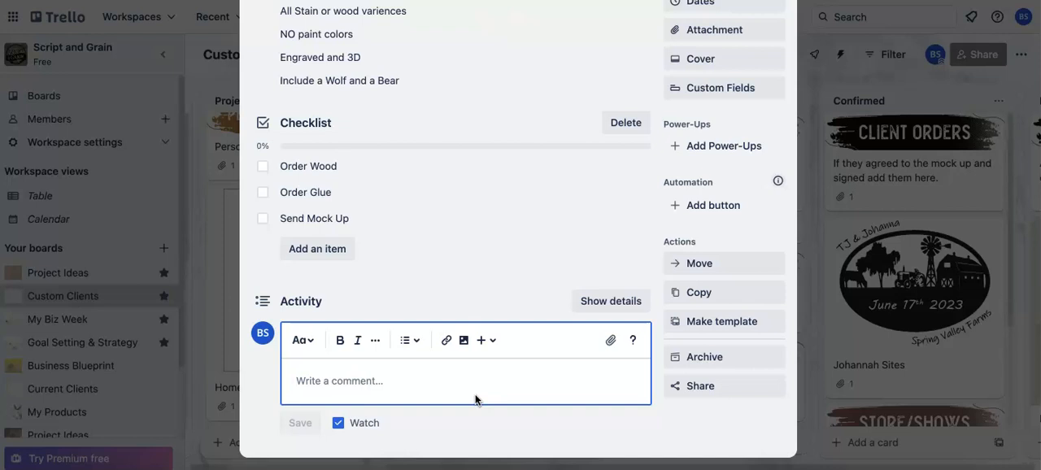
pyautogui.write('Emailed Client')
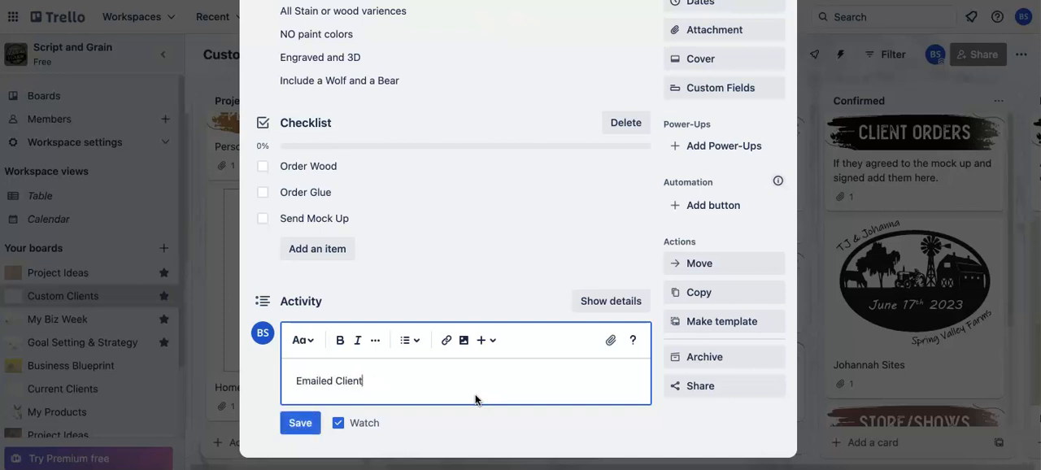
pyautogui.write('copy of')
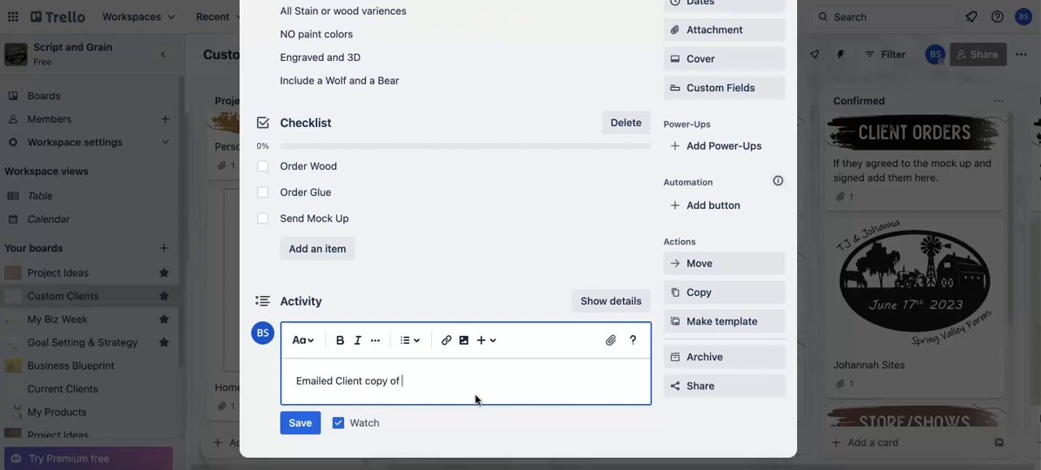
pyautogui.write('draft')
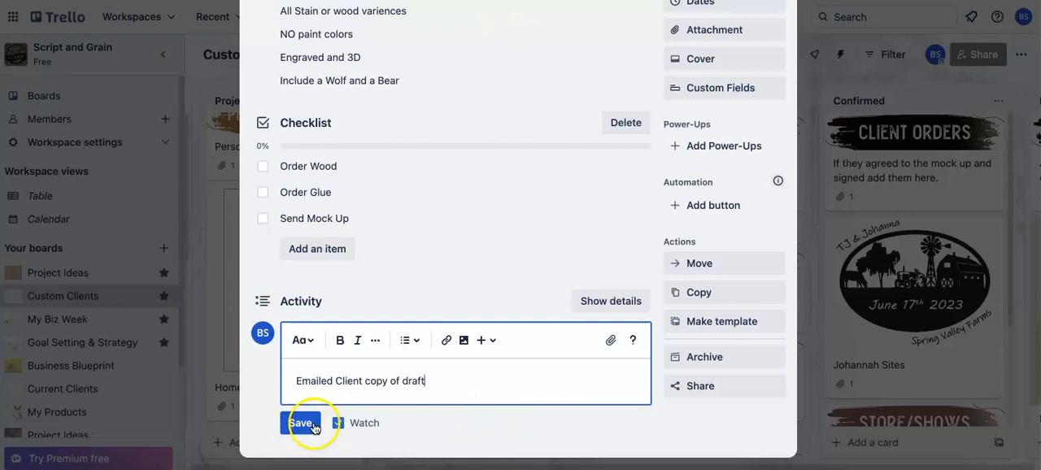
pyautogui.click(301, 423)
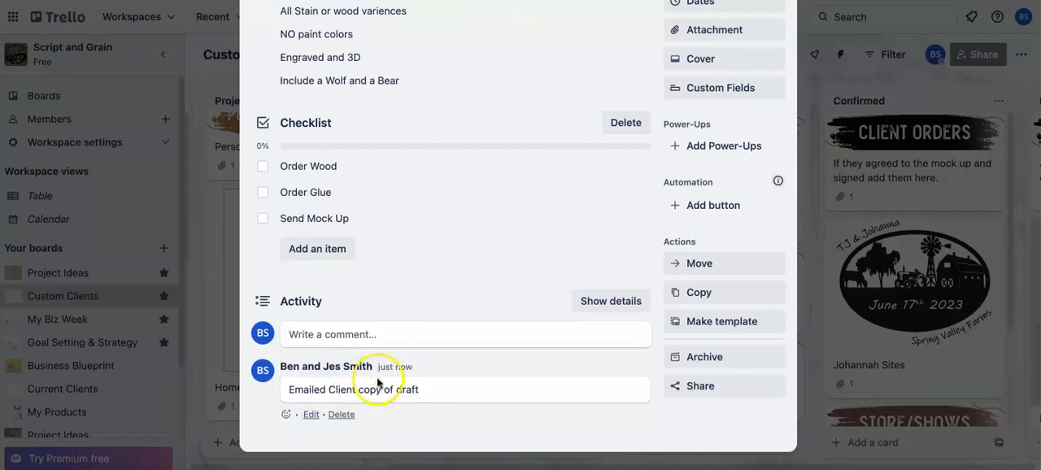
pyautogui.moveTo(394, 366)
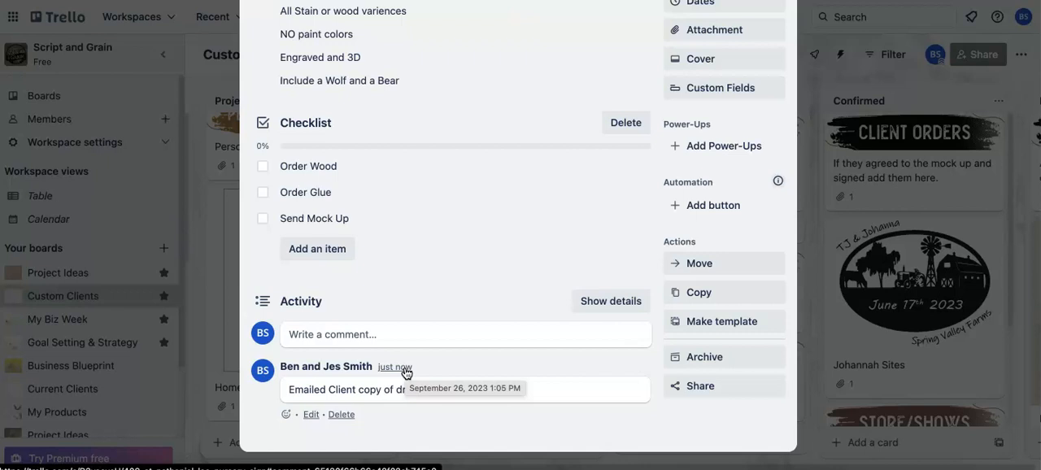
pyautogui.moveTo(406, 377)
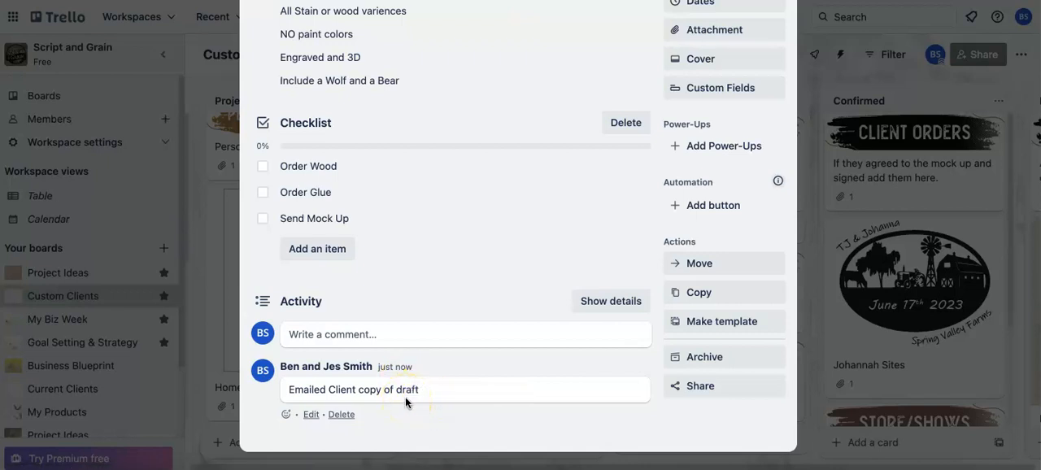
pyautogui.moveTo(607, 333)
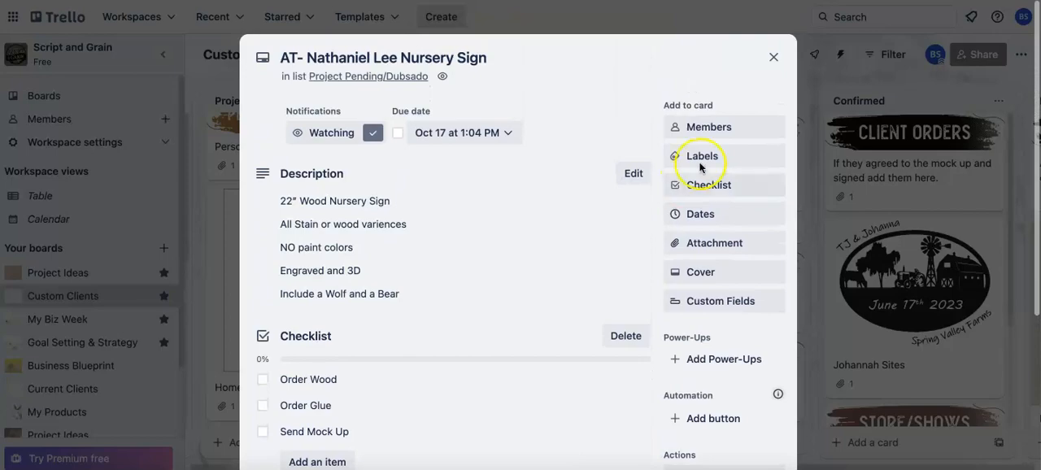
pyautogui.click(771, 57)
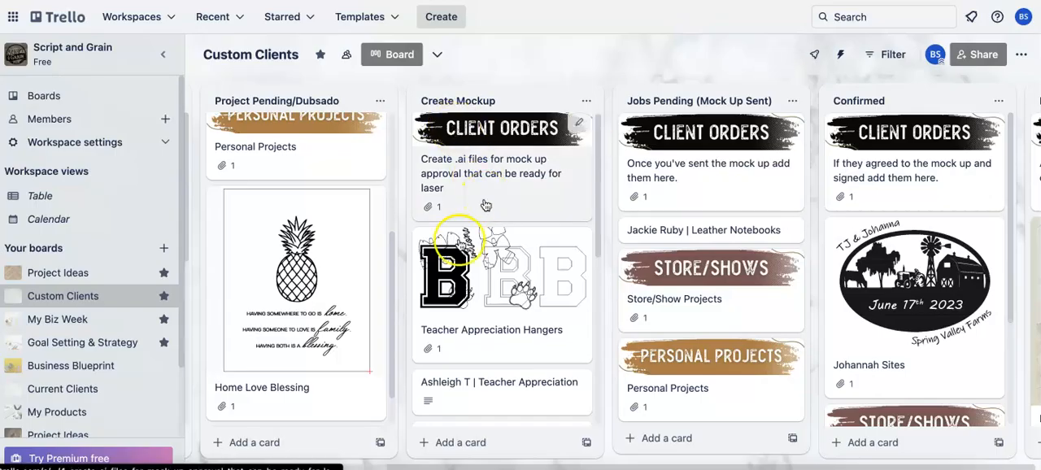
pyautogui.scroll(-3)
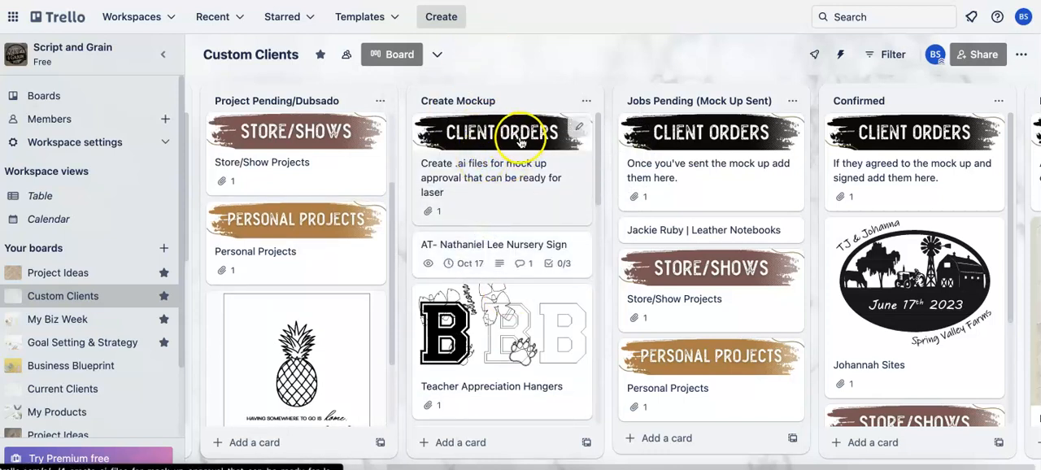
pyautogui.moveTo(475, 254)
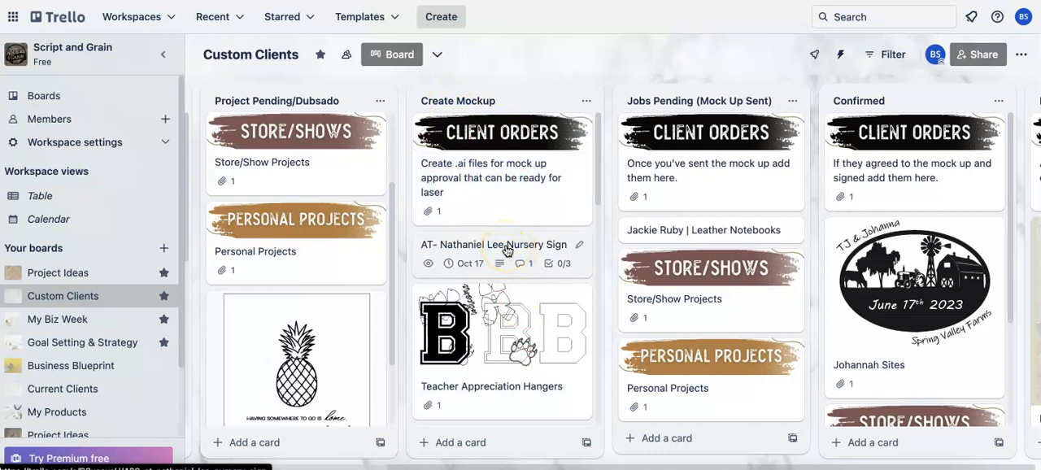
pyautogui.click(495, 244)
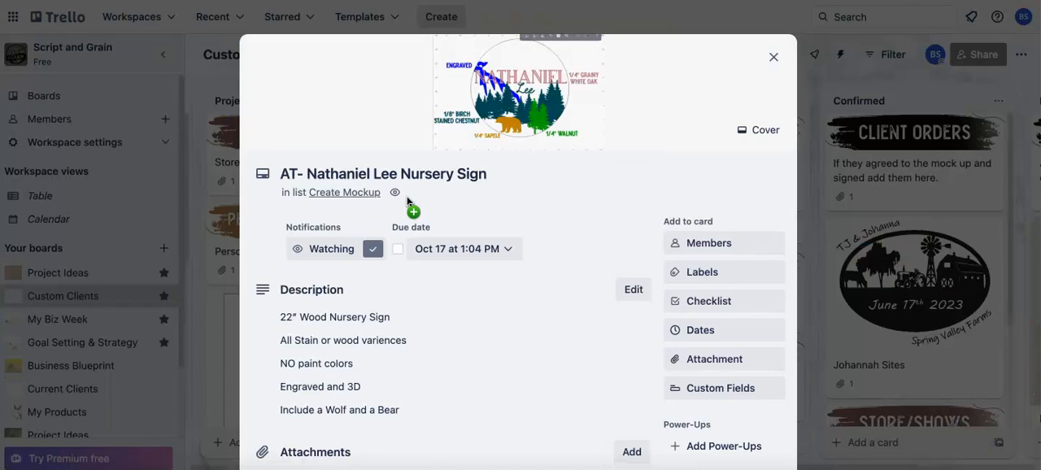
# Review the card's description and Oct 17 due date, then close it back to the board.
pyautogui.click(773, 57)
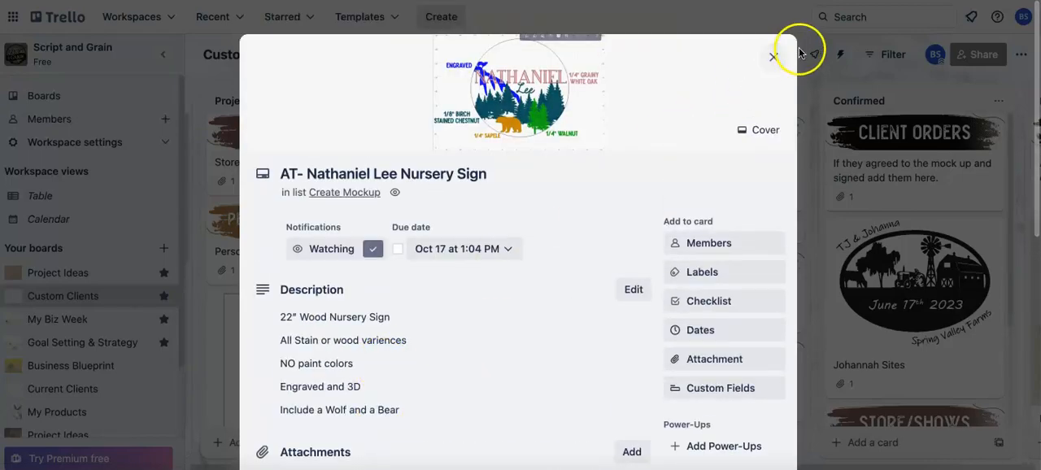
pyautogui.click(772, 56)
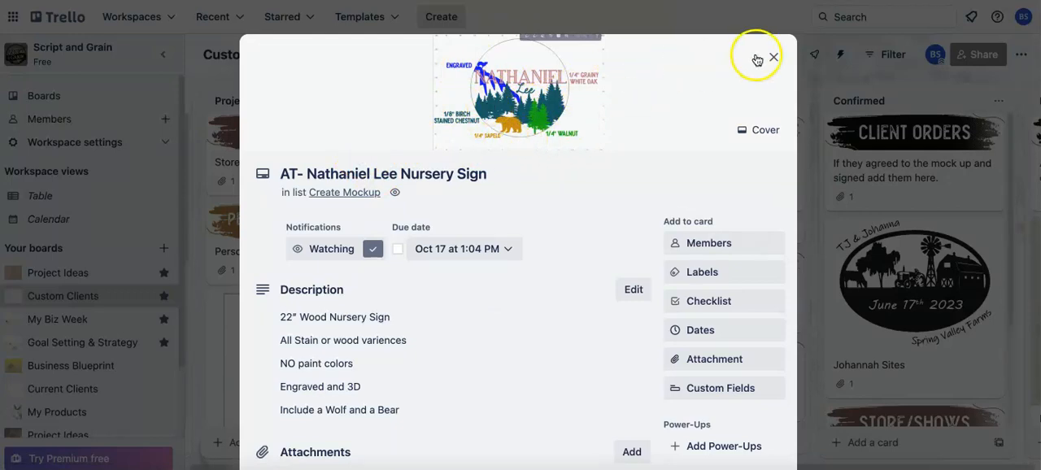
pyautogui.click(774, 57)
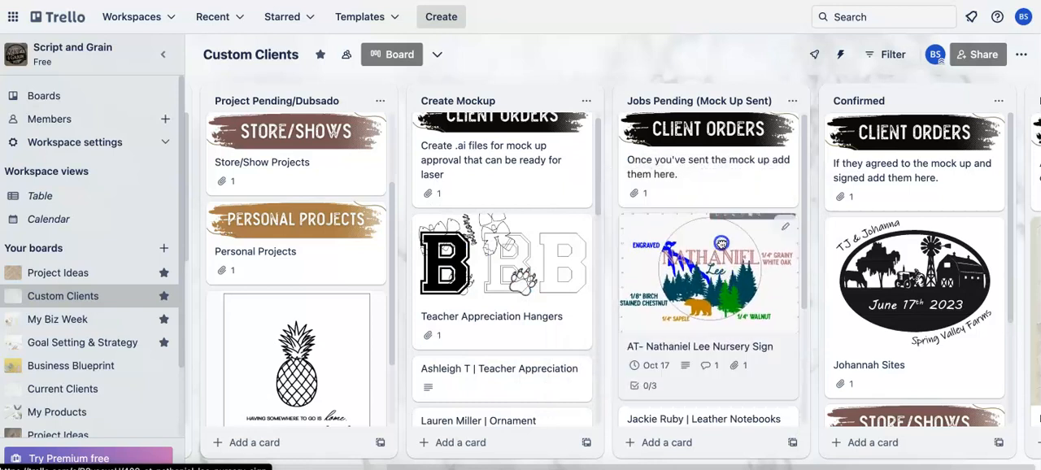
# Follow the card into File Prep, view its checklist, and close the card details.
pyautogui.hscroll(3)
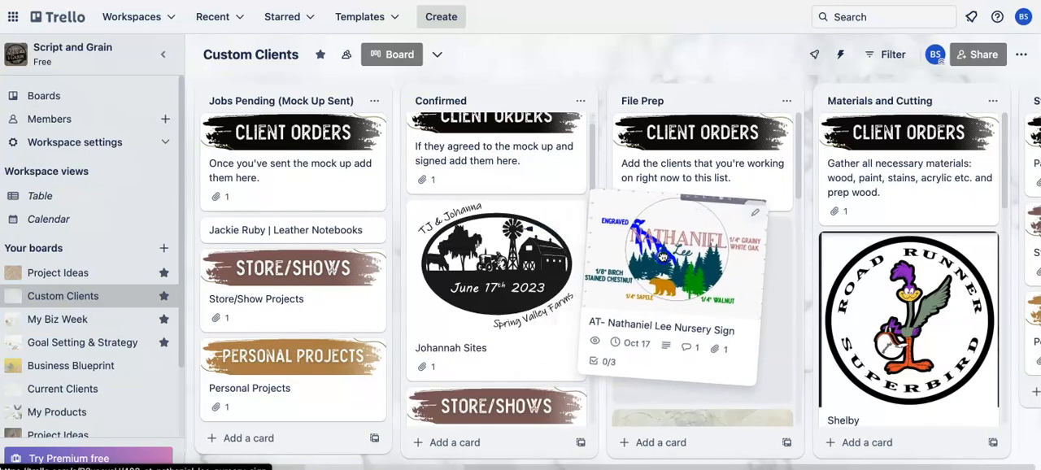
pyautogui.hscroll(3)
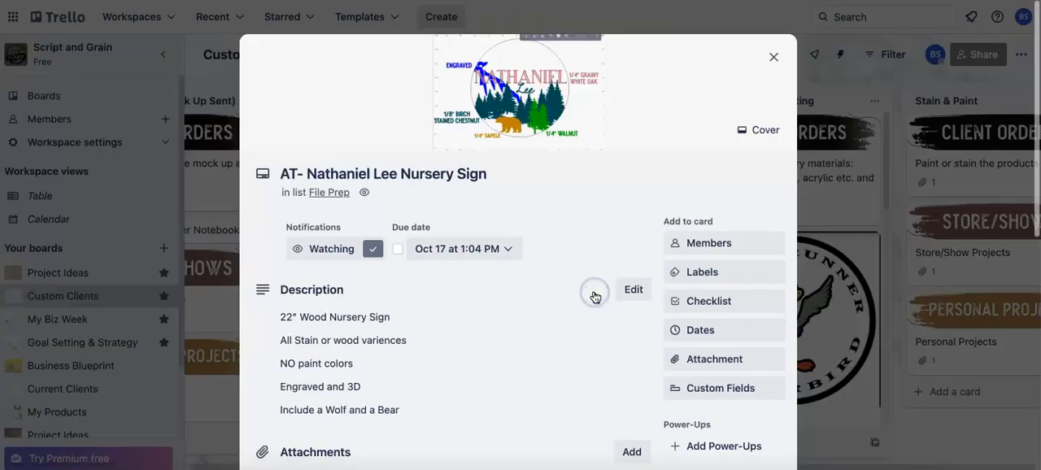
pyautogui.scroll(-3)
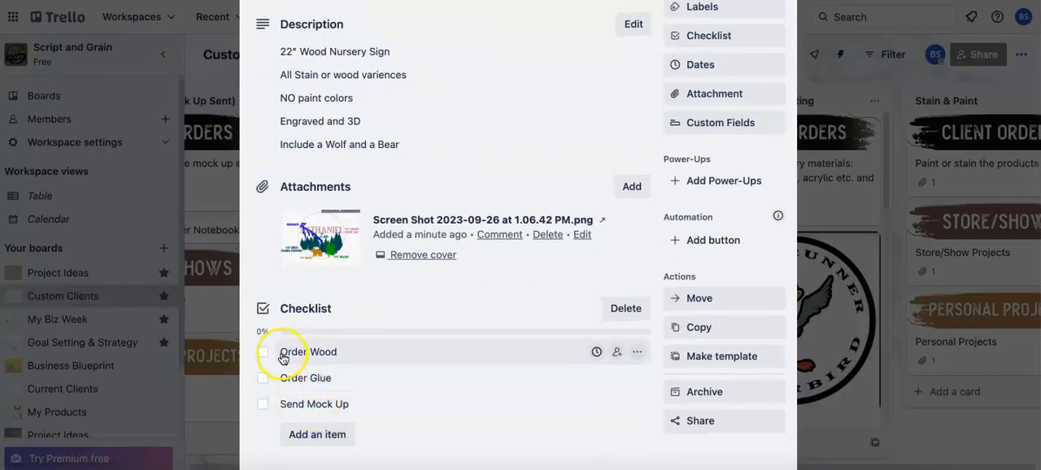
pyautogui.moveTo(301, 368)
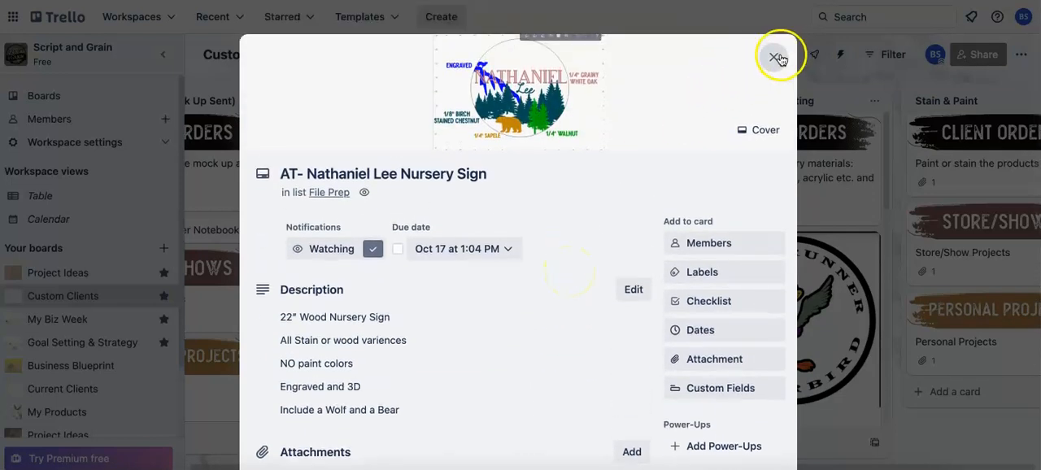
pyautogui.click(778, 58)
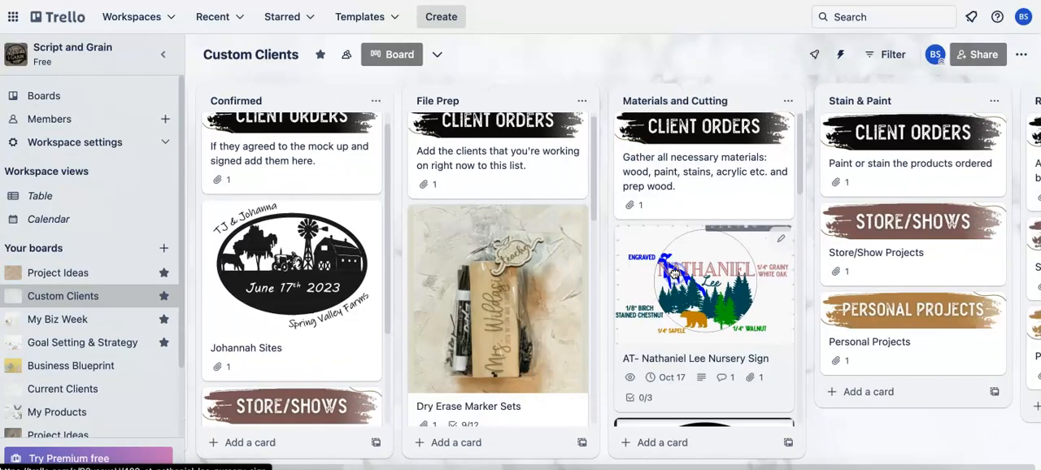
# Move along to Materials and Cutting and Stain & Paint and bring up the card's quick options.
pyautogui.hscroll(3)
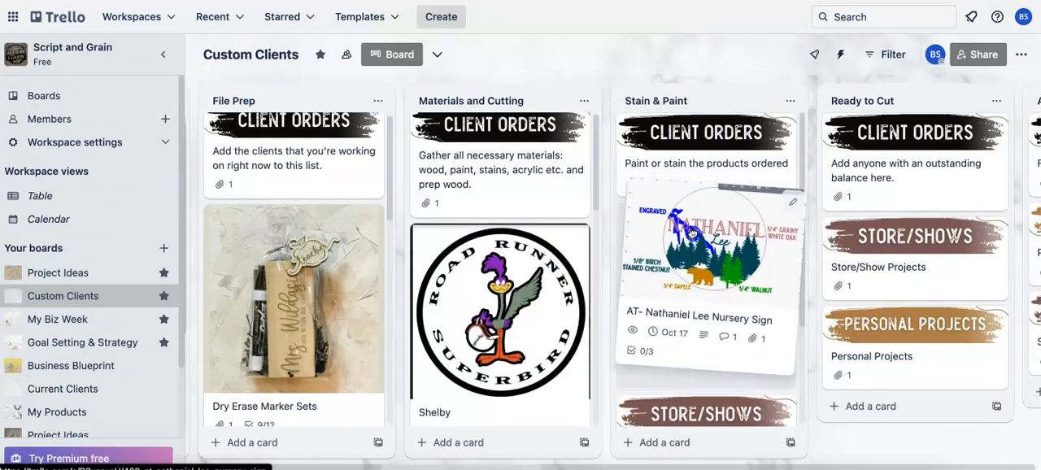
pyautogui.hscroll(3)
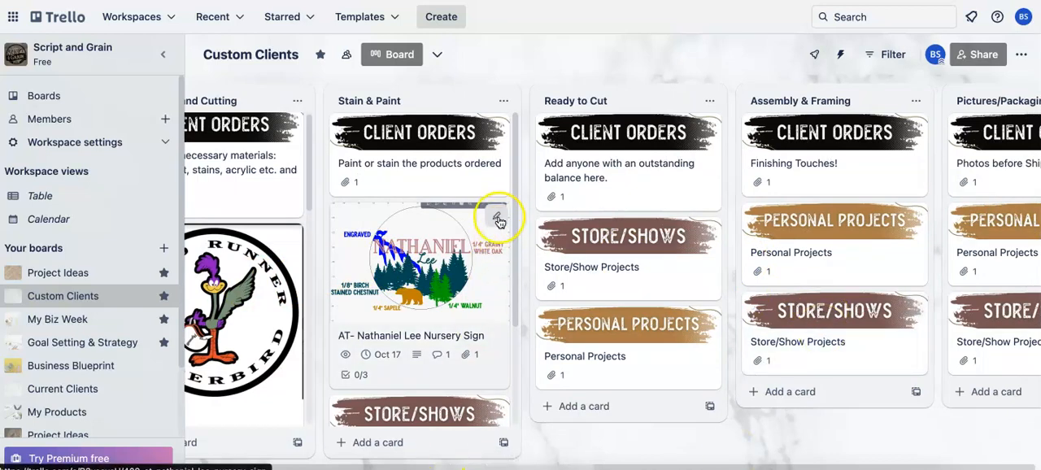
pyautogui.click(497, 220)
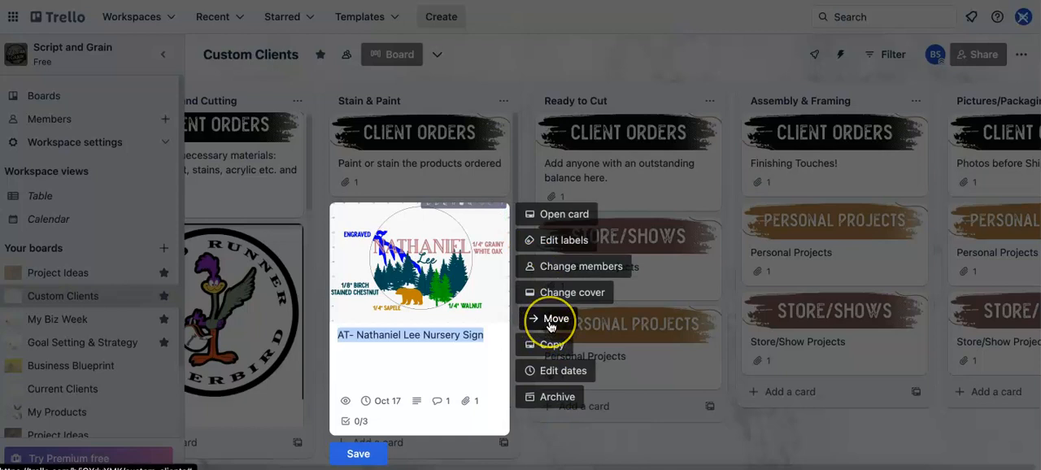
# Bring up the Move card options listing workspace boards with Custom Clients as current.
pyautogui.click(556, 319)
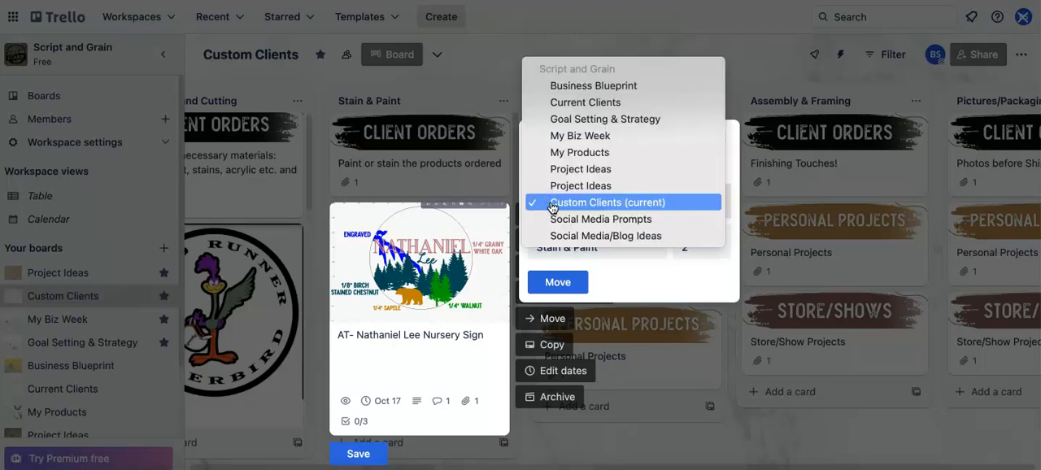
pyautogui.moveTo(627, 218)
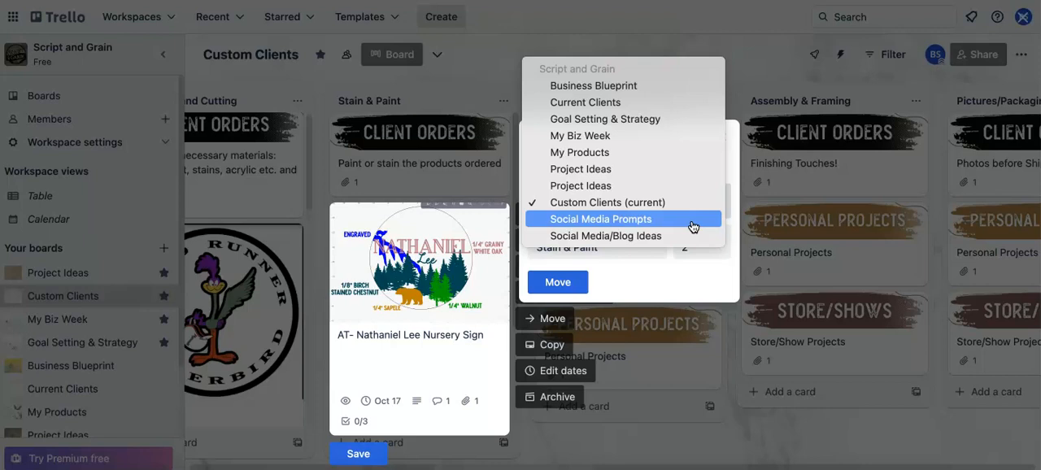
pyautogui.moveTo(688, 229)
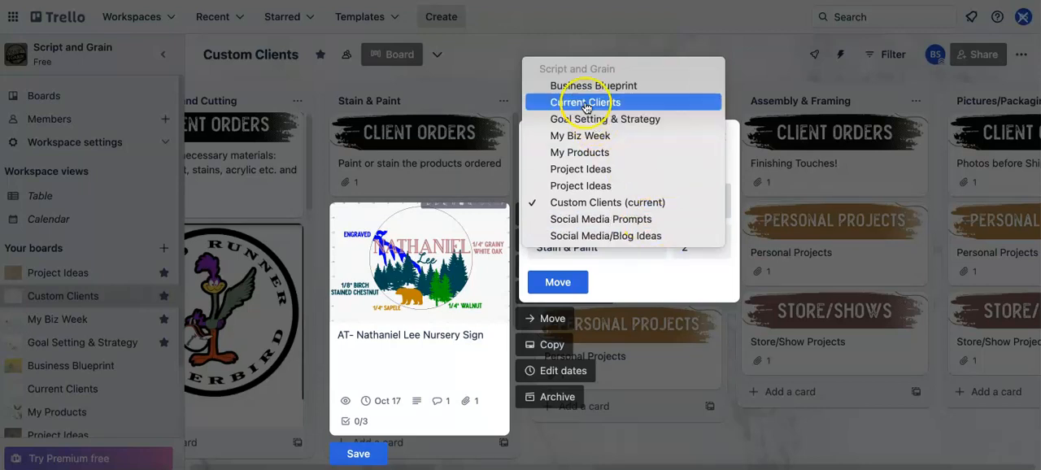
pyautogui.moveTo(530, 226)
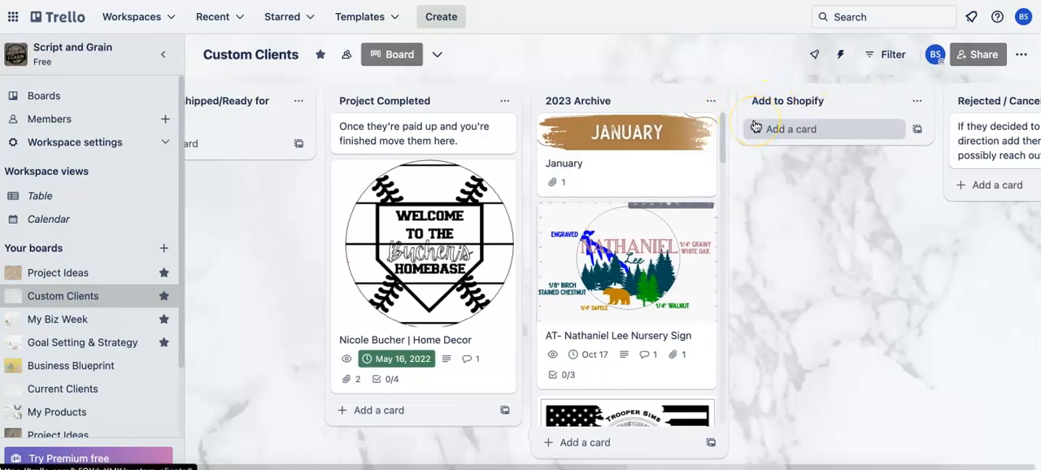
pyautogui.moveTo(706, 218)
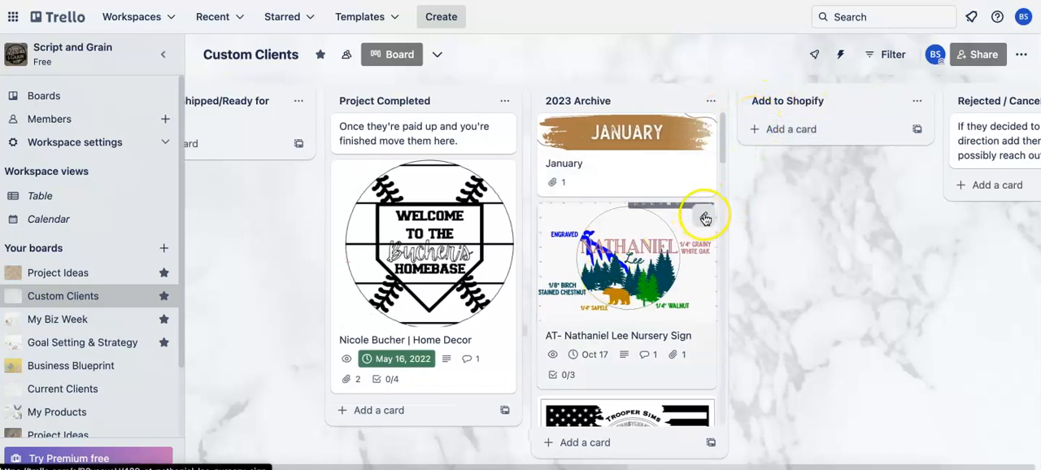
# Check the card's quick options in the 2023 Archive list and scan across the board lists.
pyautogui.click(705, 218)
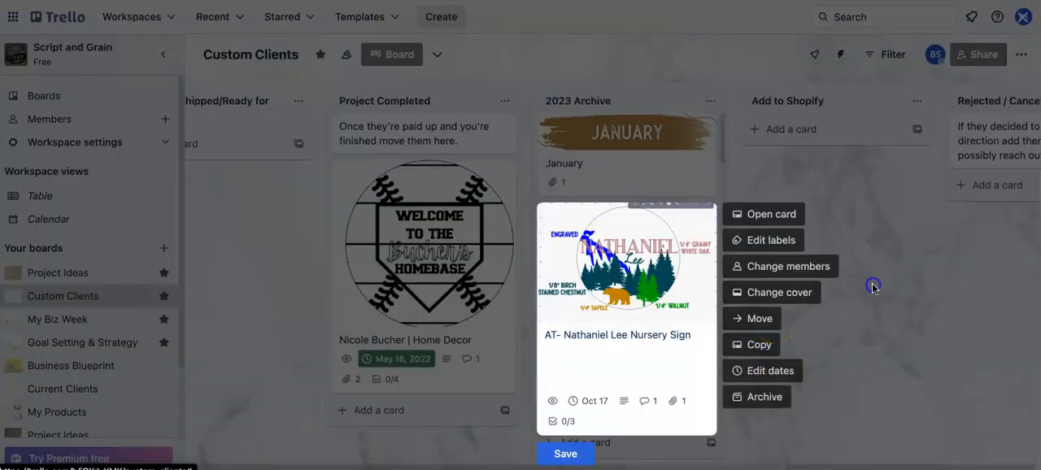
pyautogui.moveTo(846, 208)
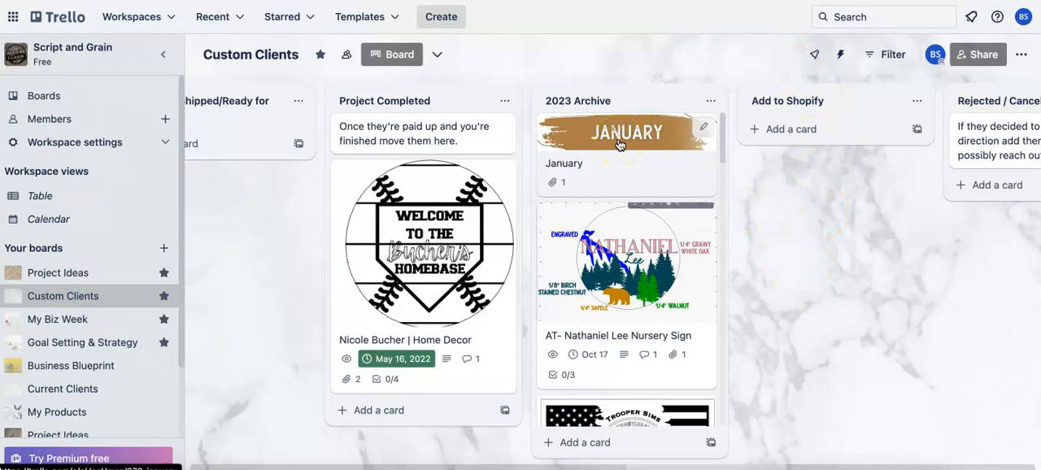
pyautogui.scroll(-3)
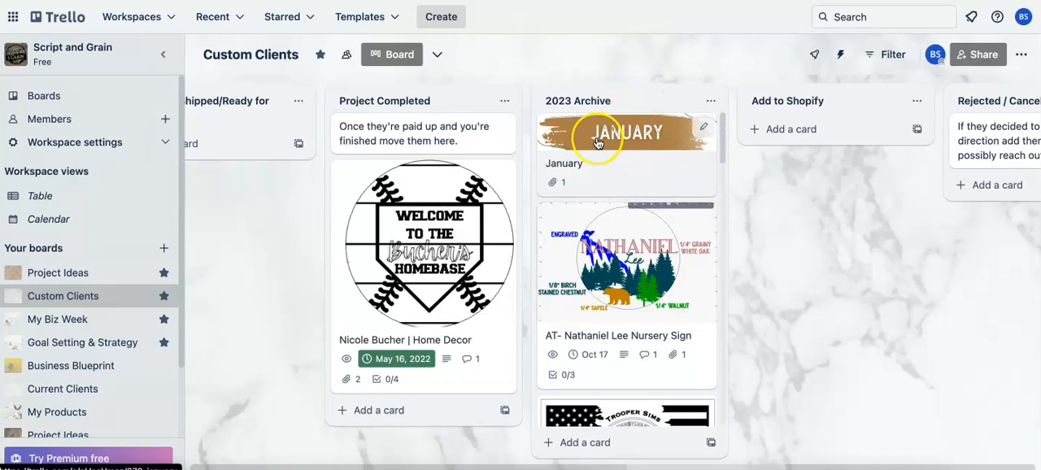
pyautogui.hscroll(3)
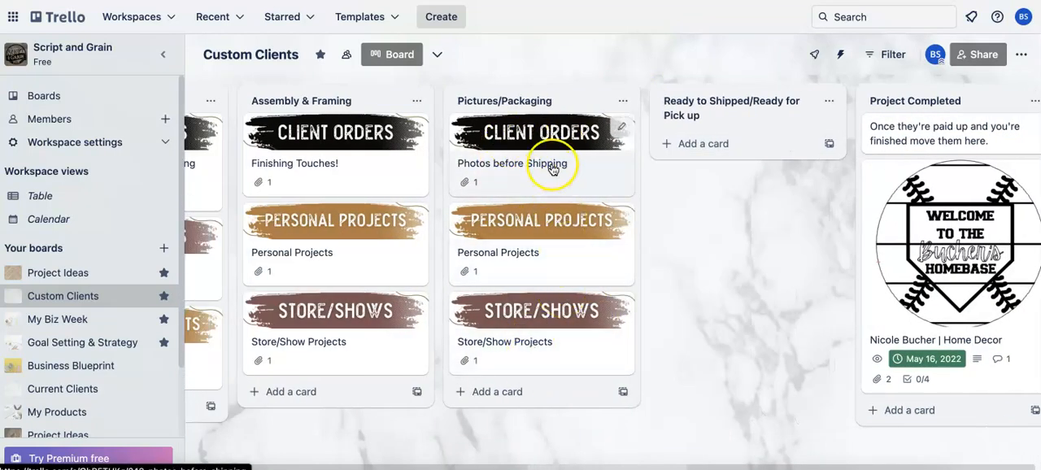
pyautogui.hscroll(3)
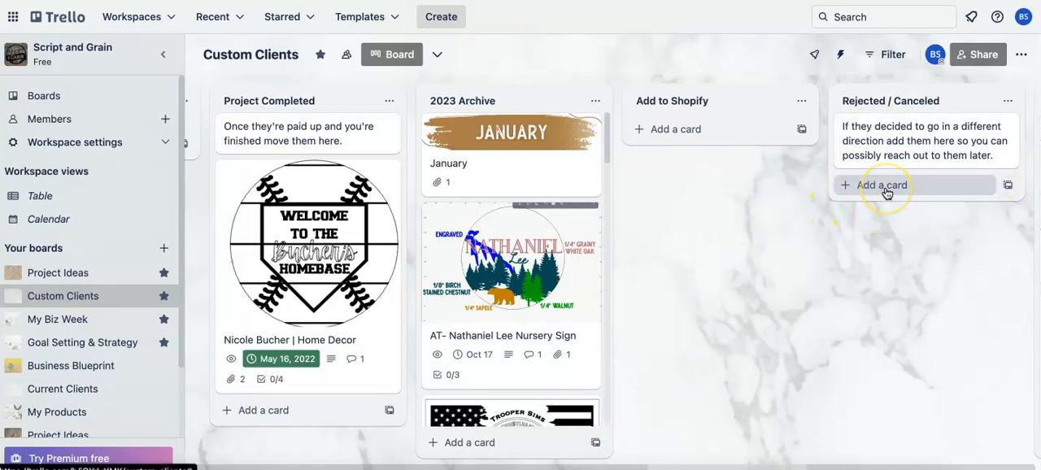
pyautogui.moveTo(696, 267)
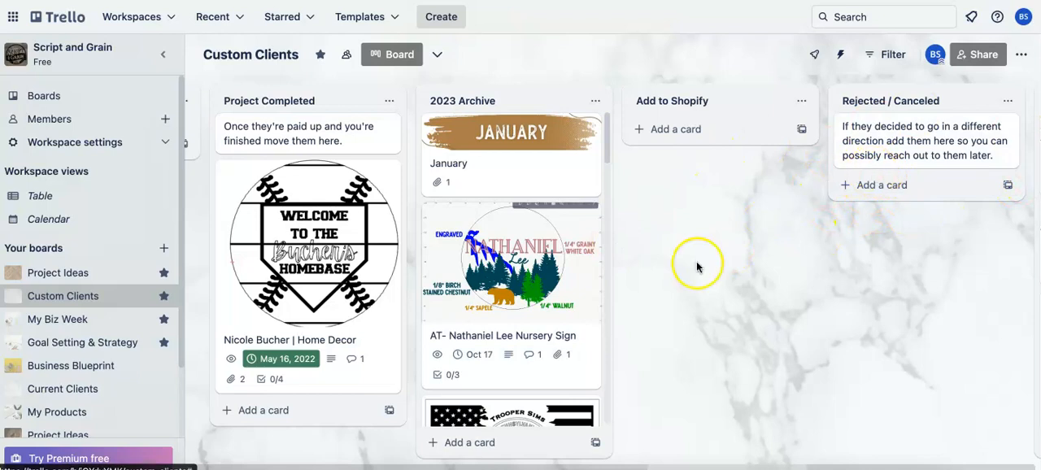
pyautogui.moveTo(464, 284)
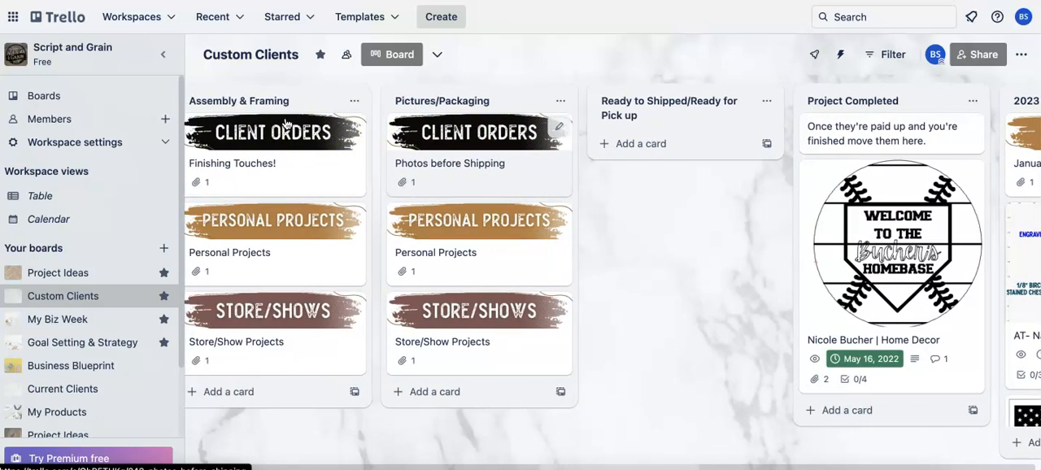
# Scroll the Custom Clients board to show the Stain & Paint, Ready to Cut and Assembly & Framing lists.
pyautogui.hscroll(3)
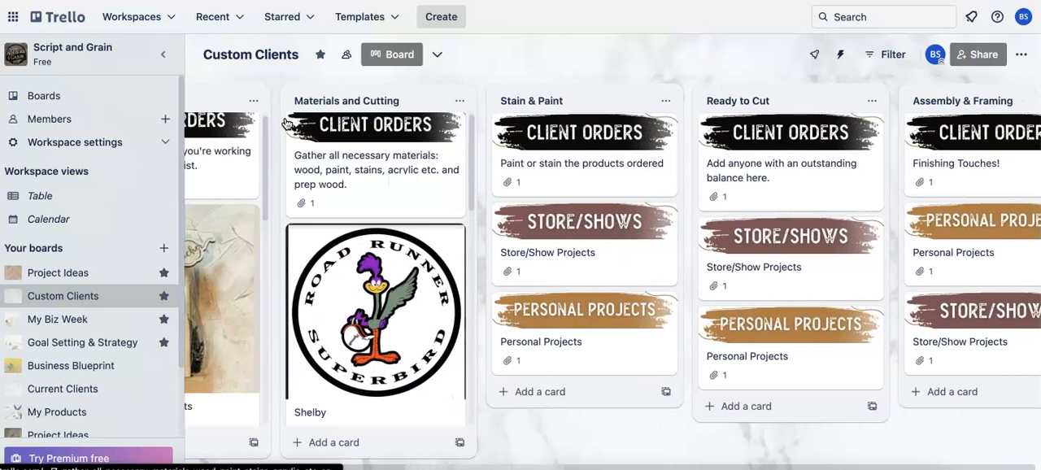
pyautogui.hscroll(-3)
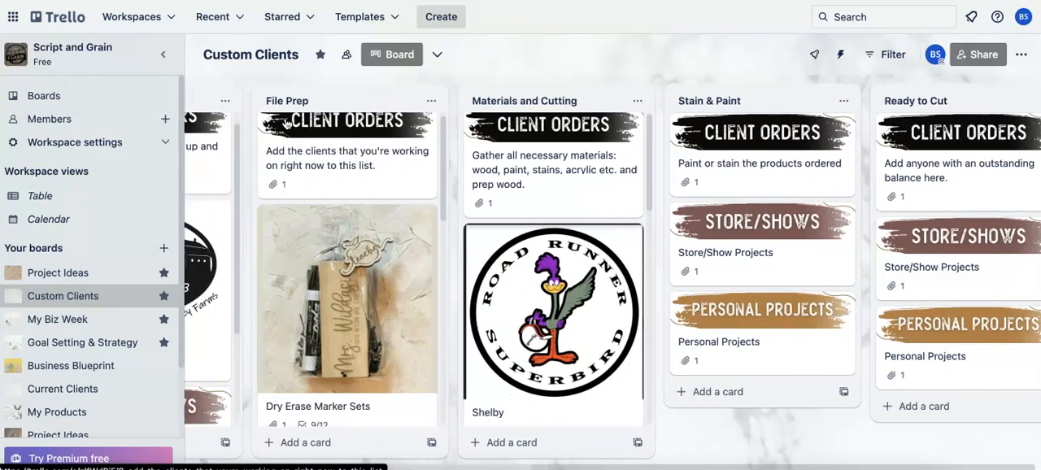
pyautogui.hscroll(3)
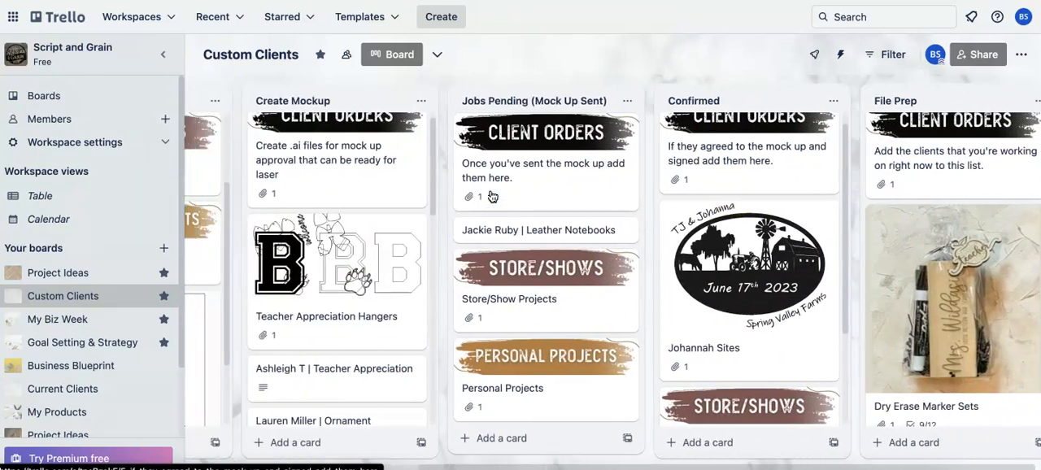
pyautogui.hscroll(-3)
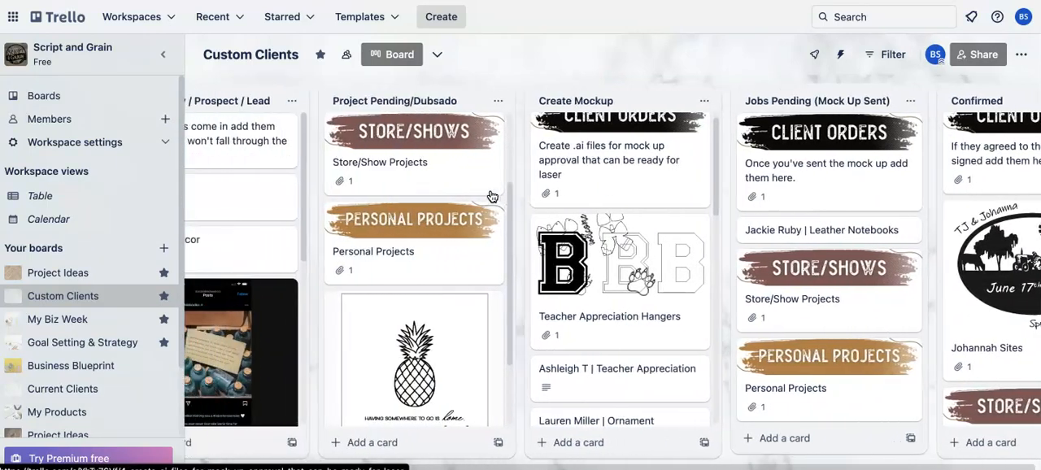
pyautogui.hscroll(3)
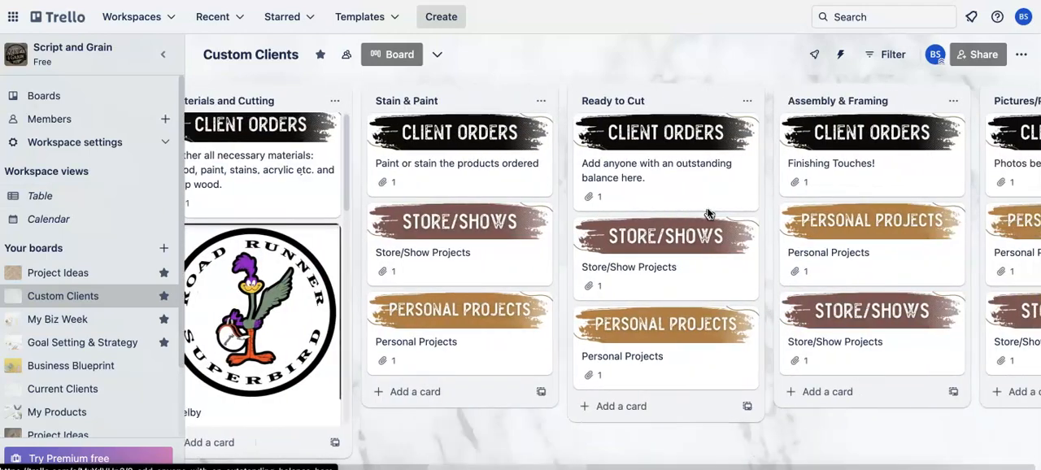
pyautogui.hscroll(3)
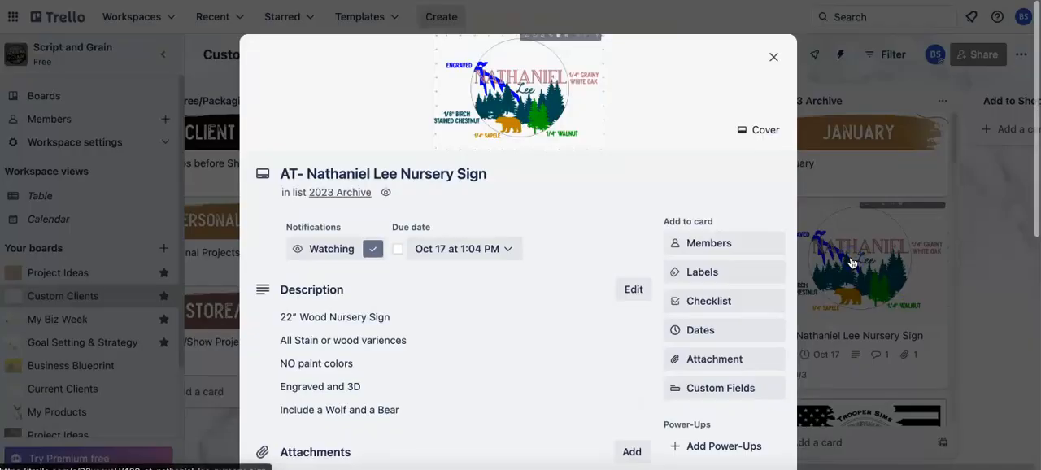
pyautogui.scroll(-3)
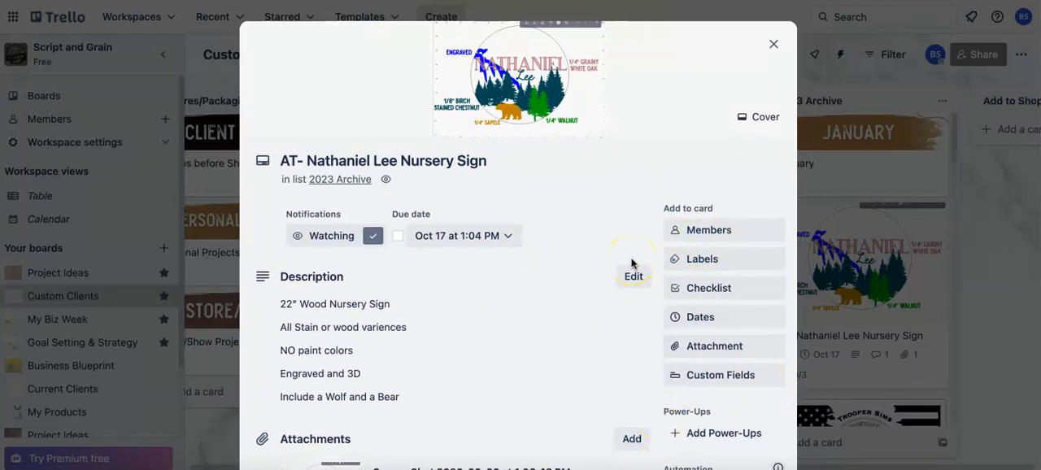
pyautogui.scroll(-3)
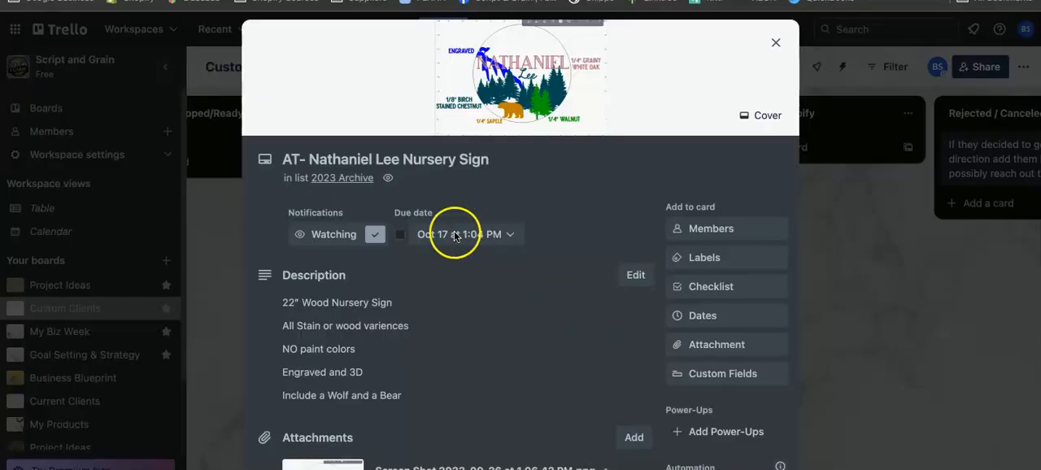
pyautogui.scroll(-3)
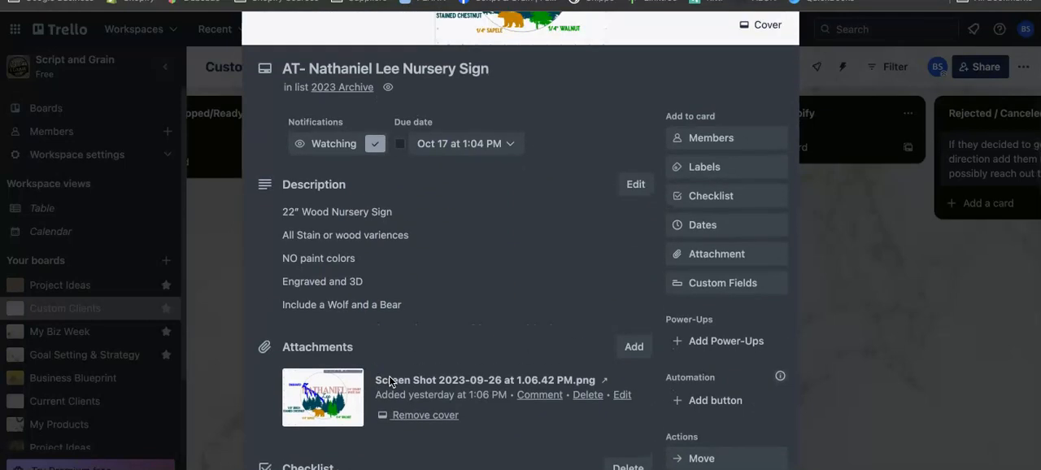
pyautogui.moveTo(459, 316)
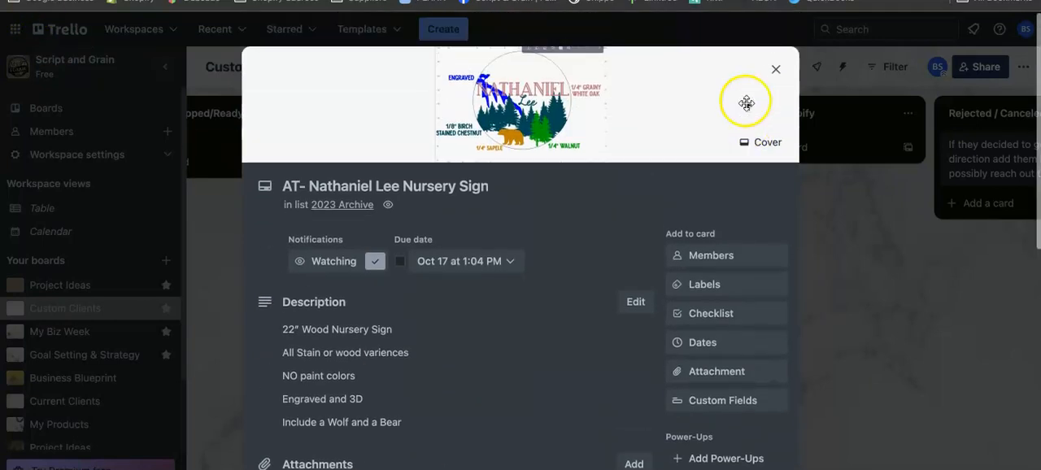
pyautogui.click(774, 68)
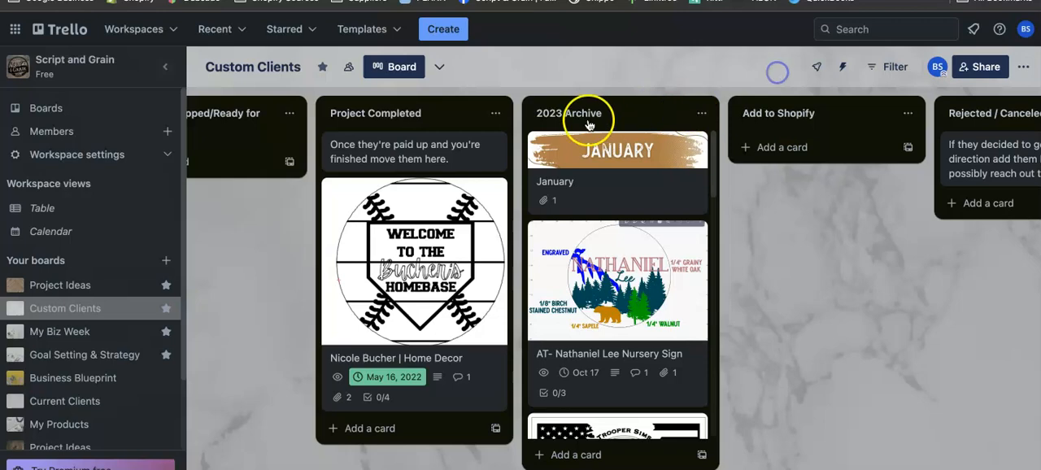
# Scroll back to the Opportunity / Prospect / Lead list holding the Client Name template card.
pyautogui.hscroll(3)
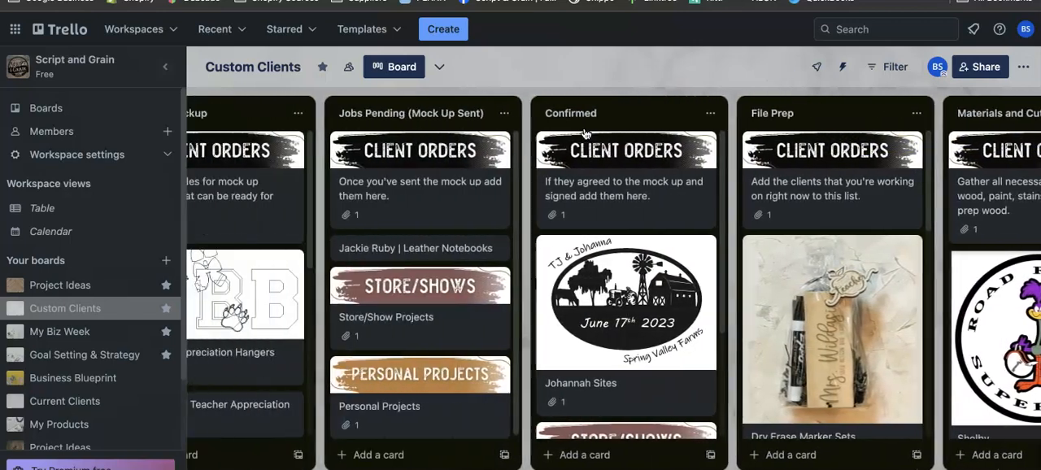
pyautogui.hscroll(-3)
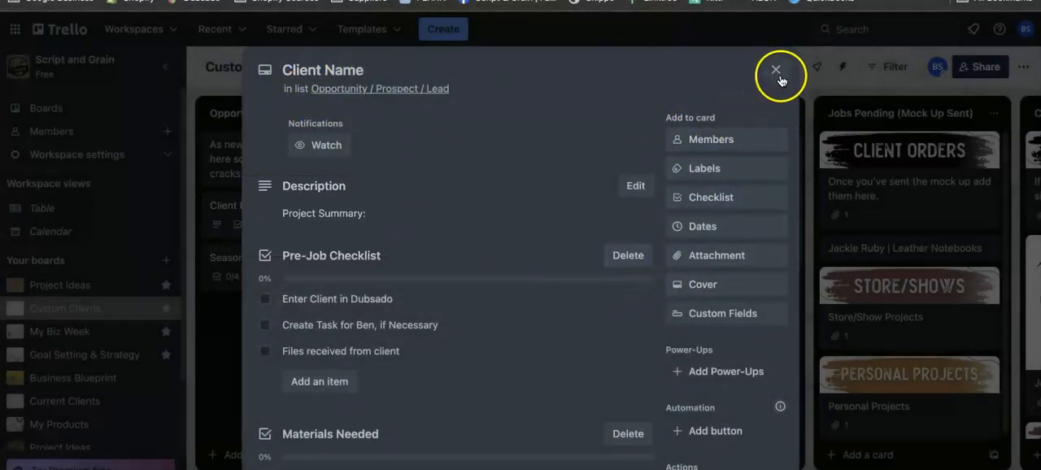
# Copy the Client Name card with its checklists as a new card titled SAMPLE and open it.
pyautogui.click(775, 69)
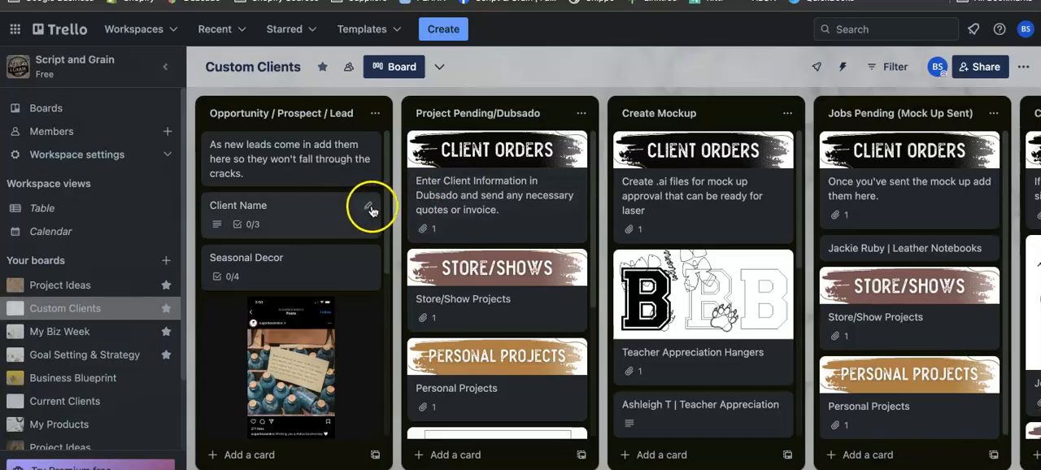
pyautogui.click(368, 205)
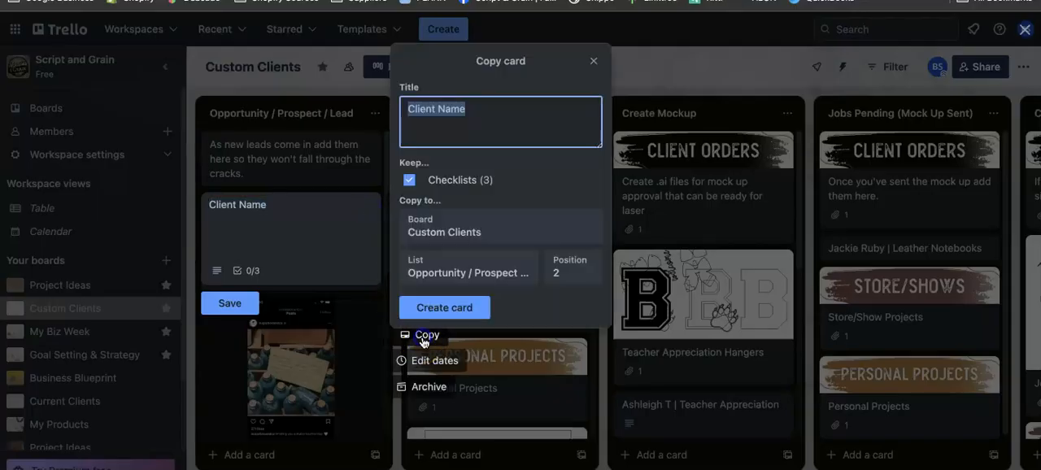
pyautogui.moveTo(449, 201)
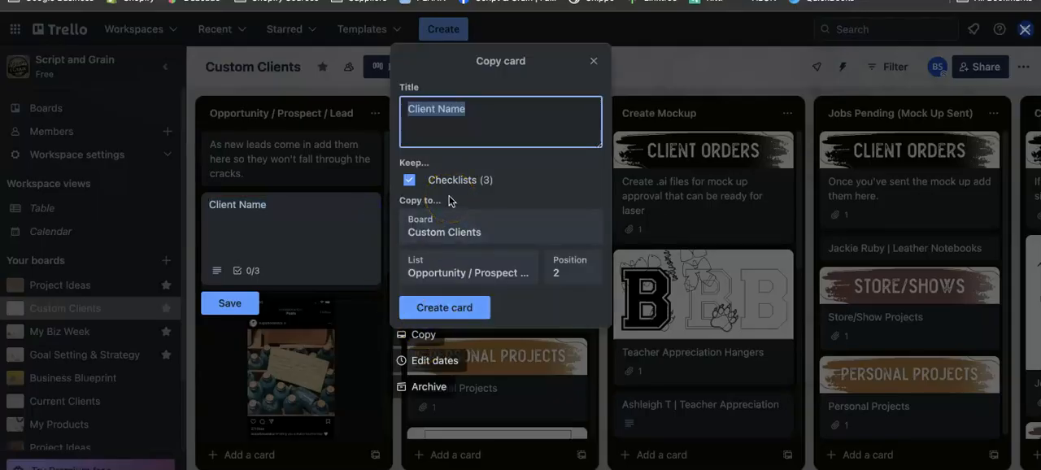
pyautogui.write('SAMPLE')
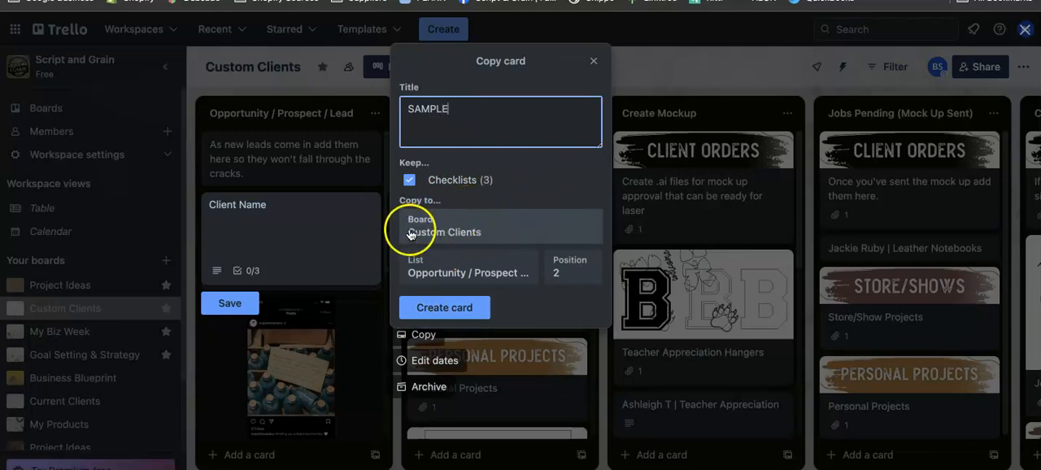
pyautogui.click(444, 307)
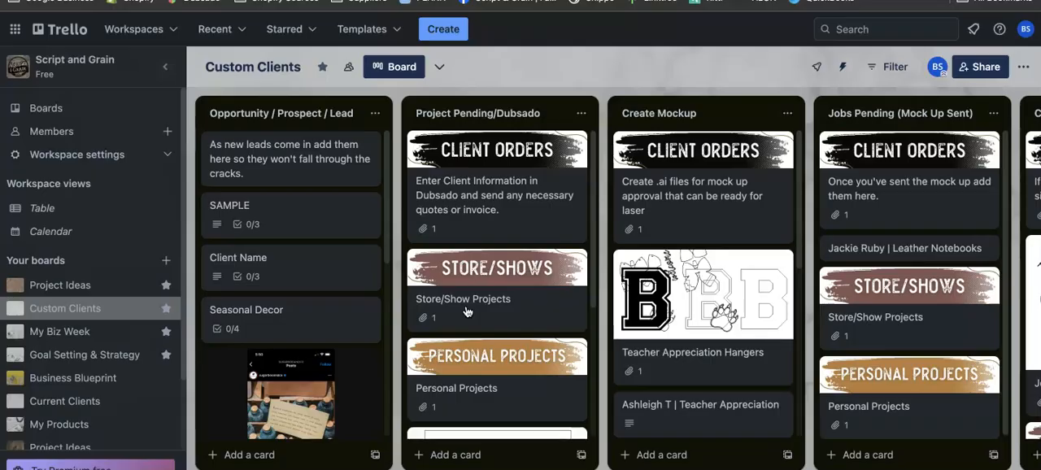
pyautogui.click(230, 205)
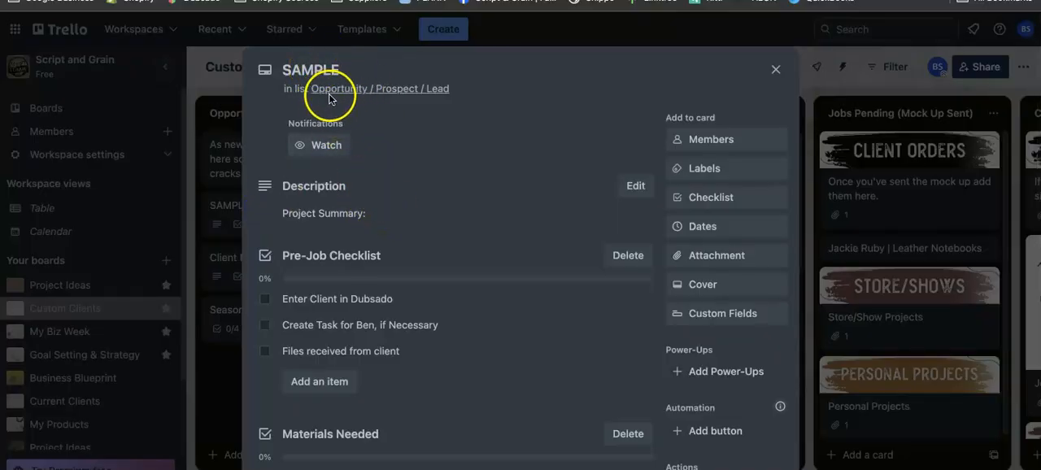
pyautogui.moveTo(389, 112)
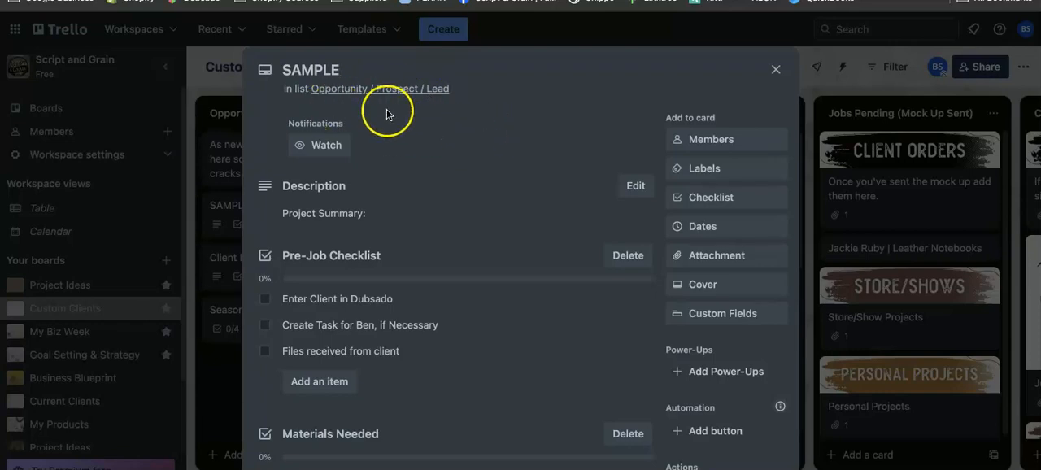
pyautogui.moveTo(394, 220)
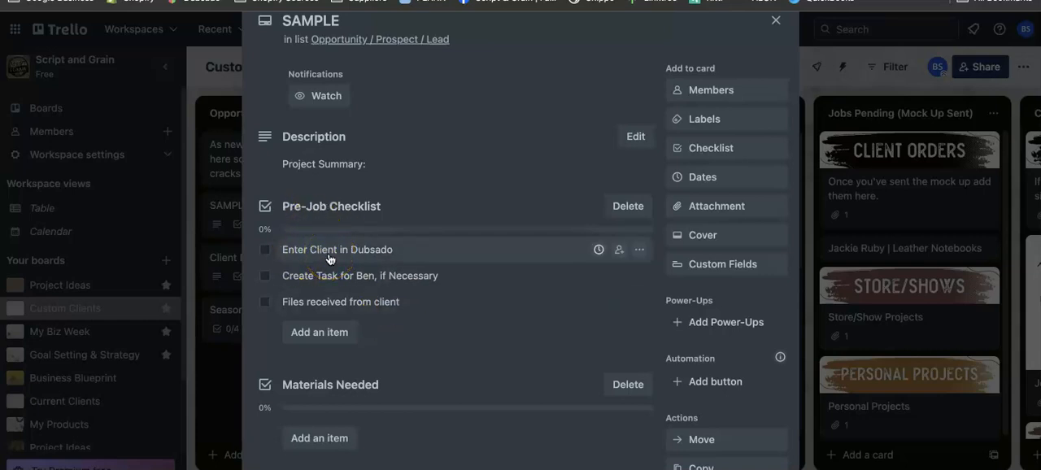
pyautogui.moveTo(337, 275)
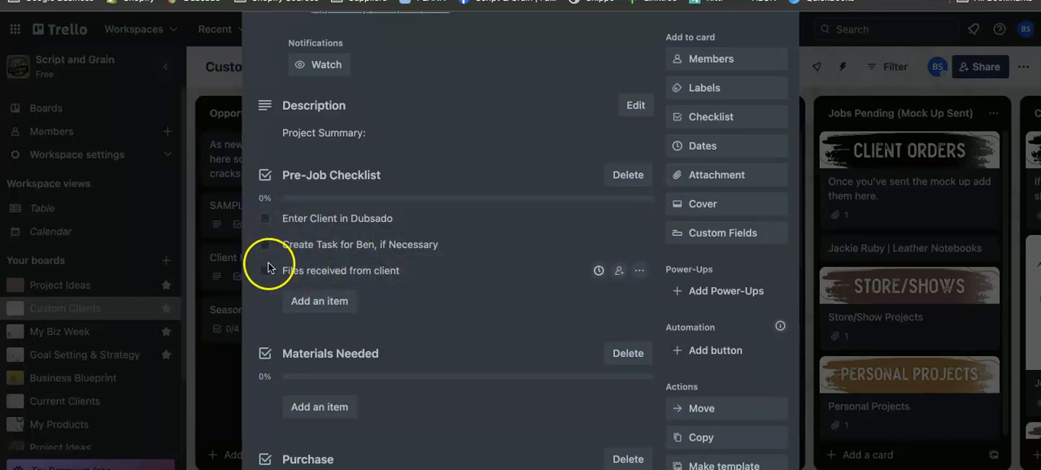
# Scroll through the SAMPLE card's Pre-Job, Materials Needed and Purchase checklists, then close the card.
pyautogui.scroll(-3)
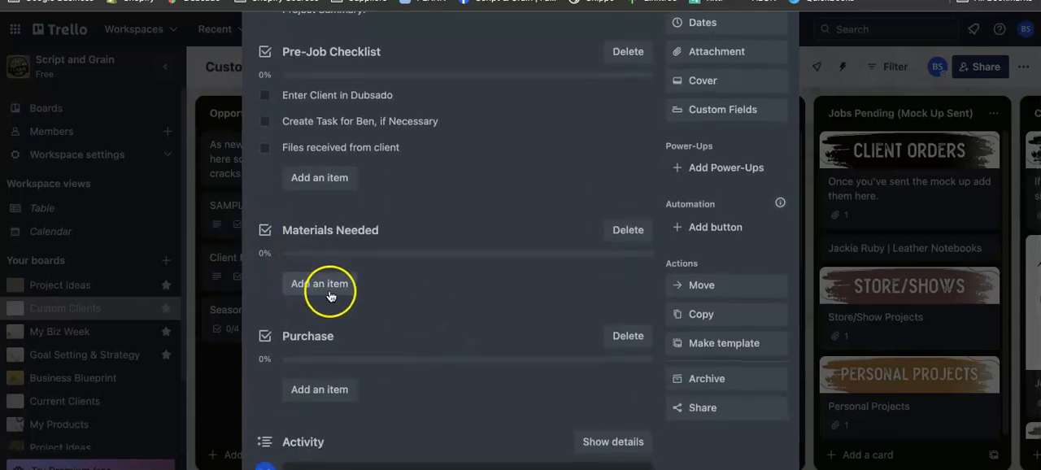
pyautogui.scroll(-3)
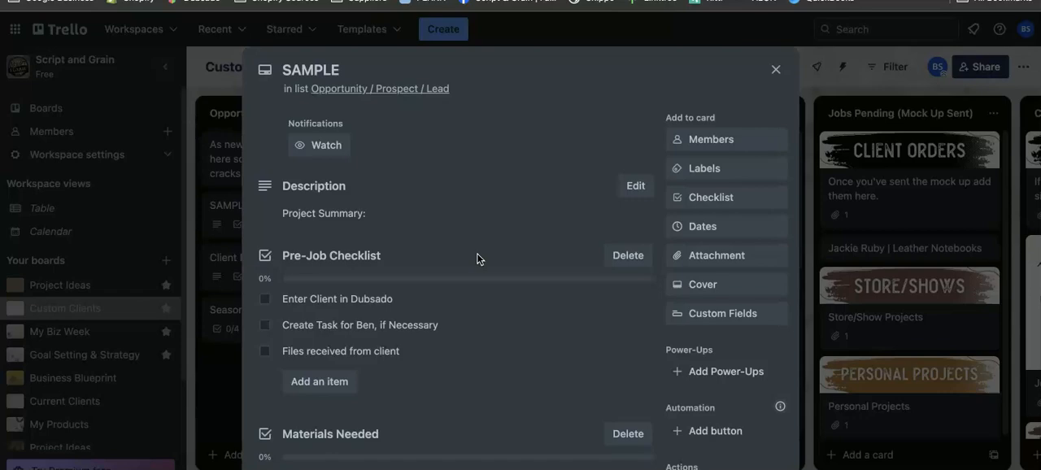
pyautogui.click(774, 68)
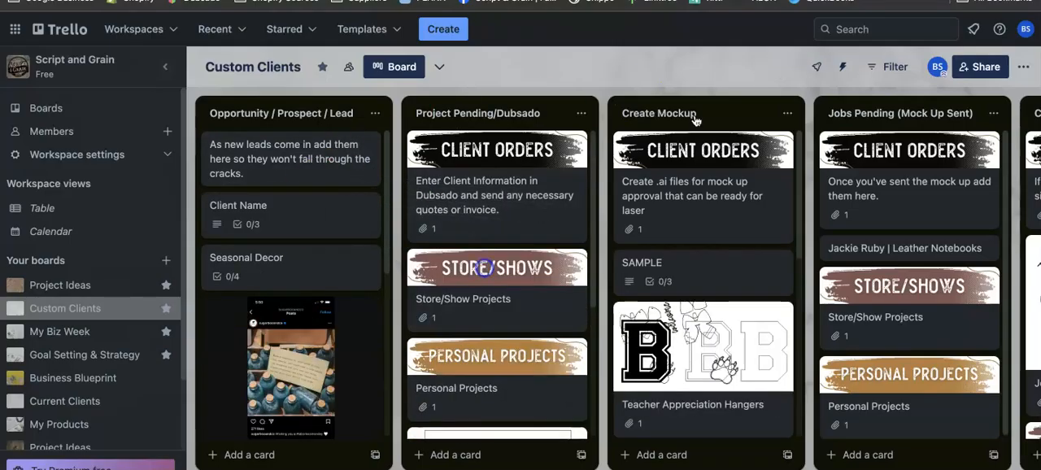
# Scroll the board right to show the SAMPLE card in the Create Mockup list.
pyautogui.hscroll(3)
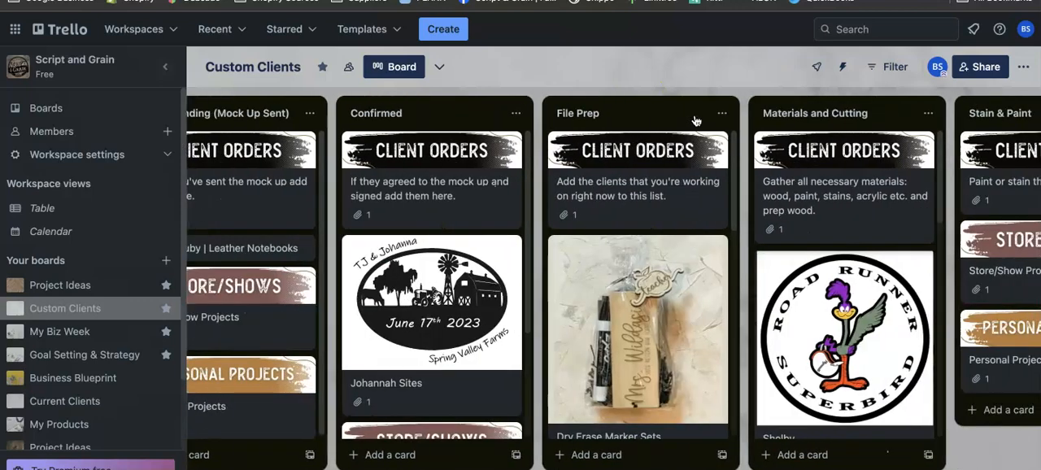
pyautogui.hscroll(3)
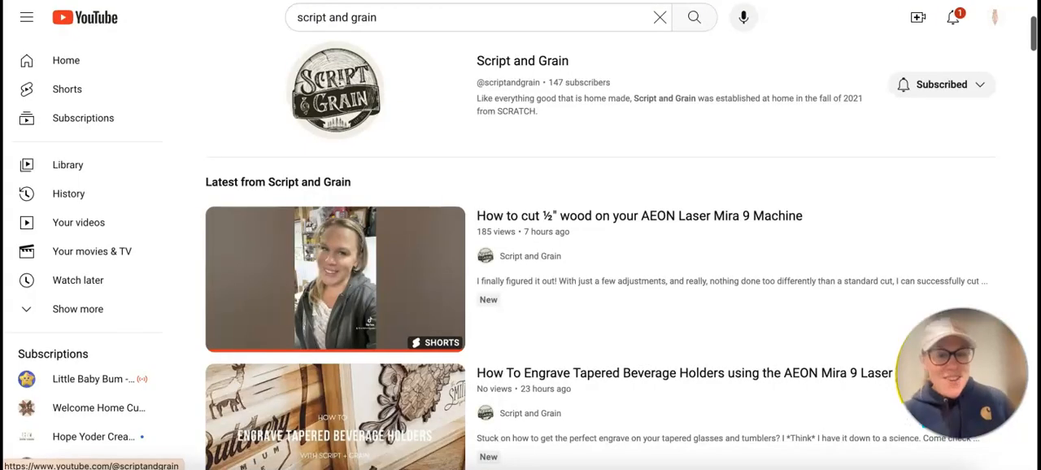
pyautogui.moveTo(568, 130)
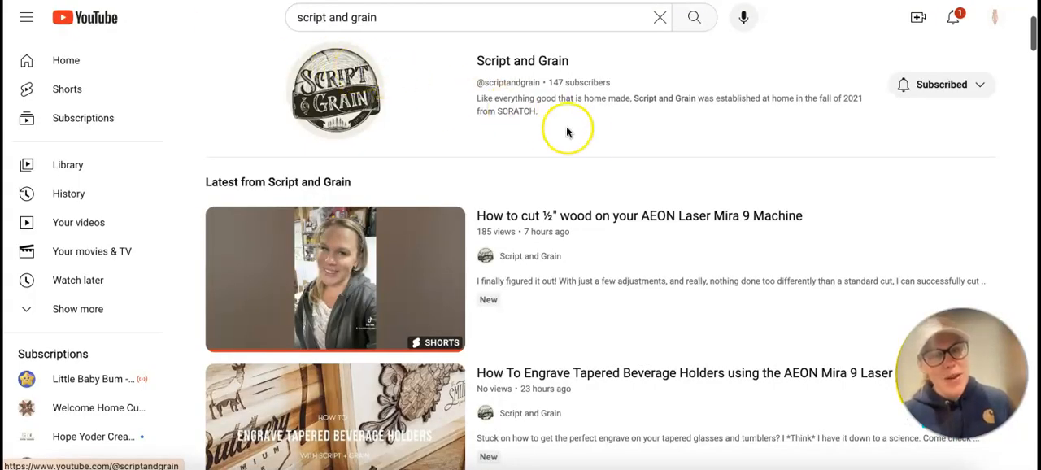
pyautogui.moveTo(582, 140)
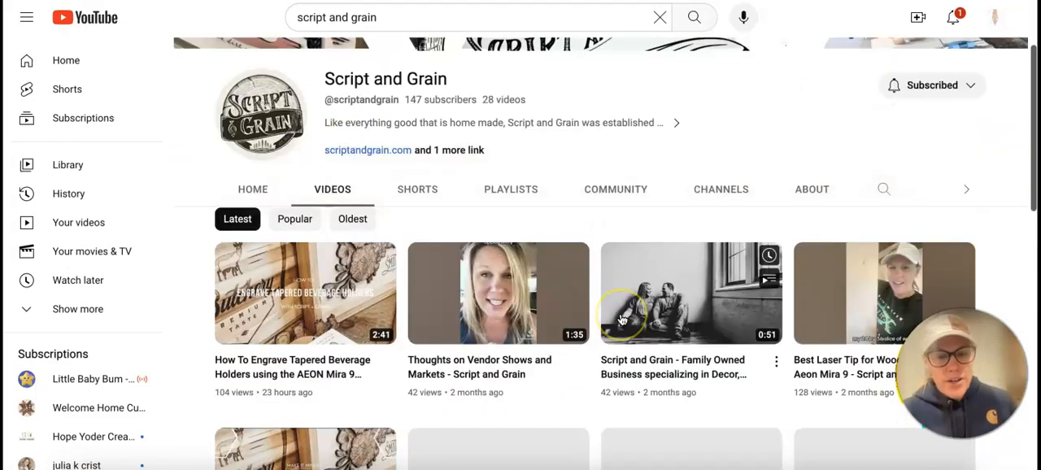
# Scroll down the Script and Grain channel's Videos tab through its latest uploads.
pyautogui.scroll(-3)
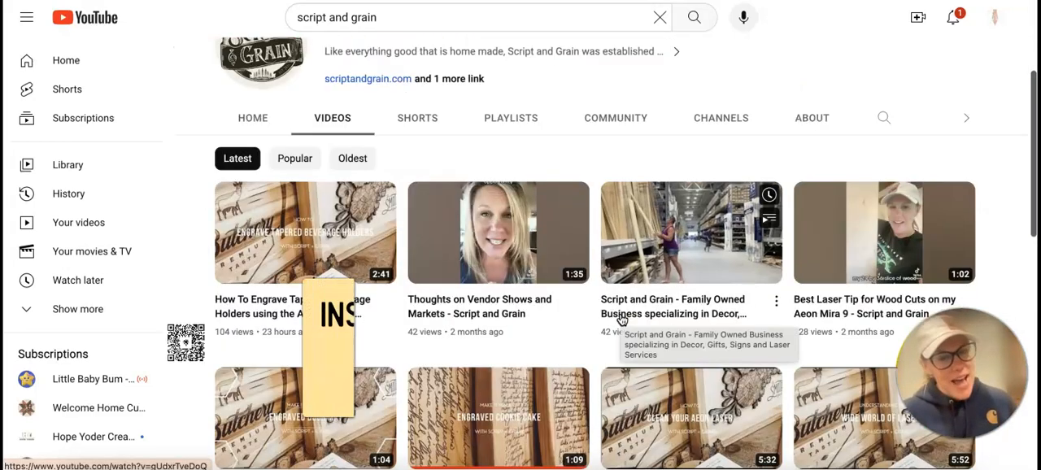